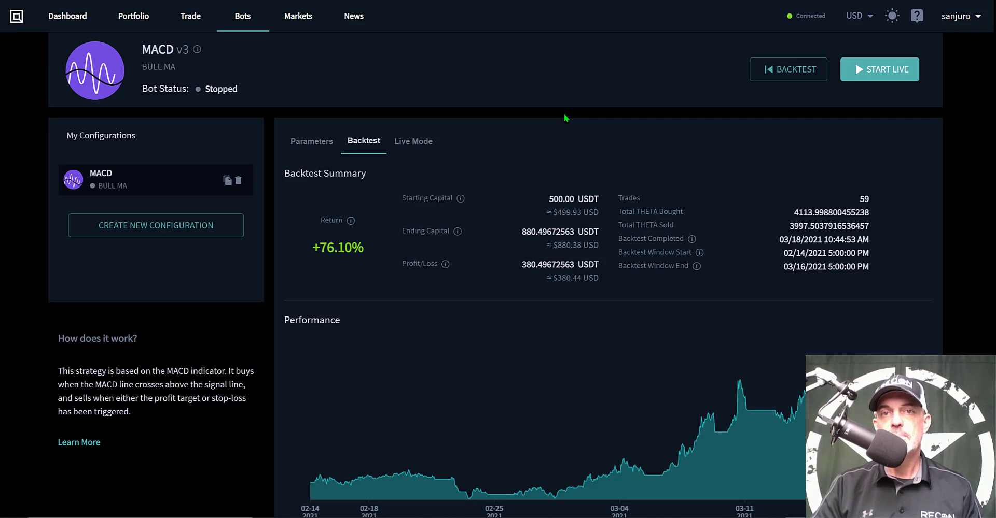
Highlight the deprecated MACD v2 bot 'MACD X' and its error-stopped Live Mode run.
double_click(164, 49)
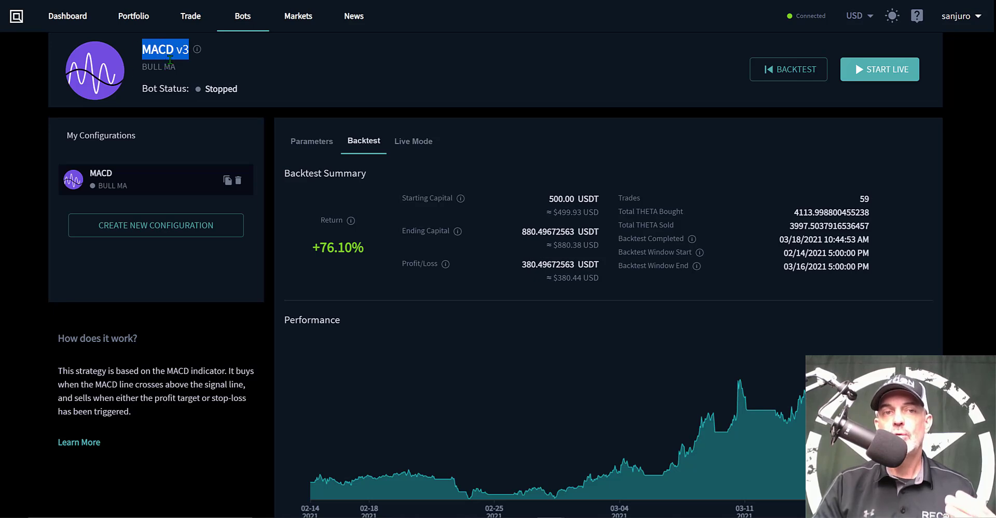
mouse_move(429, 82)
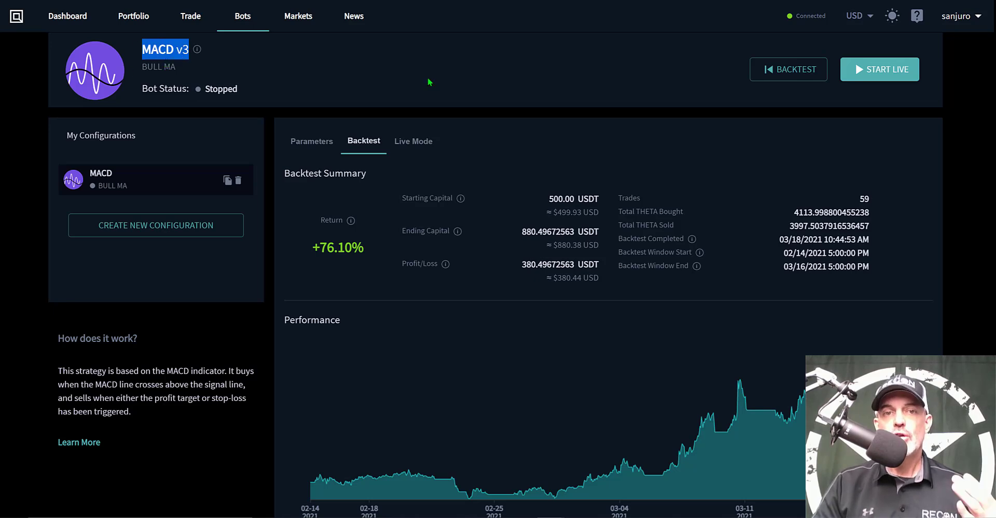
mouse_move(495, 95)
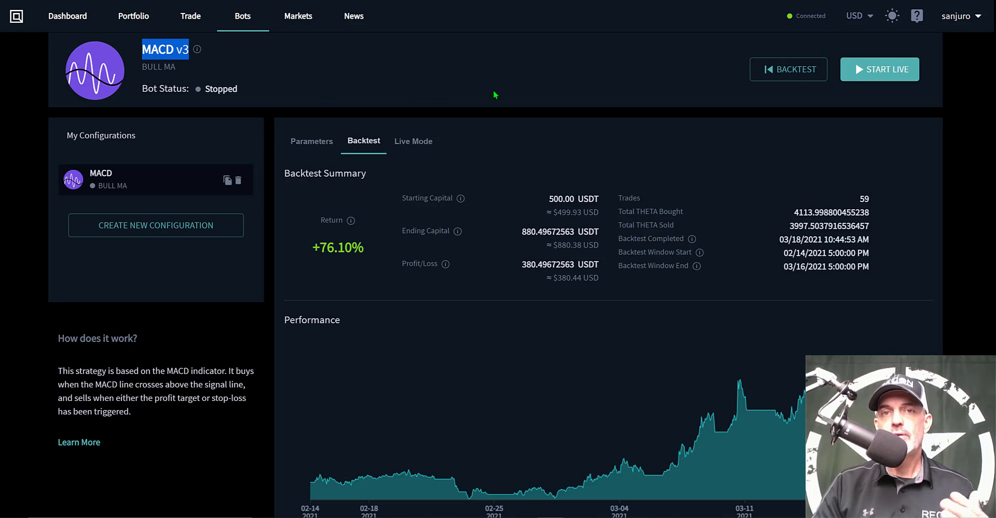
mouse_move(520, 99)
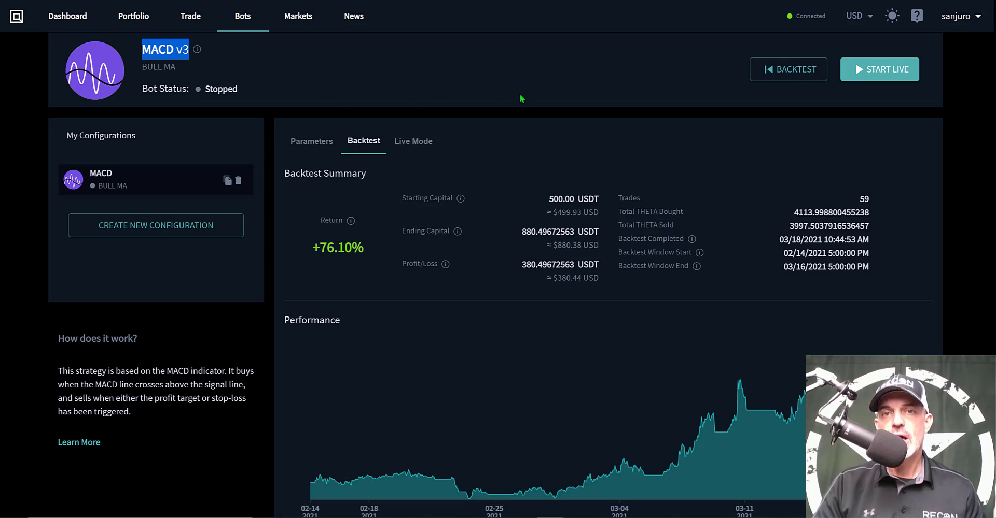
mouse_move(512, 99)
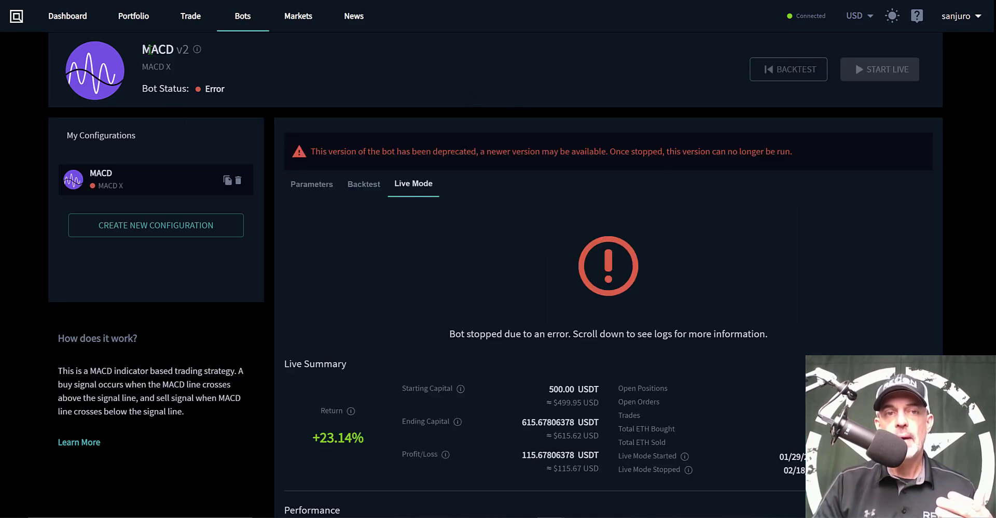
double_click(156, 50)
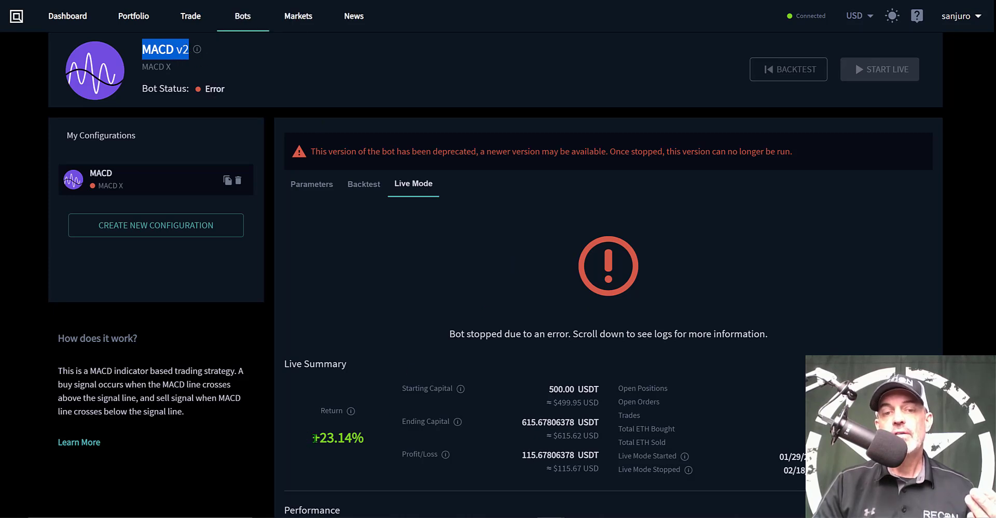
double_click(337, 438)
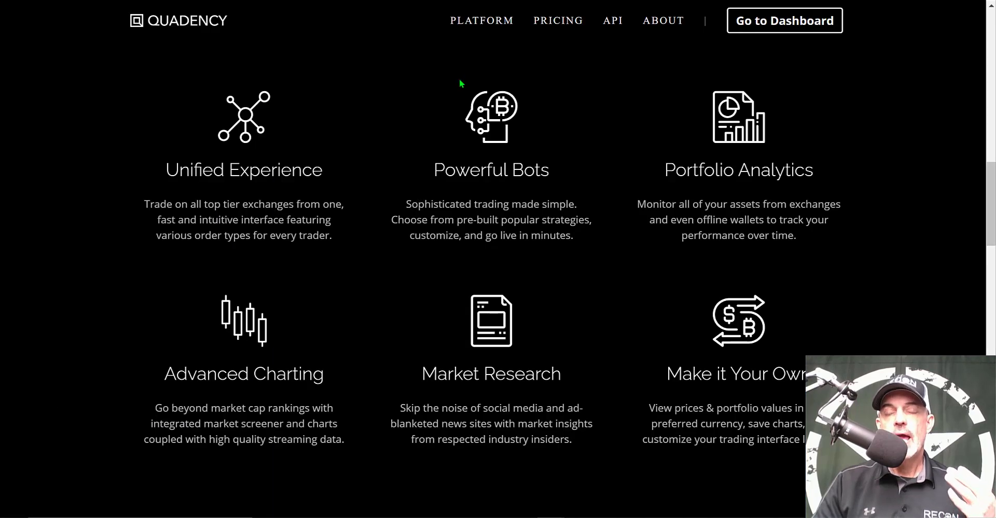
mouse_move(405, 165)
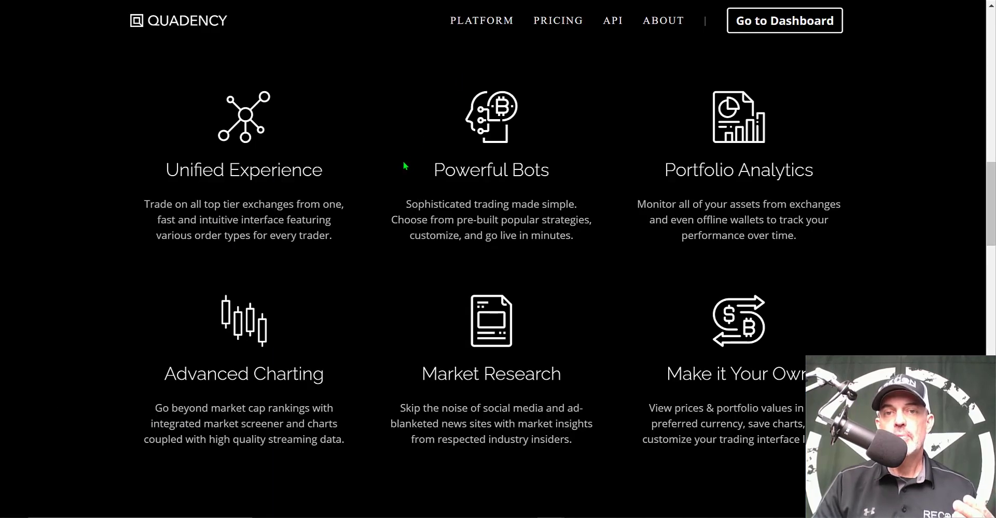
mouse_move(364, 133)
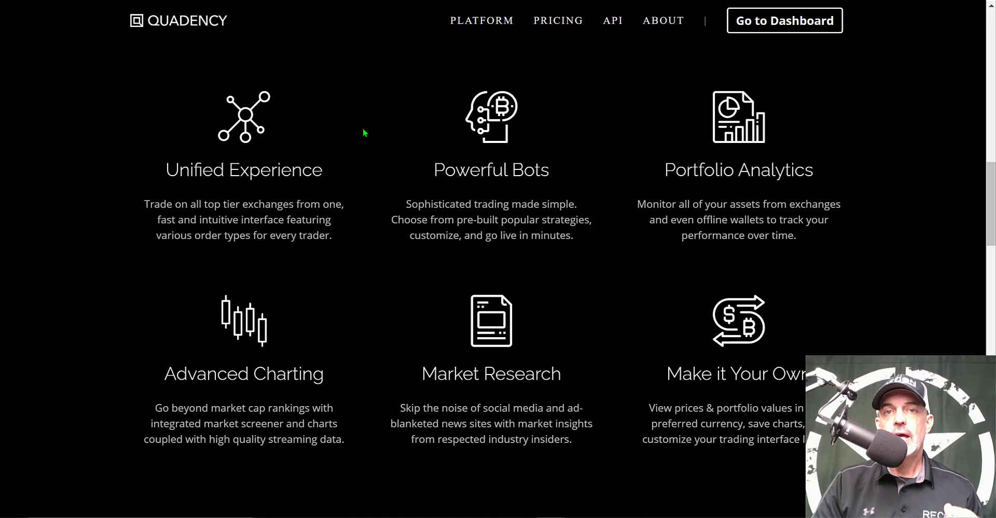
mouse_move(167, 169)
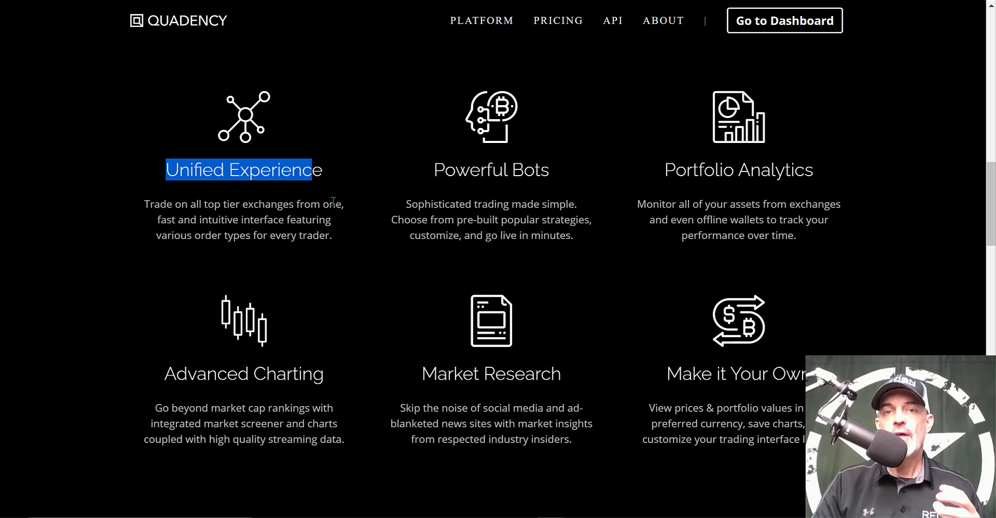
mouse_move(358, 178)
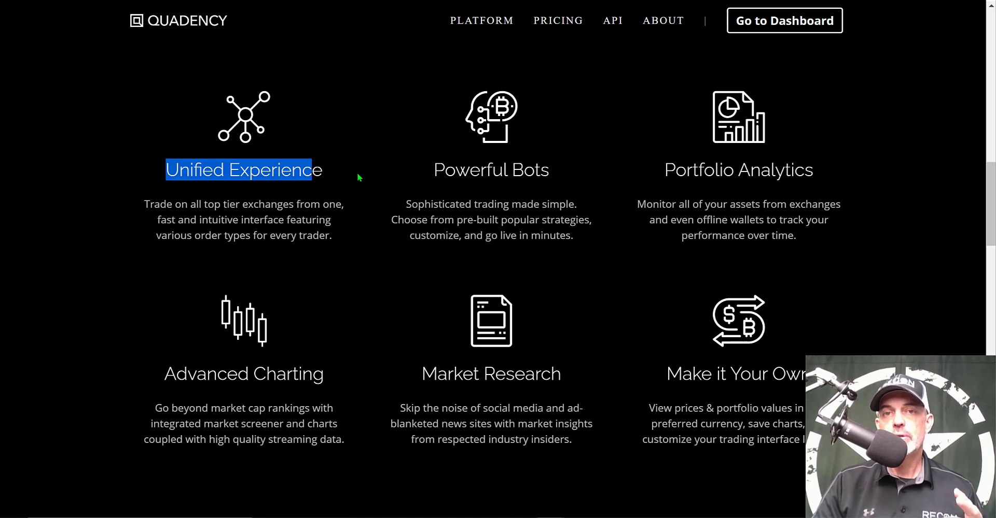
mouse_move(346, 183)
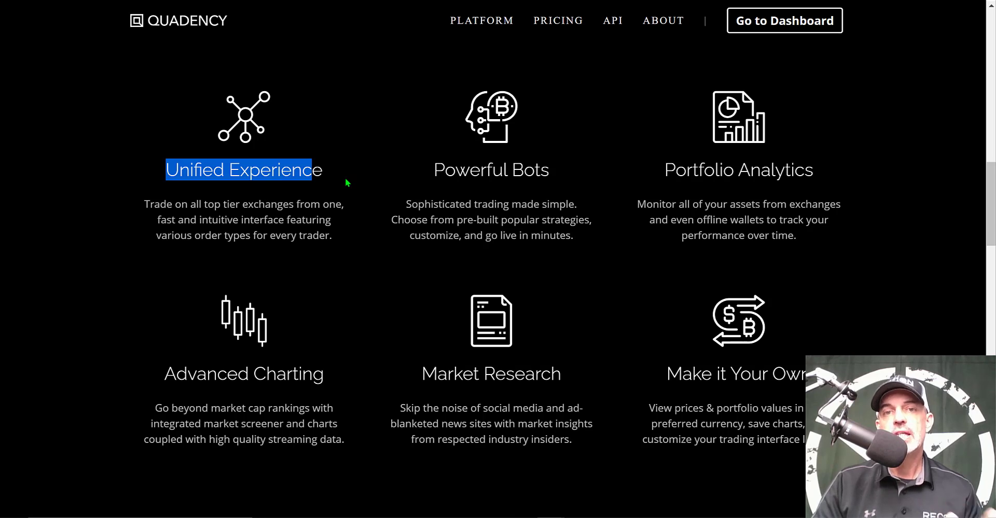
mouse_move(427, 185)
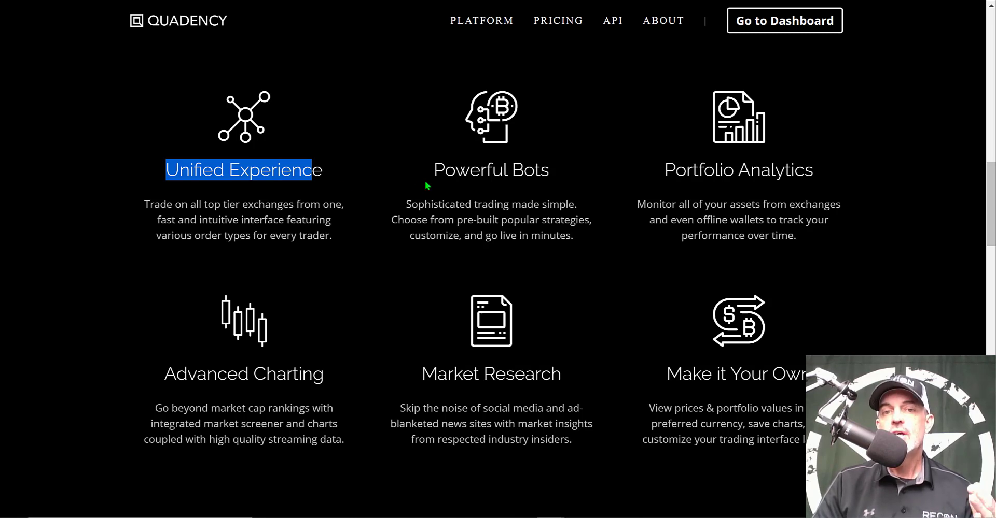
Highlight the Powerful Bots heading in the homepage feature overview.
double_click(490, 169)
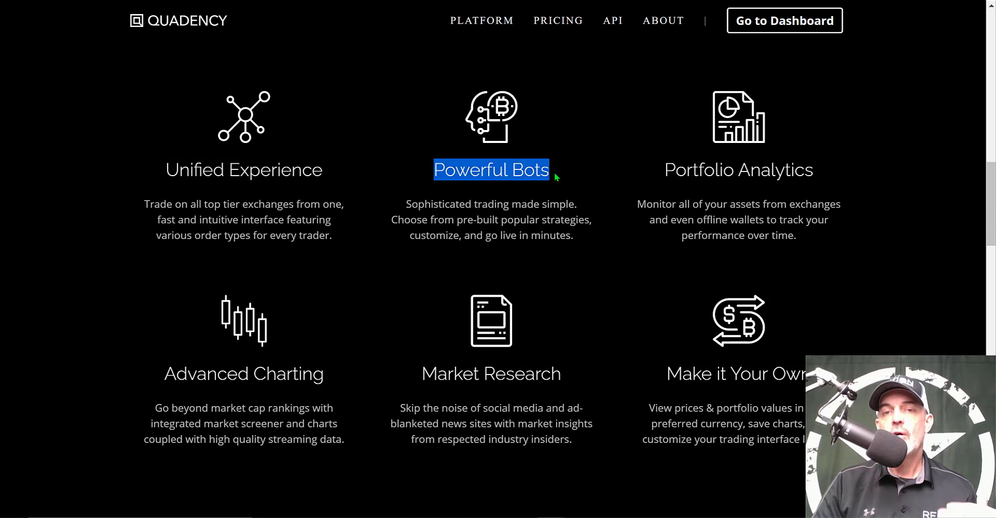
mouse_move(547, 191)
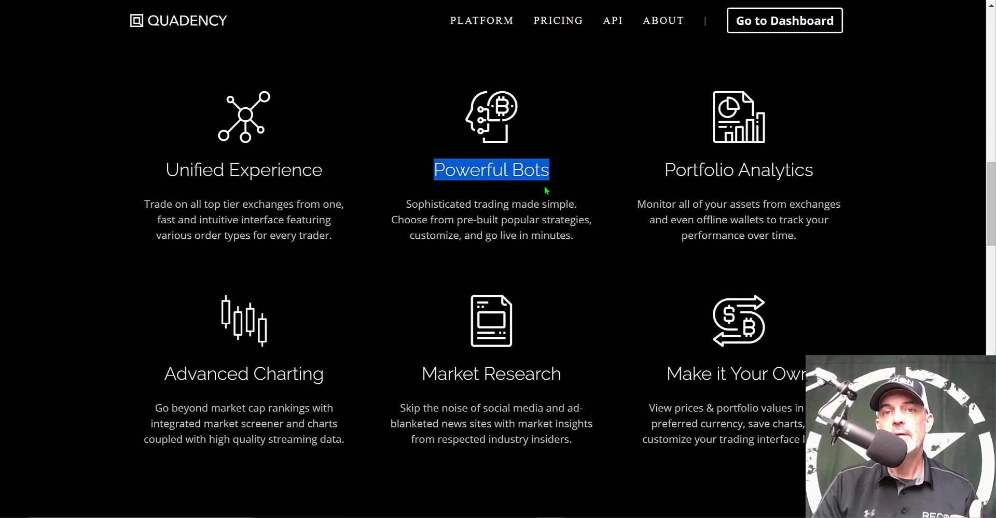
Open Plans & Pricing and highlight the $49 Pro plan.
left_click(558, 20)
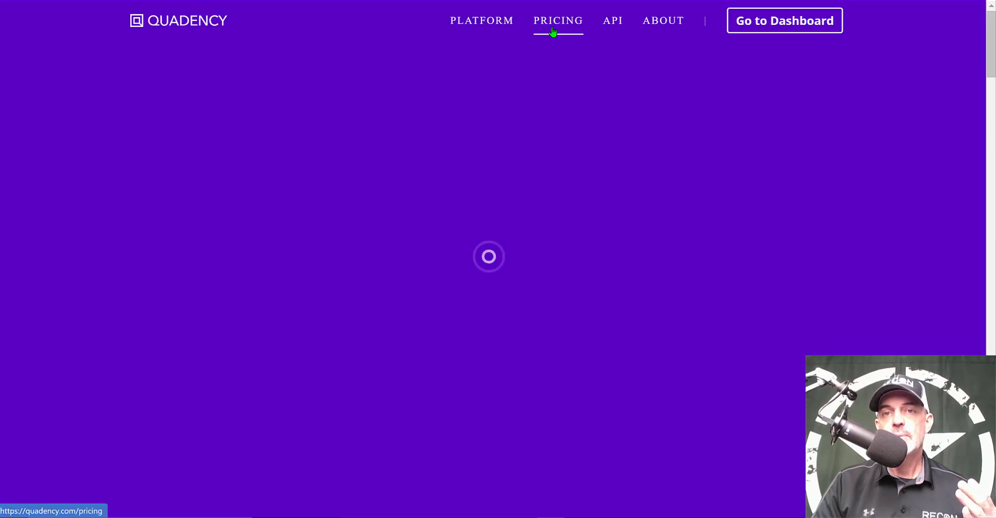
left_click(557, 20)
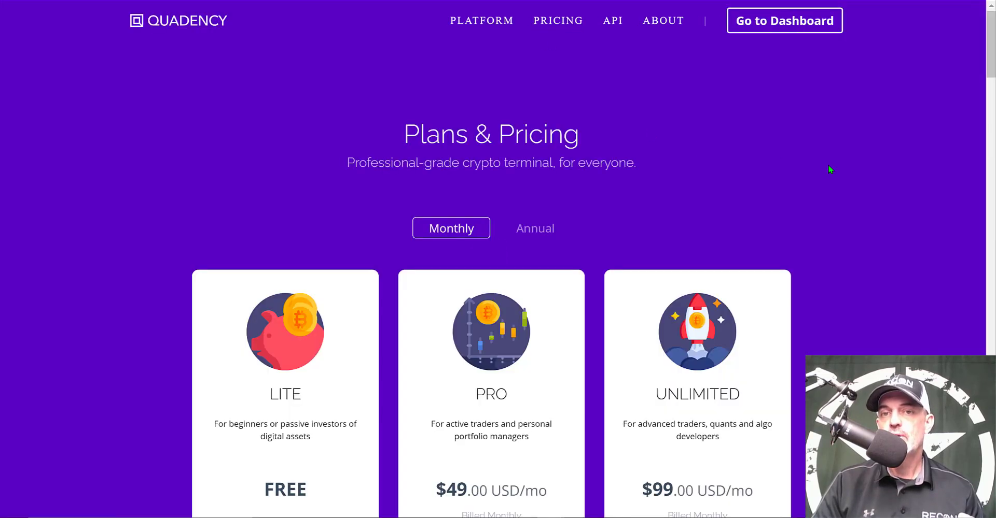
scroll("down", 3)
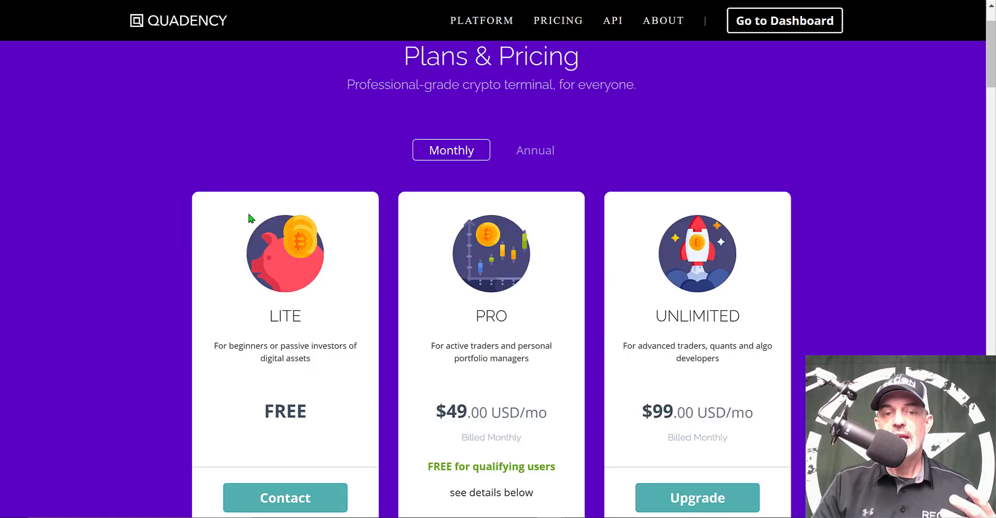
mouse_move(292, 428)
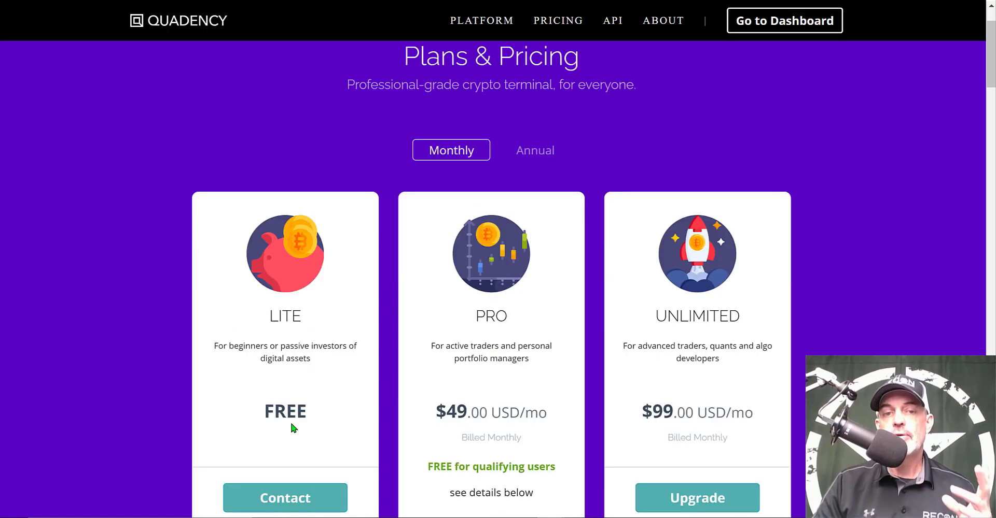
mouse_move(342, 321)
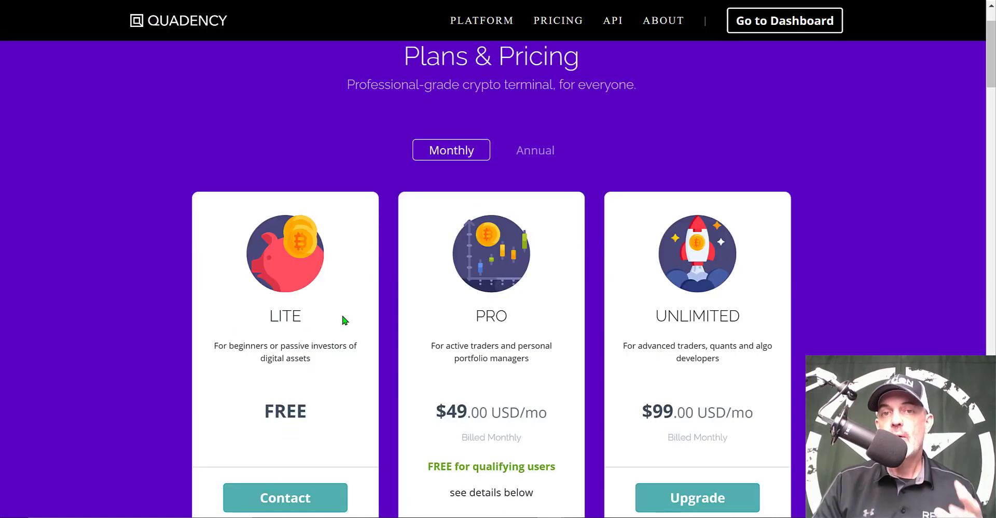
mouse_move(276, 272)
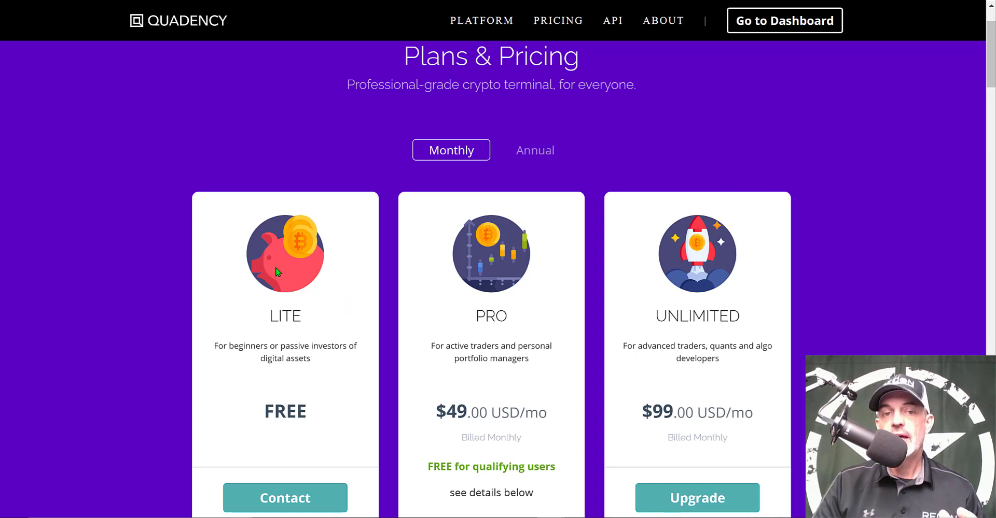
mouse_move(302, 395)
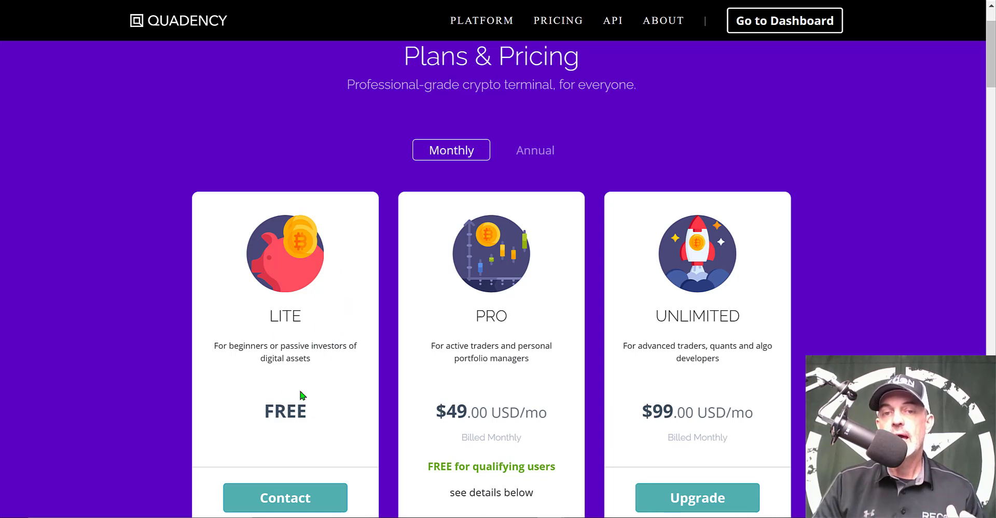
mouse_move(359, 365)
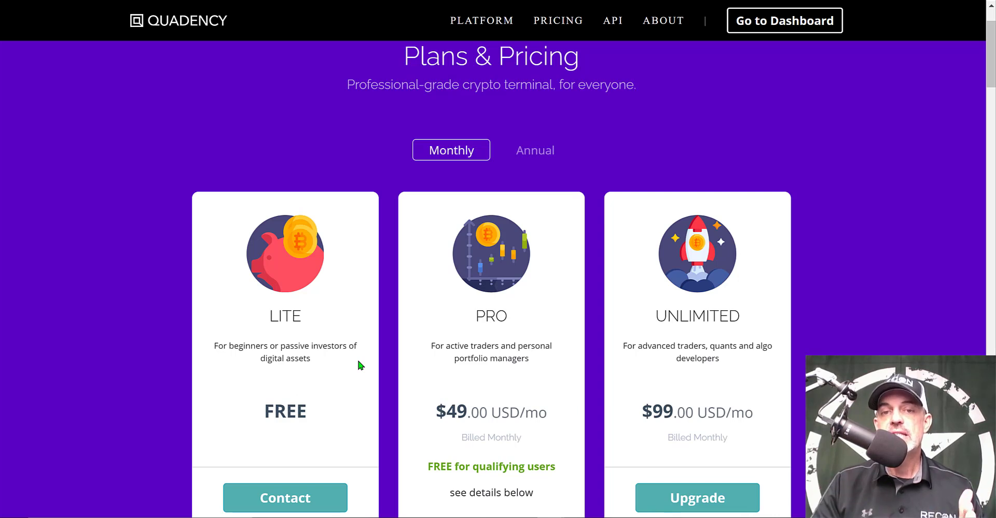
mouse_move(396, 370)
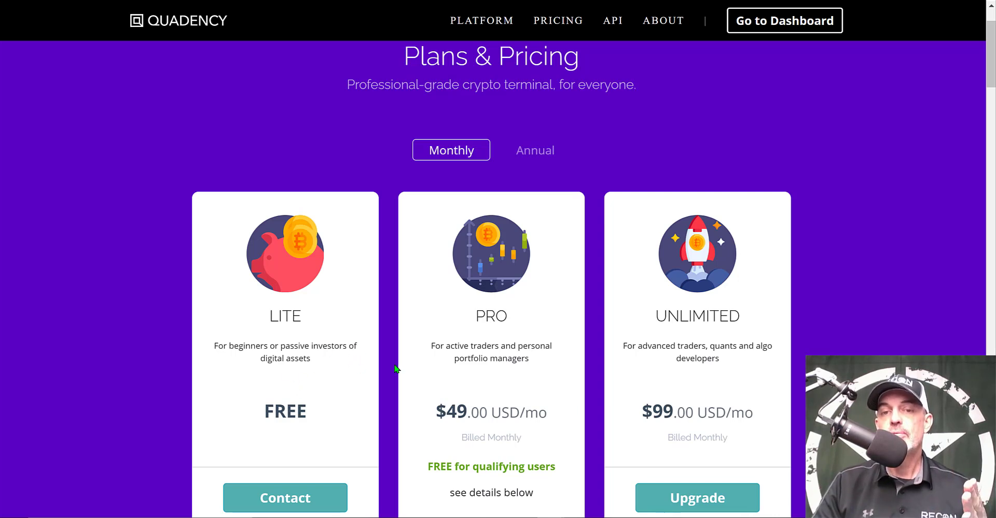
mouse_move(508, 314)
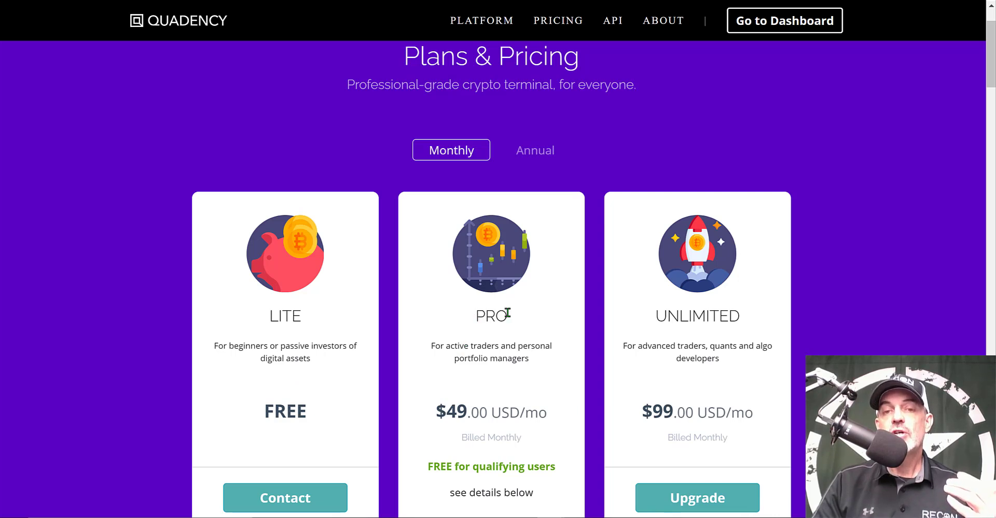
double_click(490, 317)
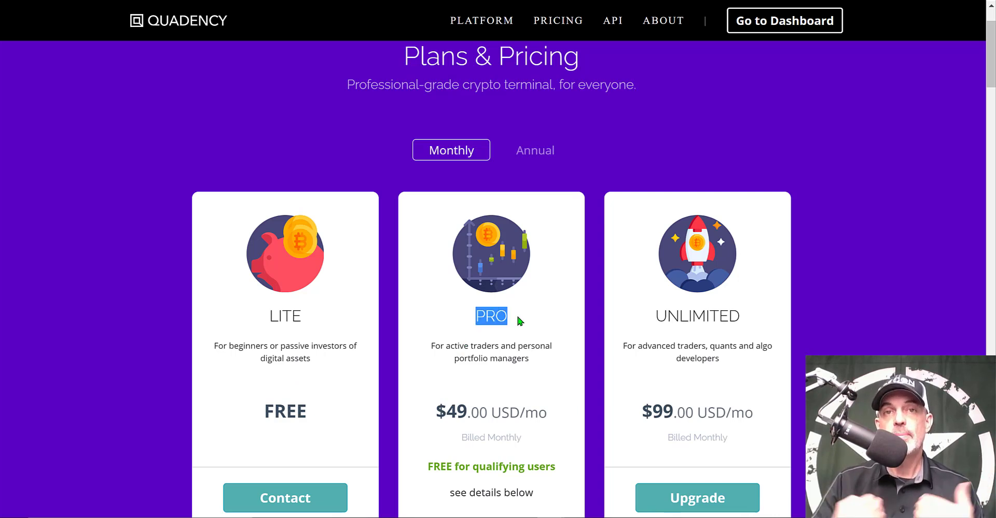
mouse_move(517, 370)
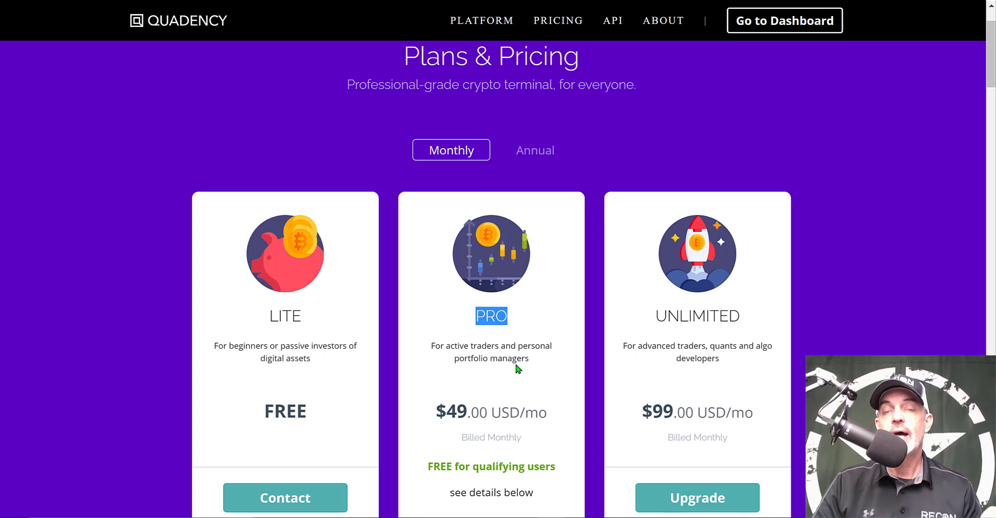
mouse_move(491, 278)
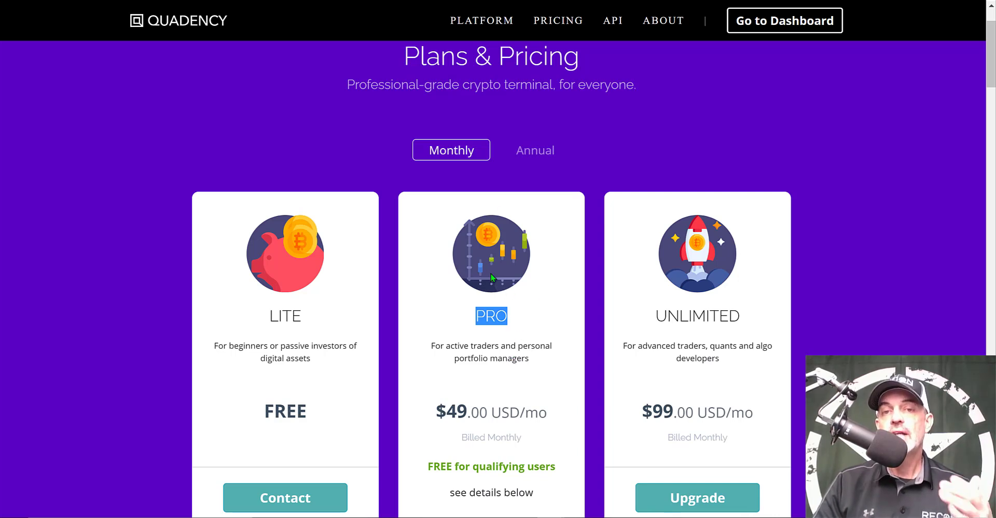
mouse_move(495, 119)
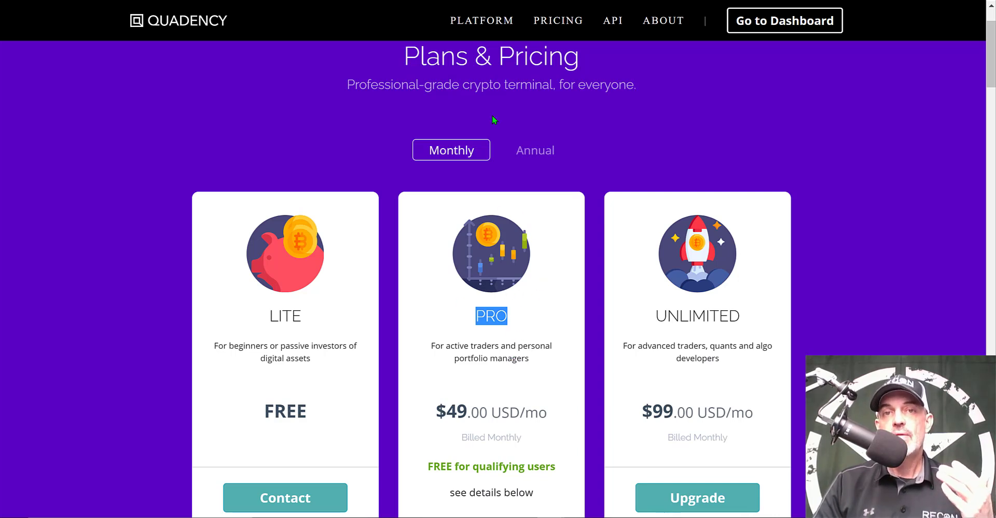
Scroll to Official Partners and highlight OKEX's free Pro offer for new accounts.
scroll("down", 3)
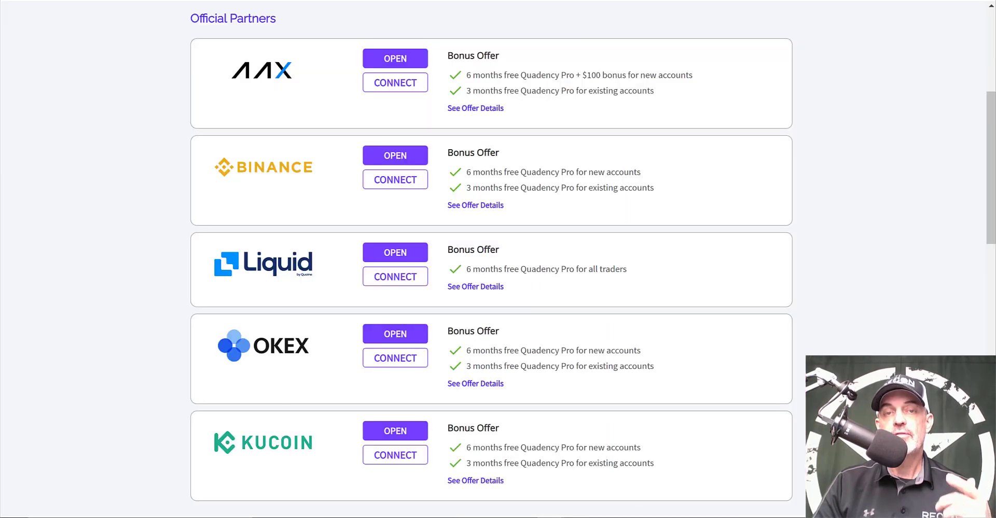
mouse_move(307, 110)
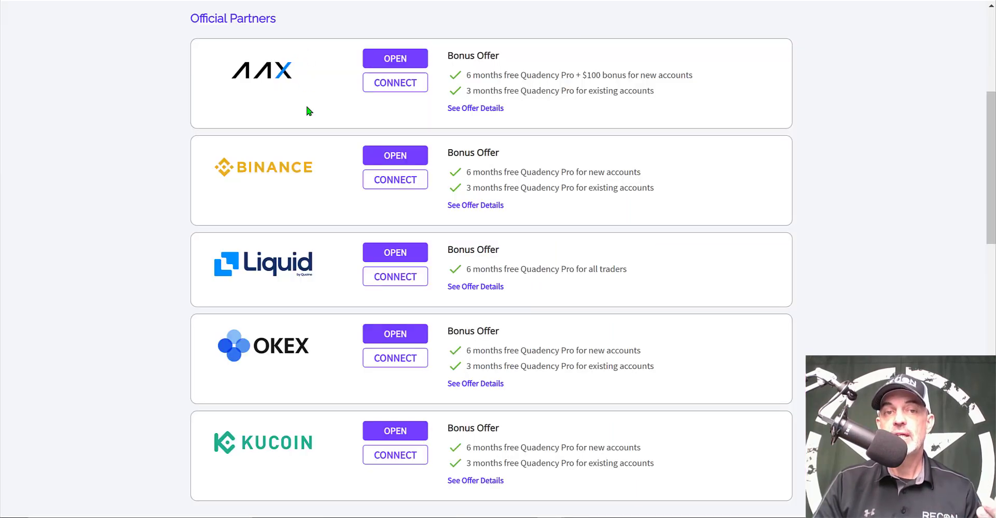
mouse_move(322, 406)
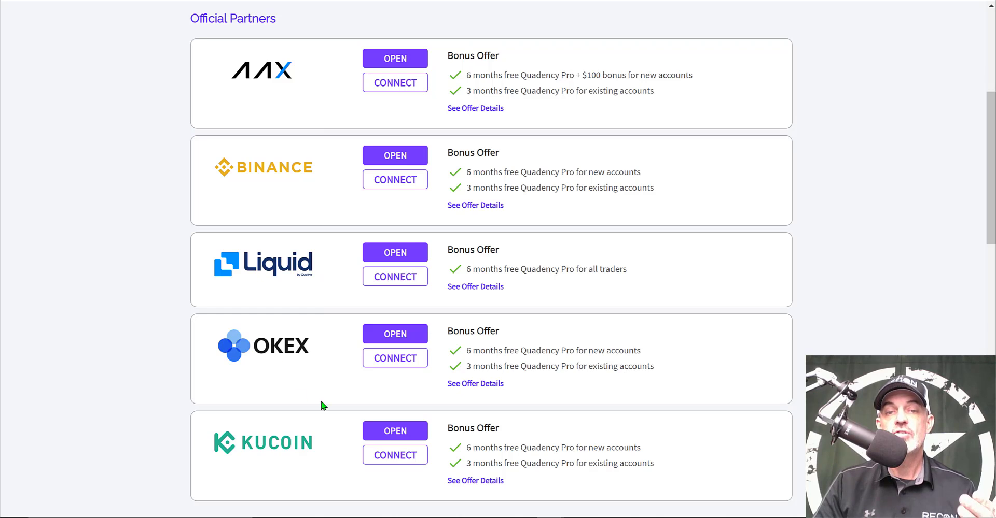
mouse_move(622, 352)
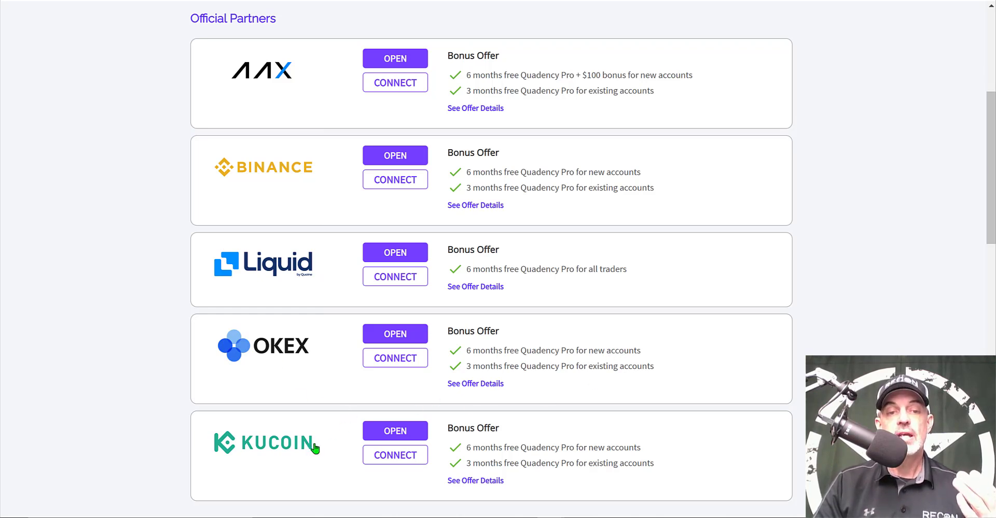
mouse_move(230, 453)
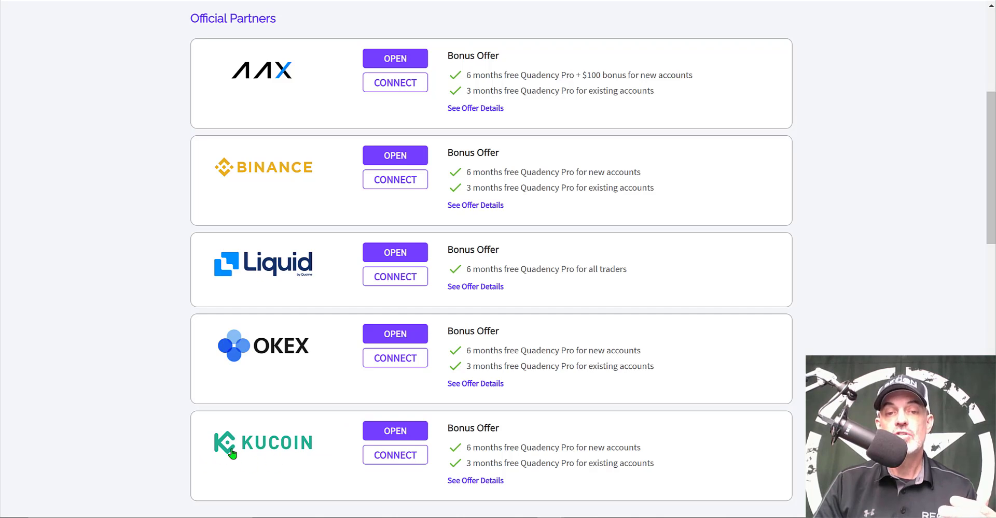
mouse_move(339, 457)
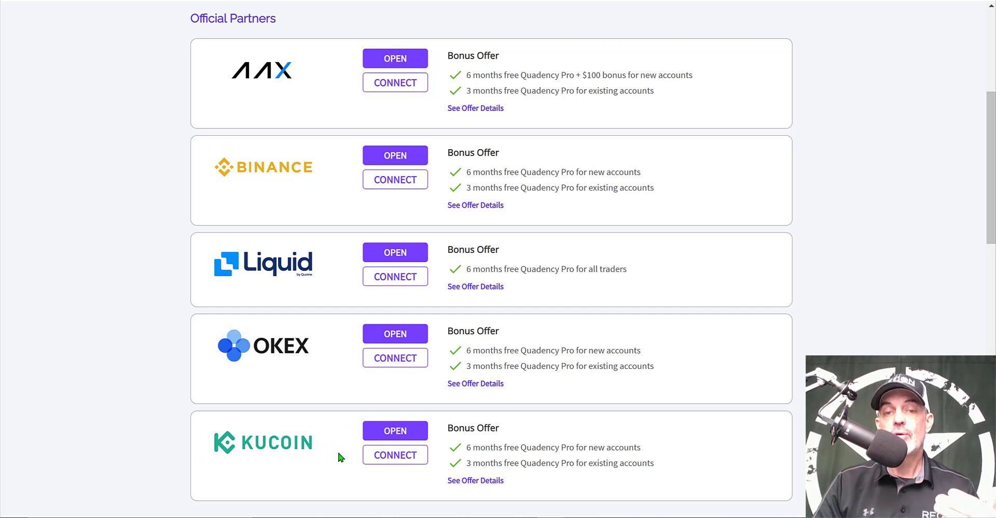
mouse_move(499, 404)
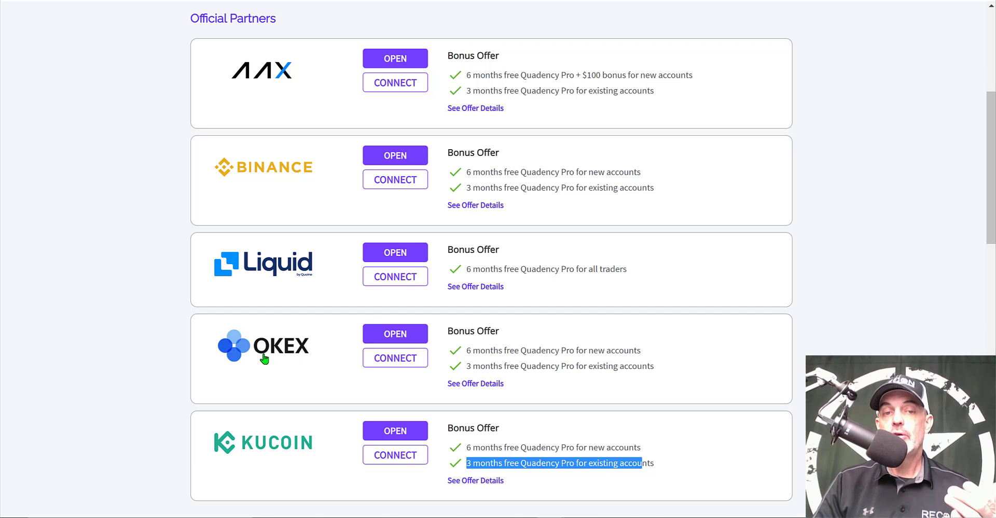
mouse_move(379, 355)
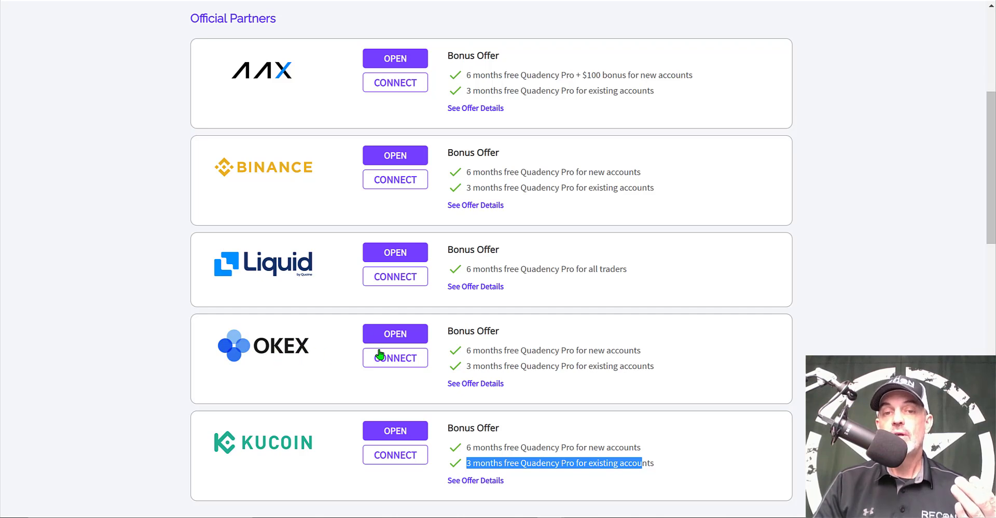
mouse_move(394, 334)
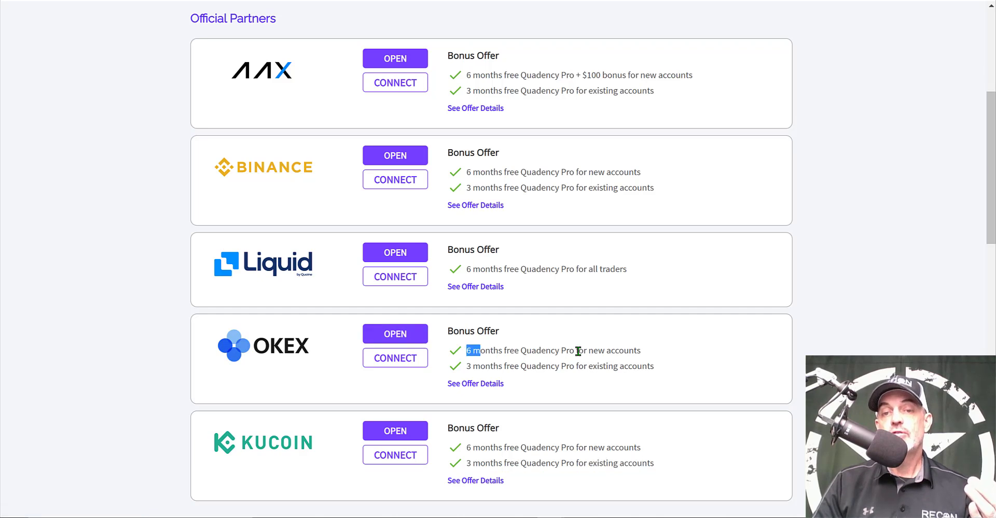
left_click_drag(467, 350, 624, 351)
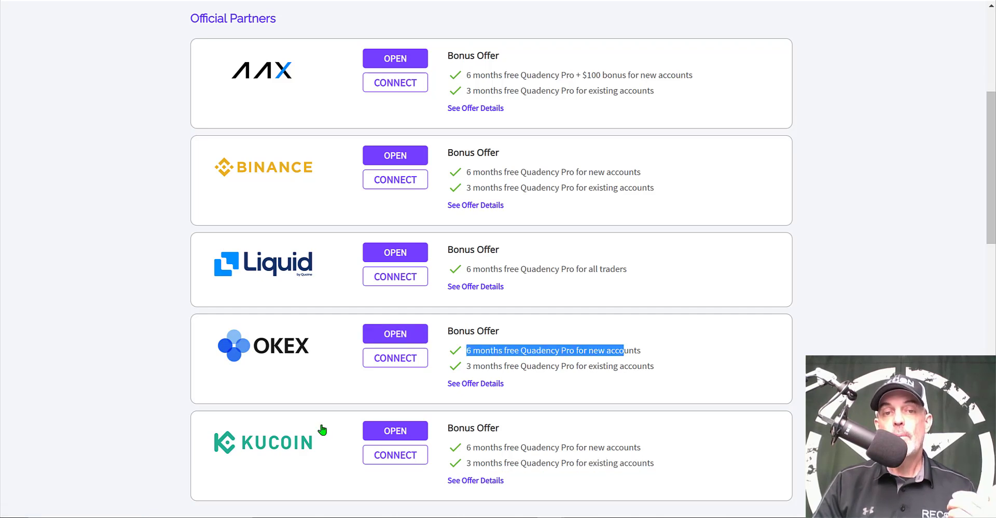
mouse_move(267, 150)
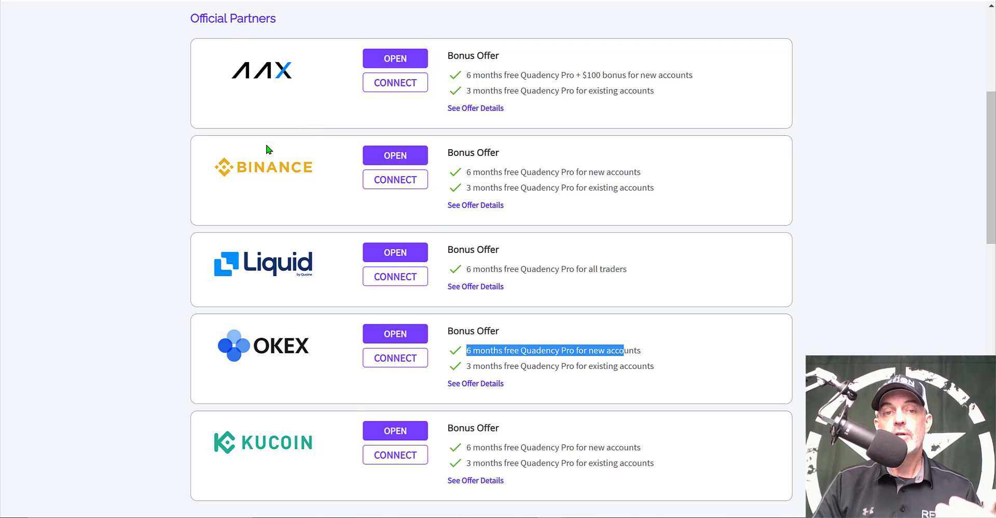
mouse_move(567, 400)
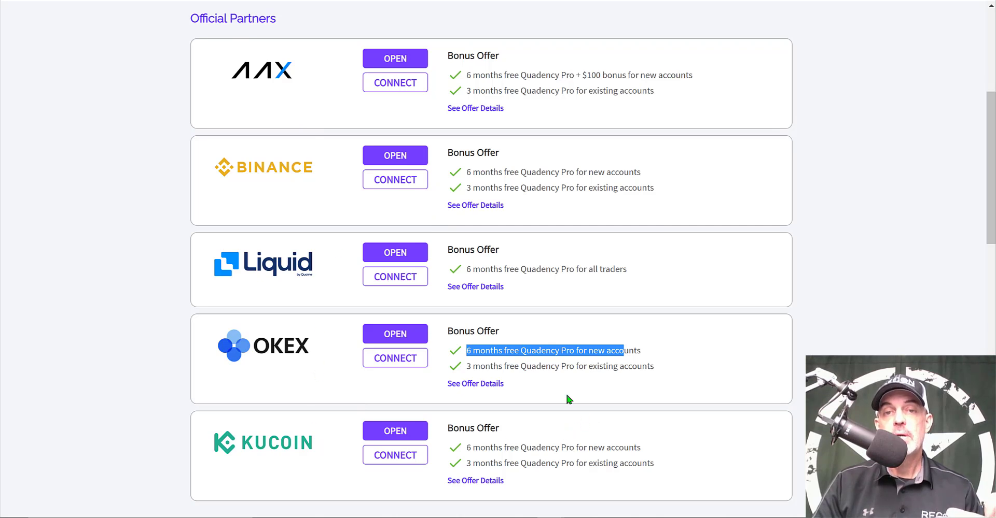
mouse_move(529, 179)
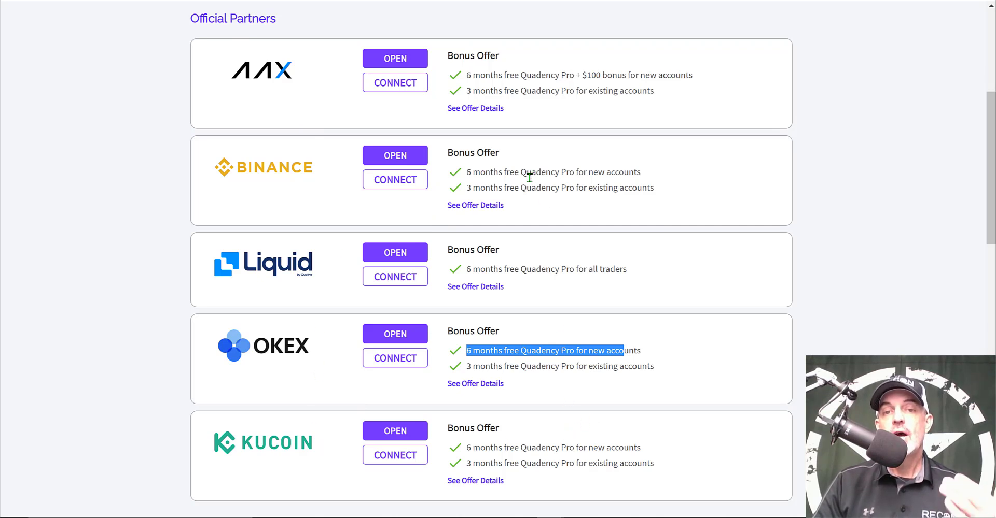
mouse_move(596, 247)
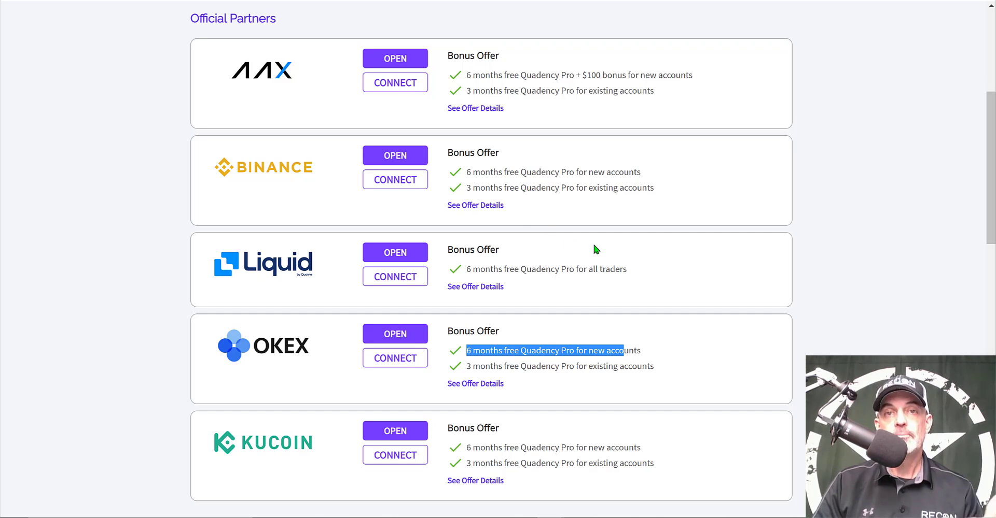
mouse_move(595, 190)
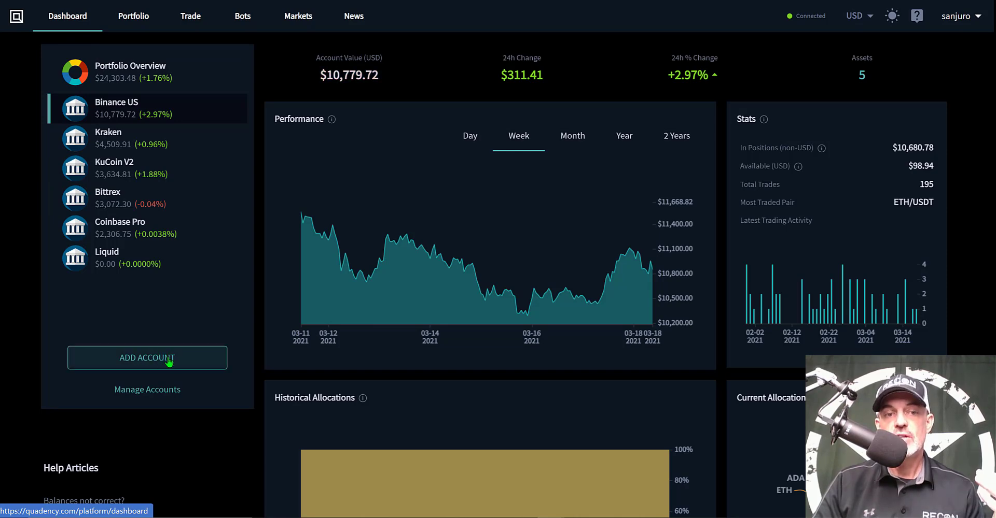
left_click(147, 357)
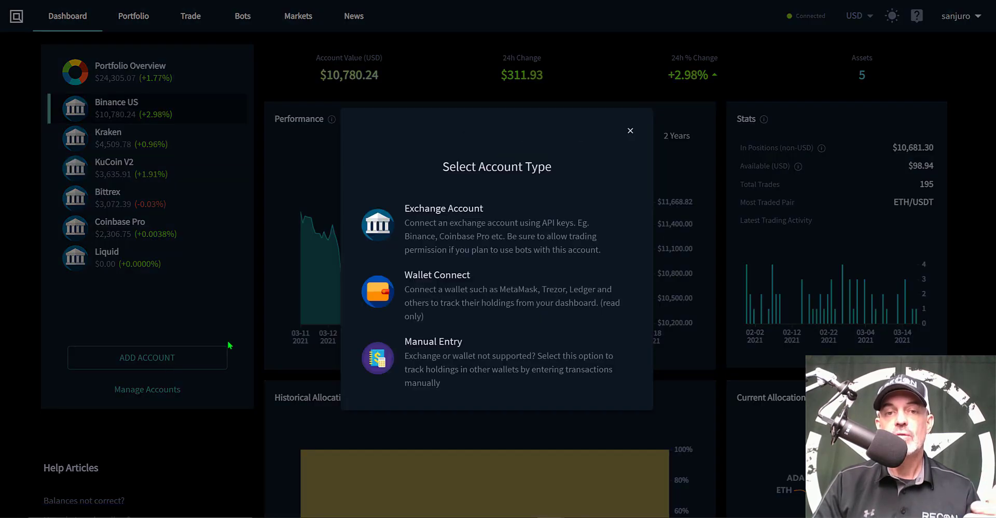
left_click(495, 228)
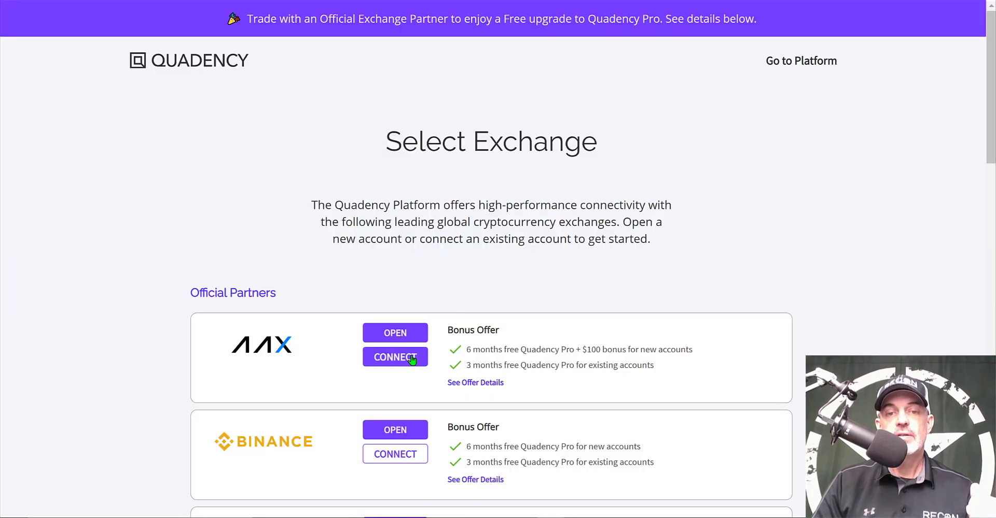
left_click(394, 356)
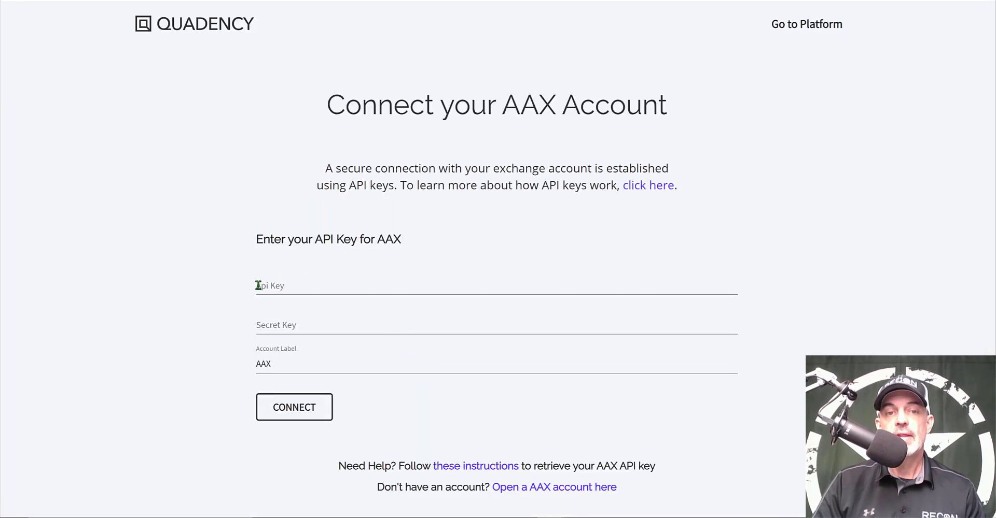
left_click(331, 285)
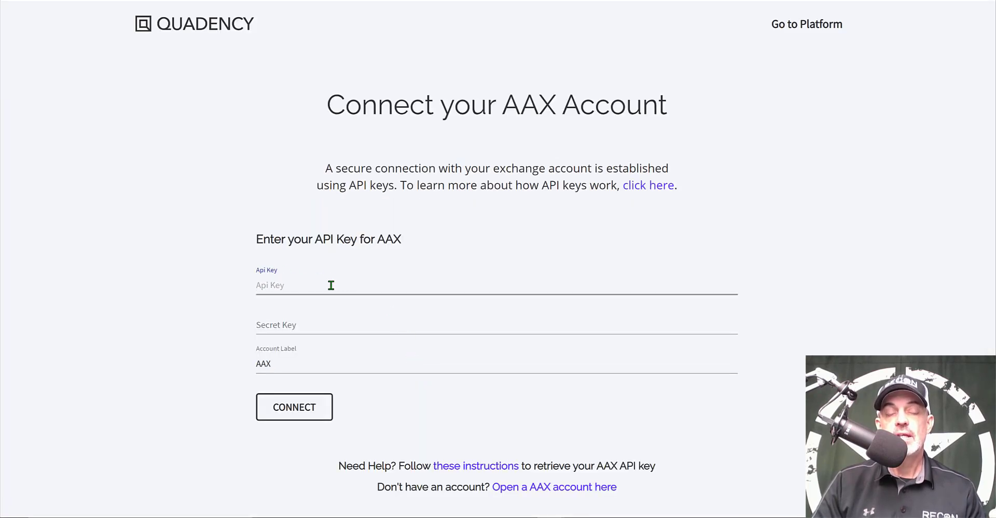
left_click(337, 324)
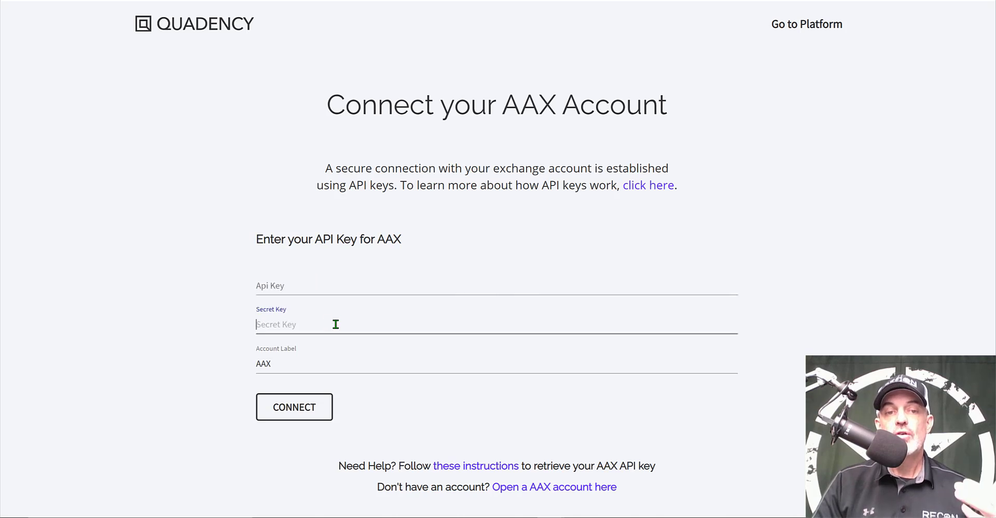
mouse_move(391, 379)
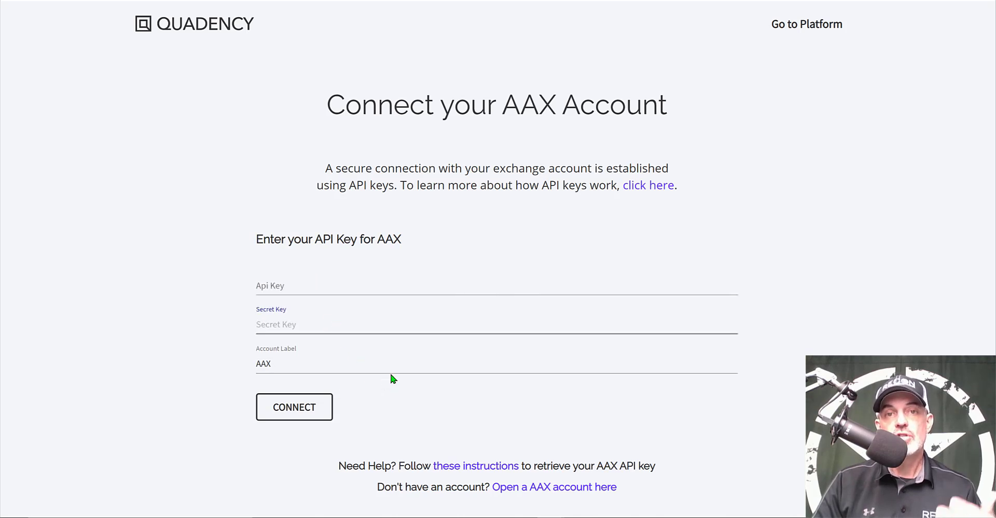
mouse_move(427, 318)
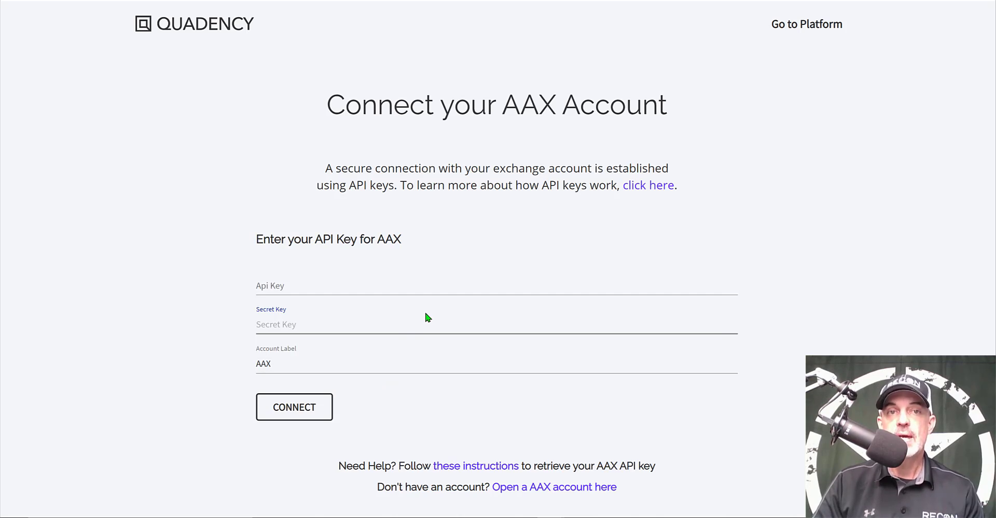
mouse_move(387, 271)
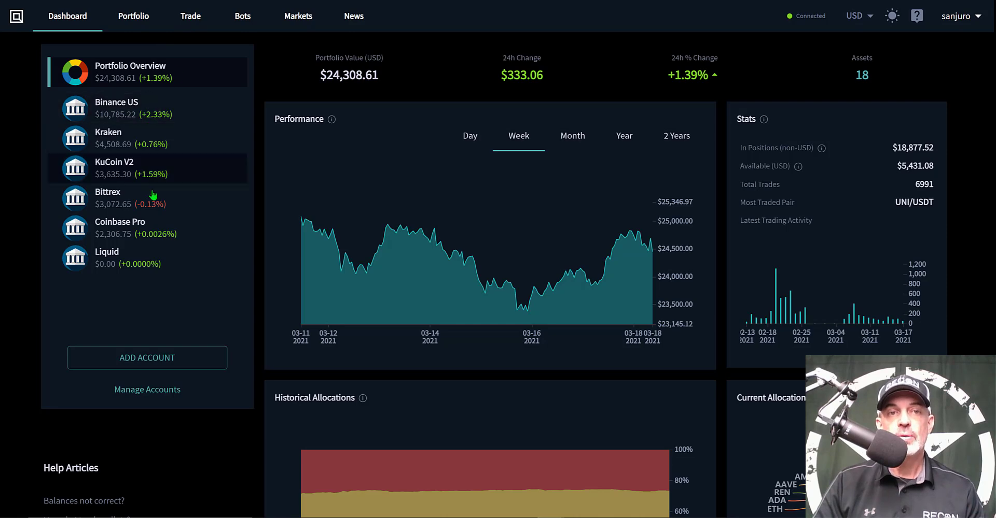
left_click(243, 16)
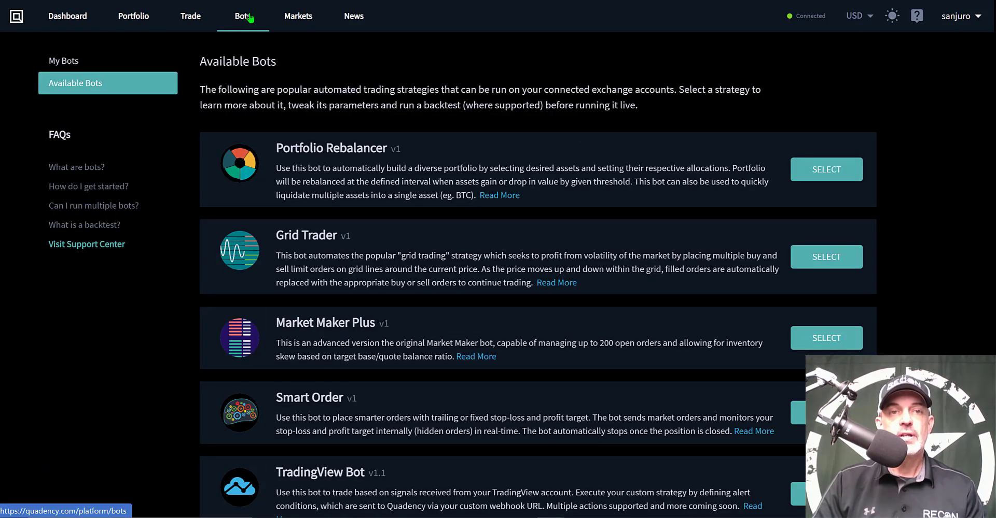
mouse_move(792, 208)
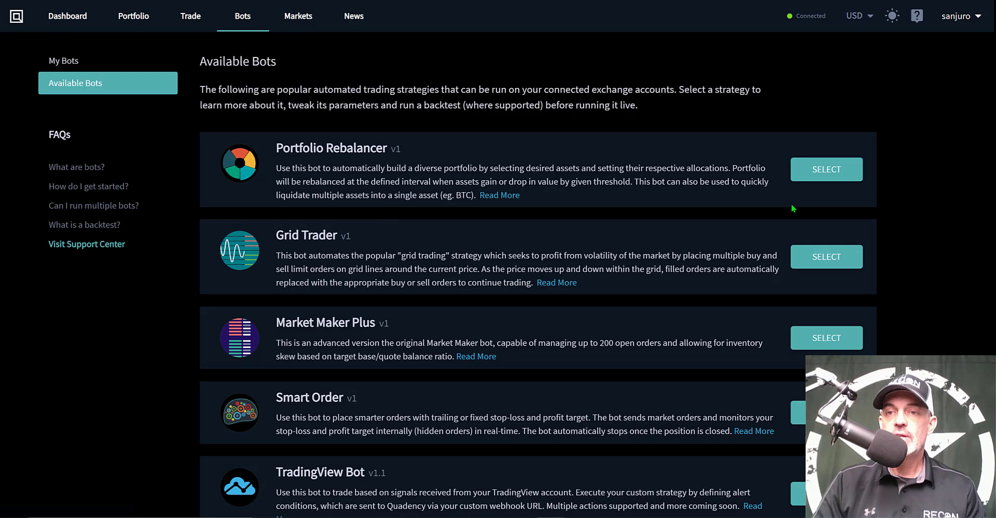
mouse_move(934, 179)
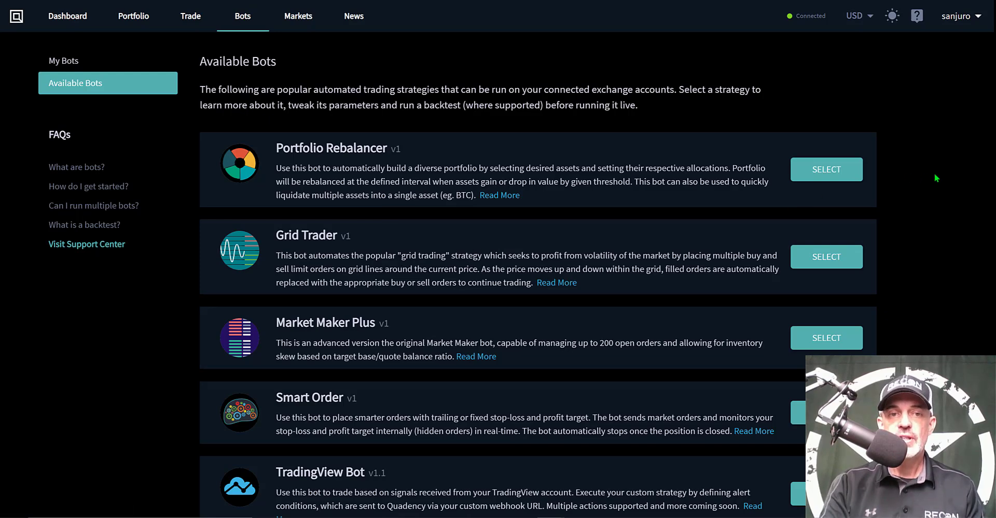
scroll("down", 3)
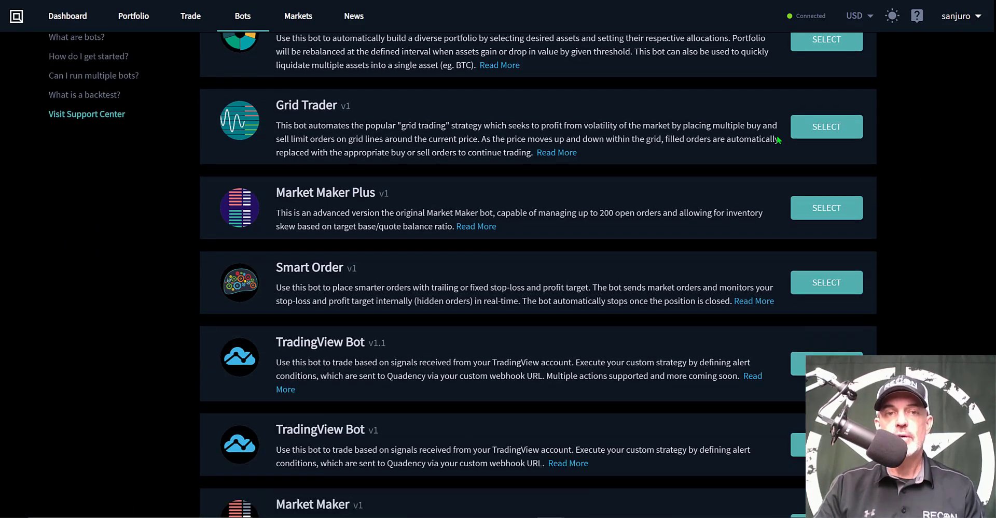
mouse_move(937, 220)
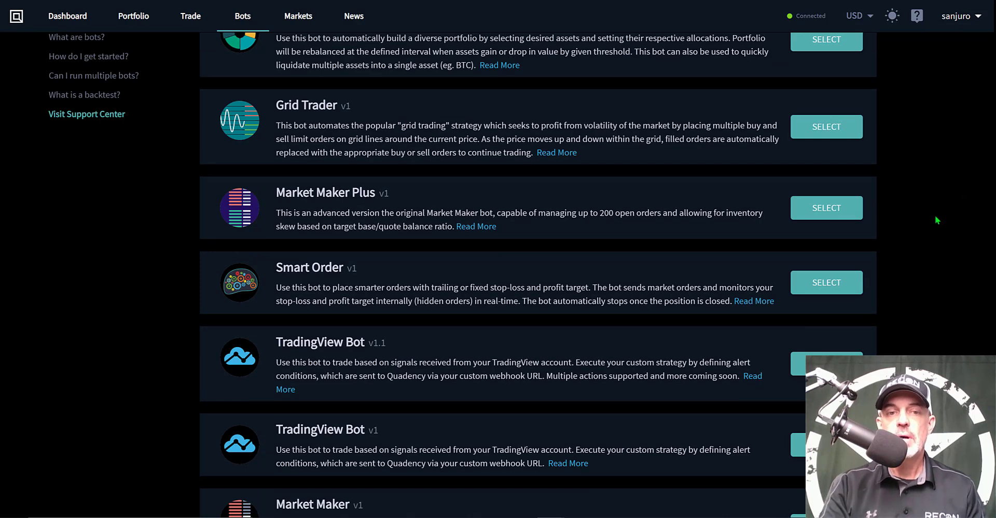
scroll("down", 3)
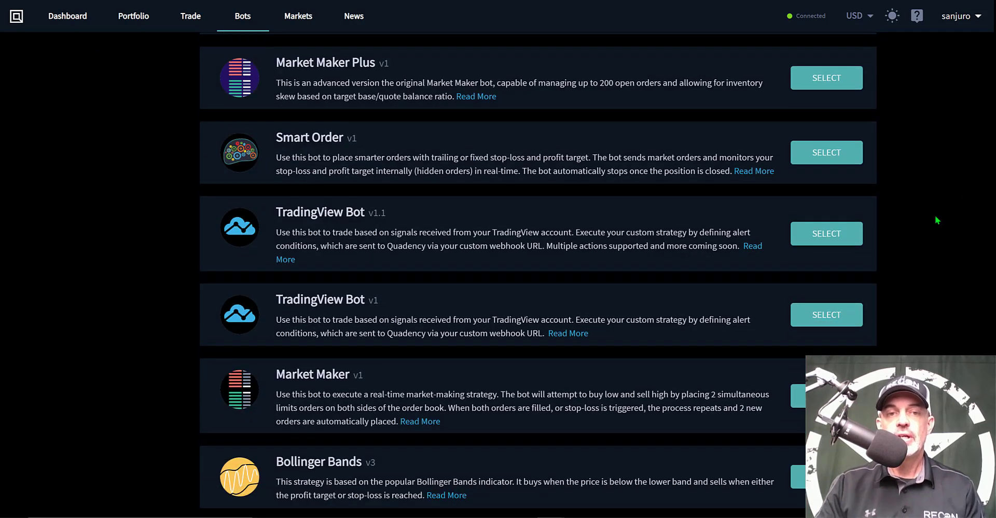
mouse_move(422, 273)
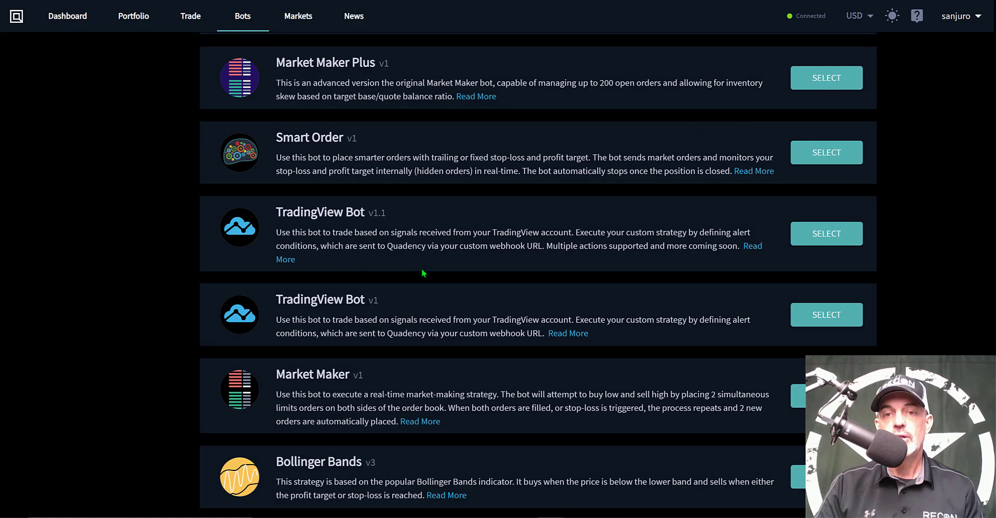
mouse_move(898, 267)
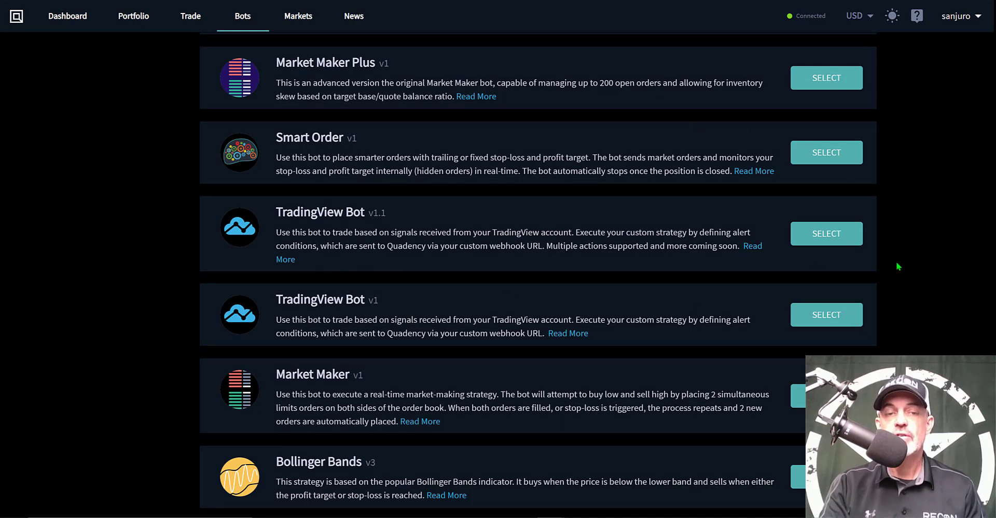
scroll("down", 3)
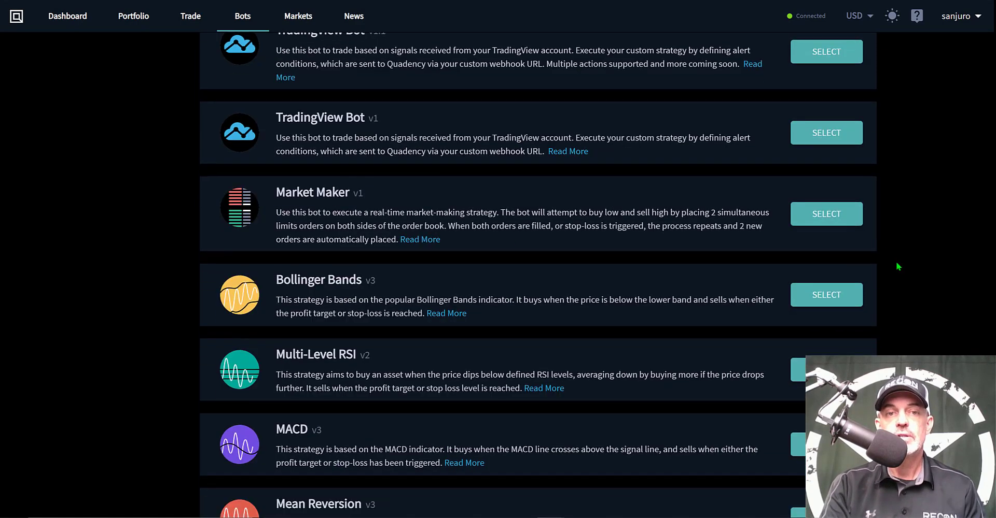
scroll("down", 3)
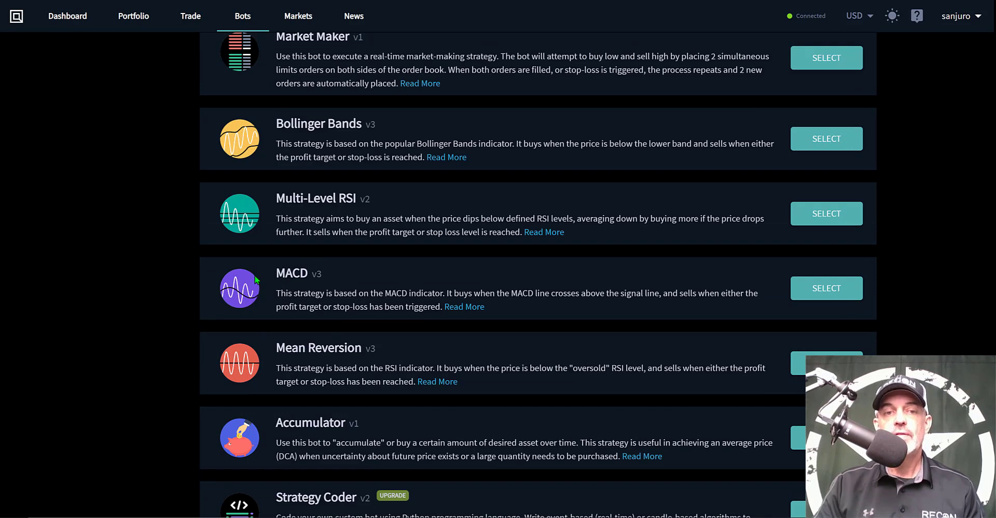
mouse_move(657, 297)
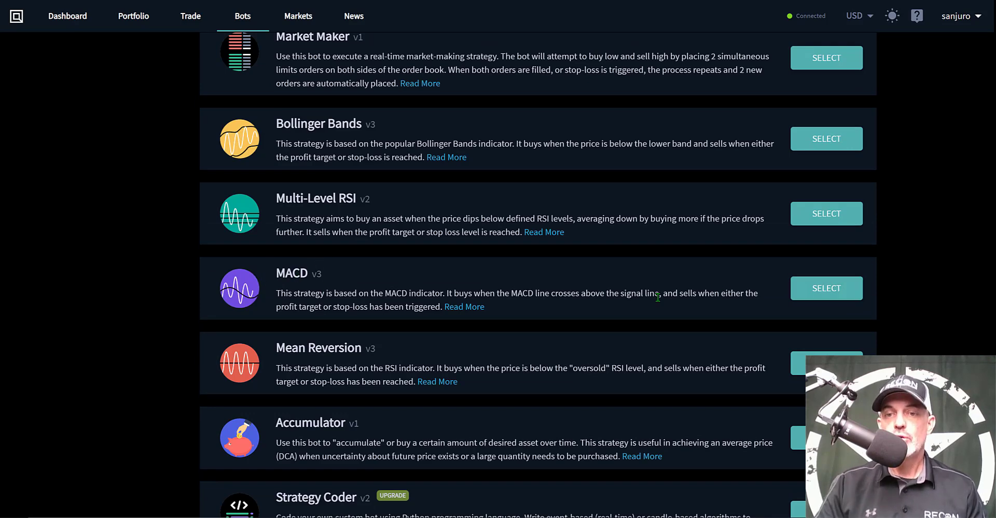
mouse_move(826, 289)
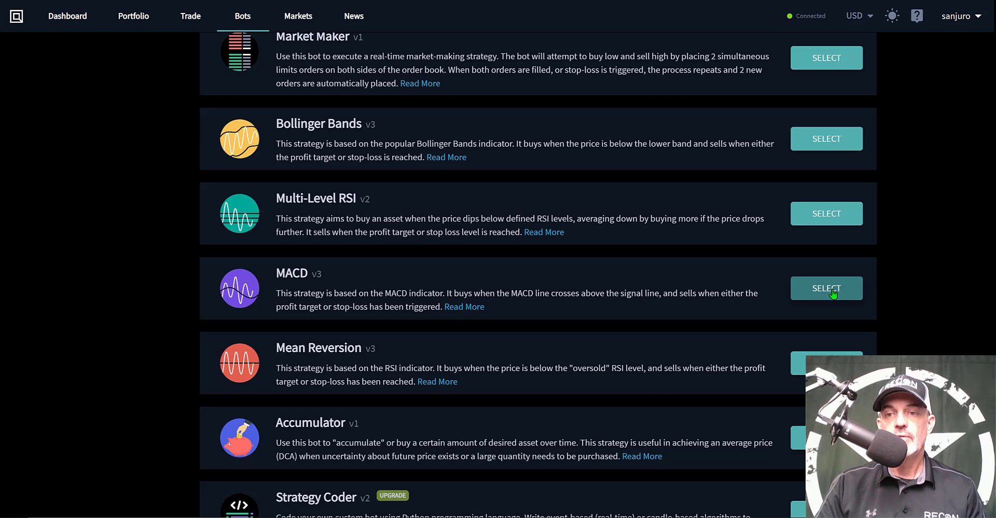
Select MACD v3 on KuCoin, searching ADA and THE before keeping THETA/USDT.
left_click(826, 289)
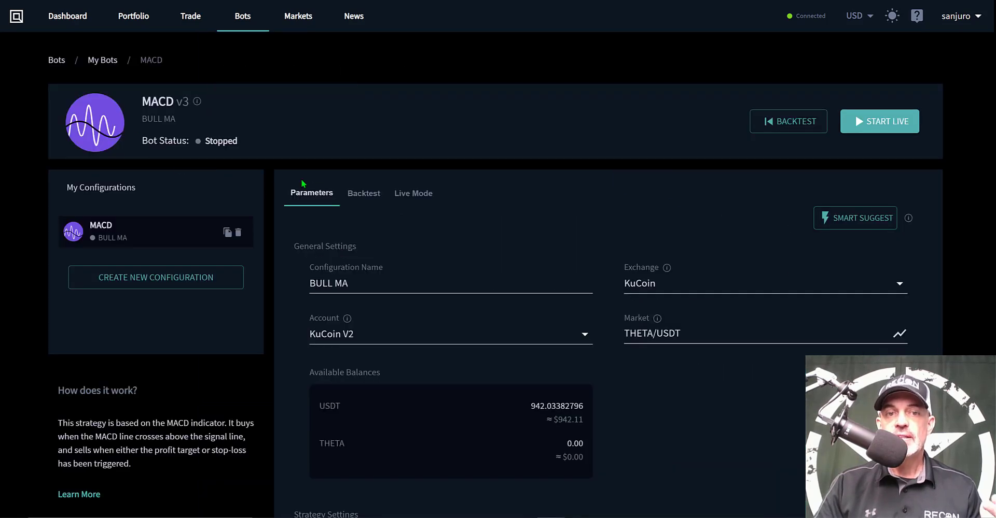
mouse_move(490, 237)
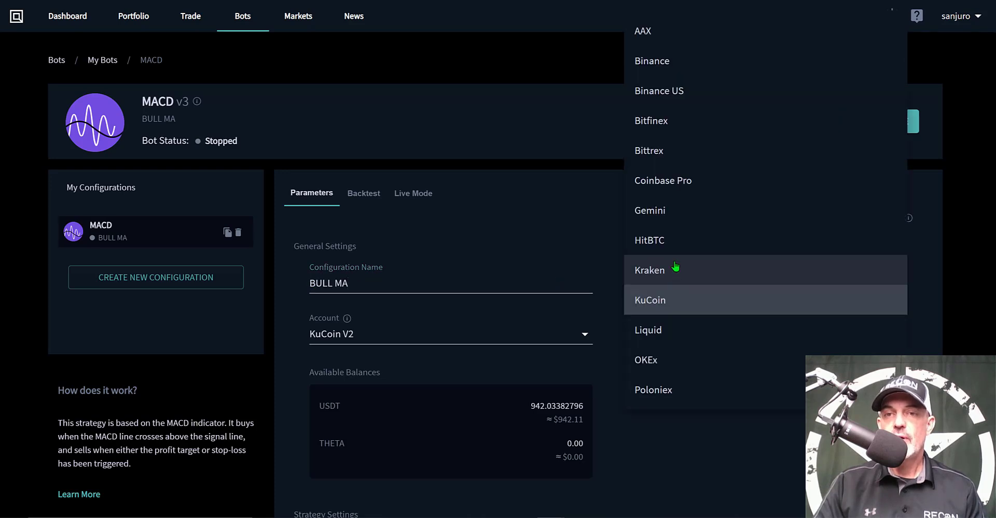
mouse_move(665, 306)
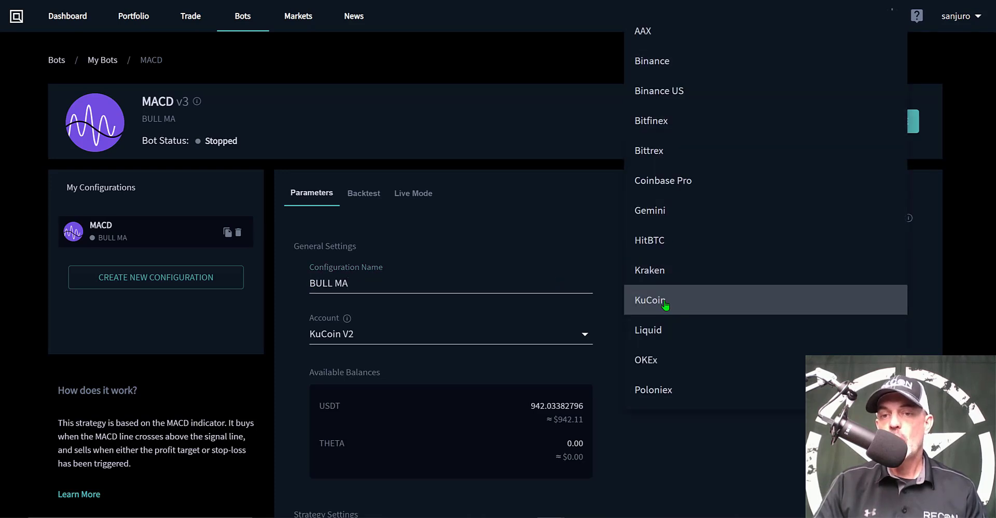
left_click(650, 300)
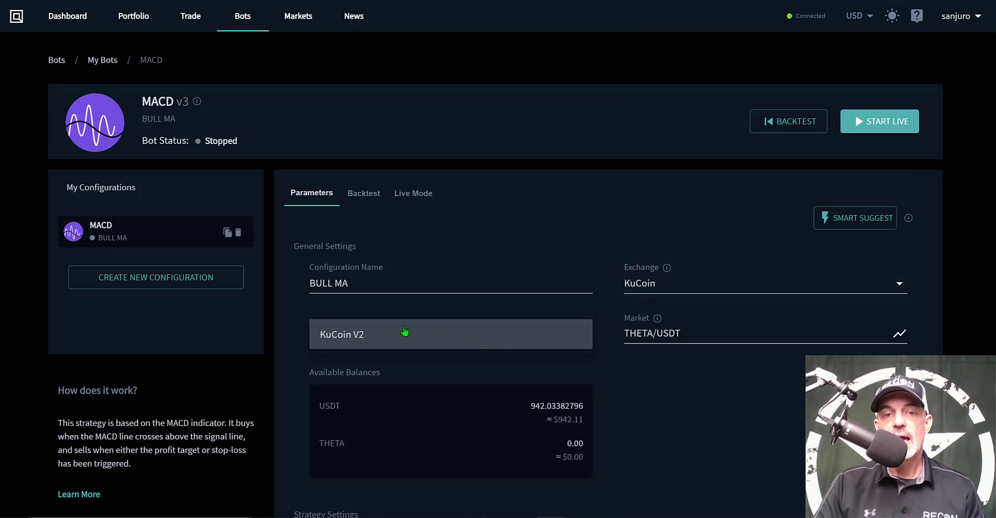
mouse_move(401, 335)
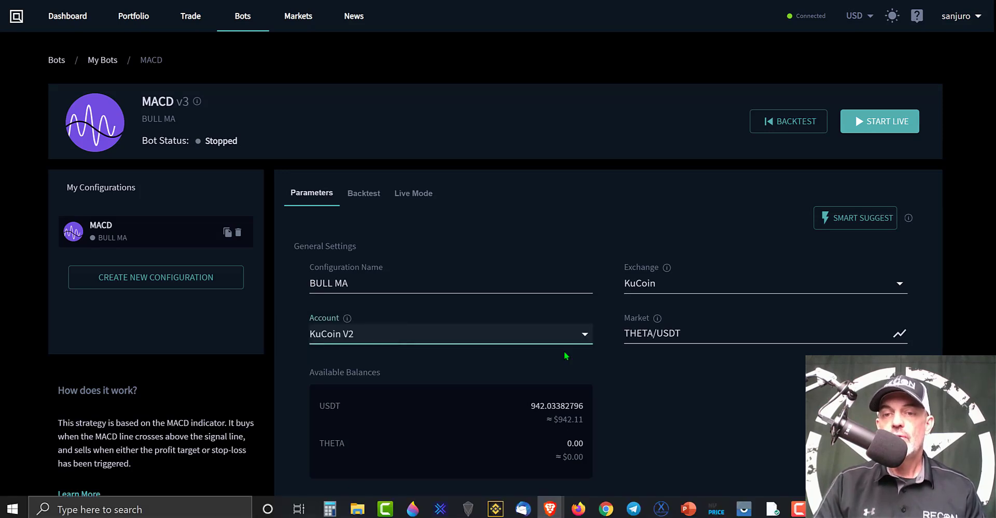
left_click(699, 334)
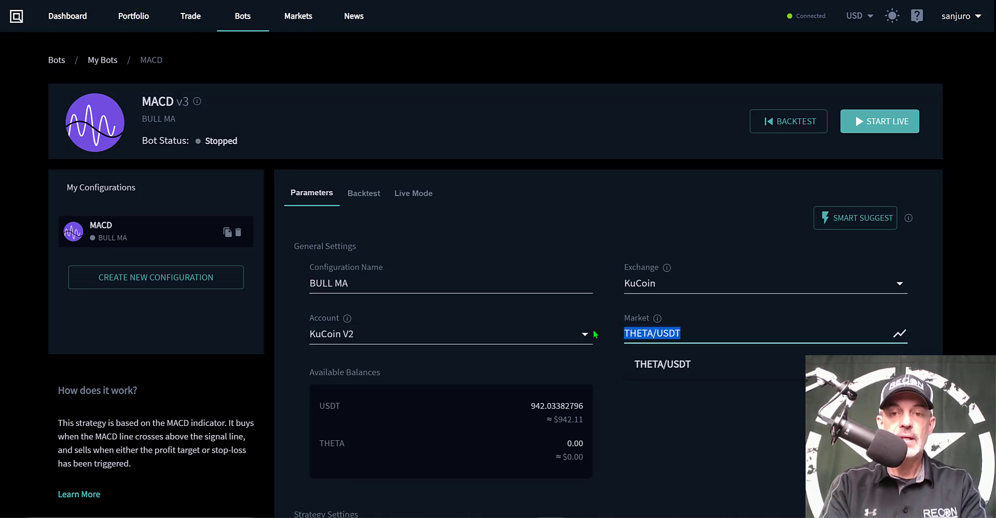
type("ADA")
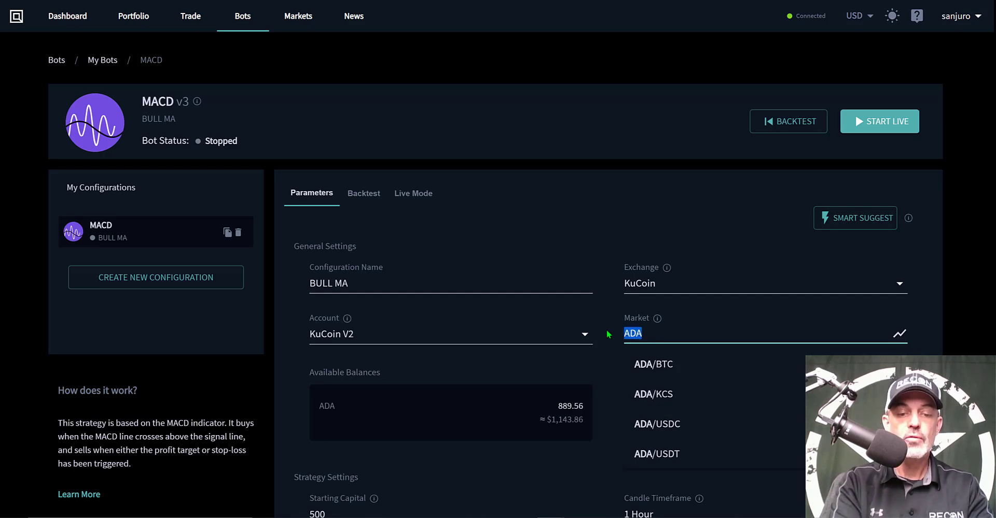
type("THETA/USDT")
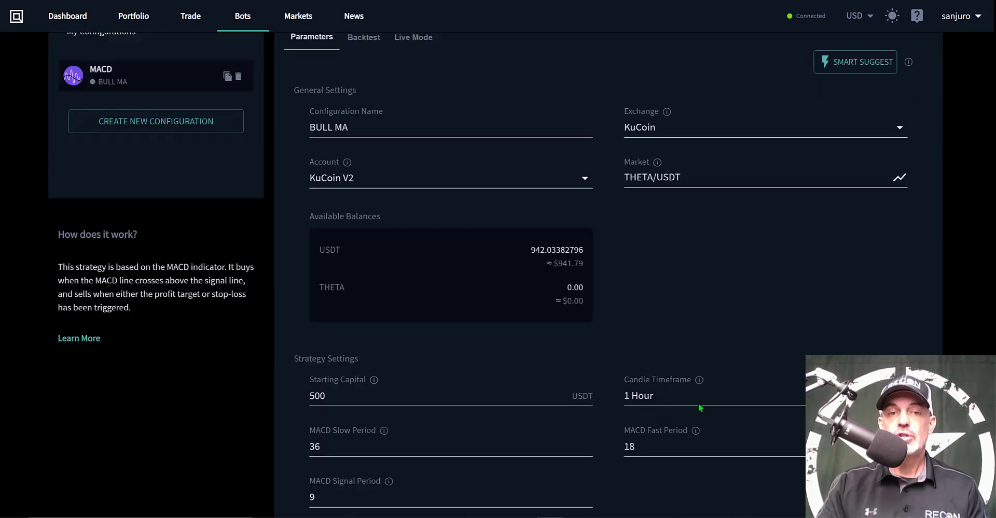
mouse_move(407, 252)
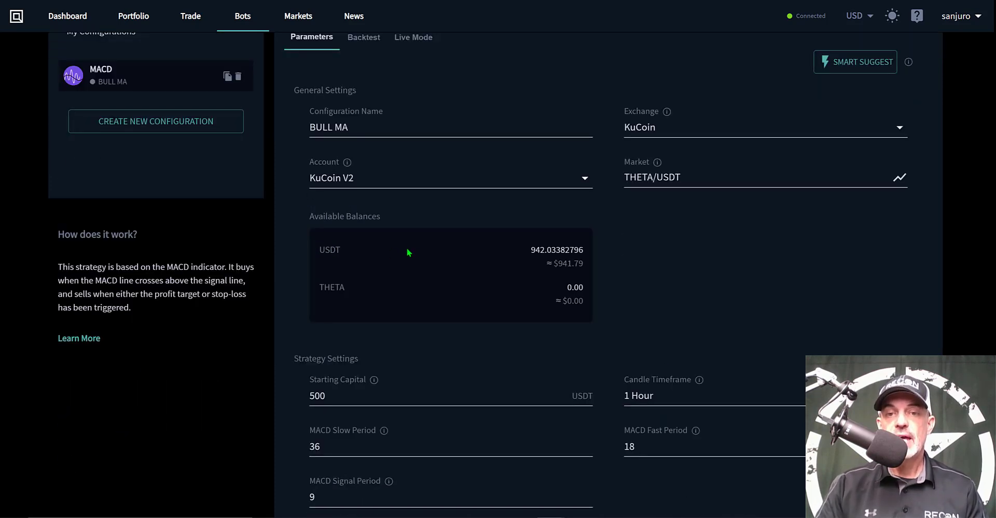
mouse_move(577, 246)
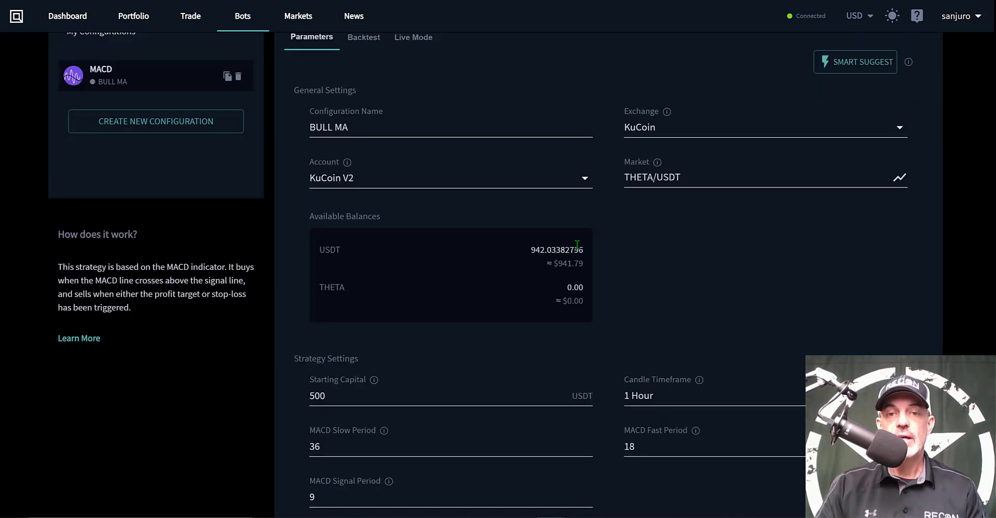
double_click(556, 250)
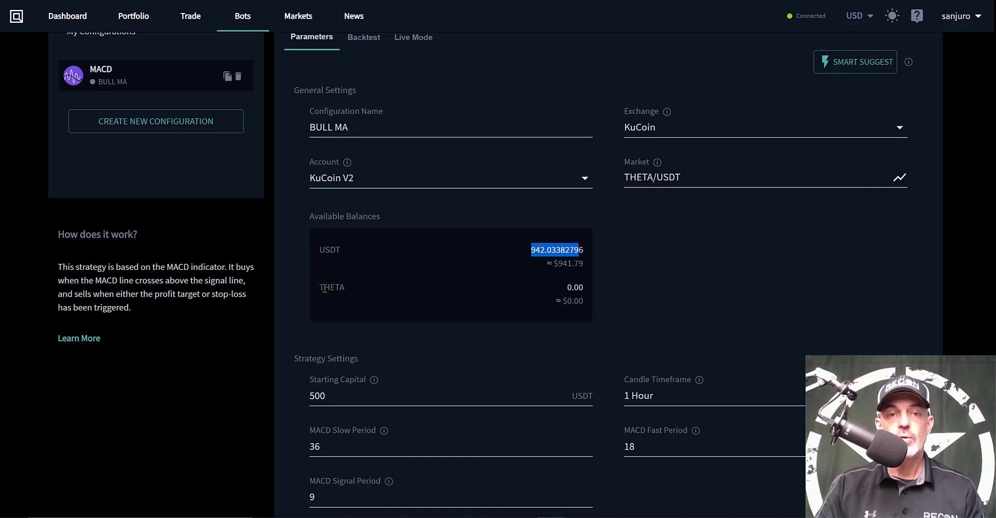
double_click(331, 287)
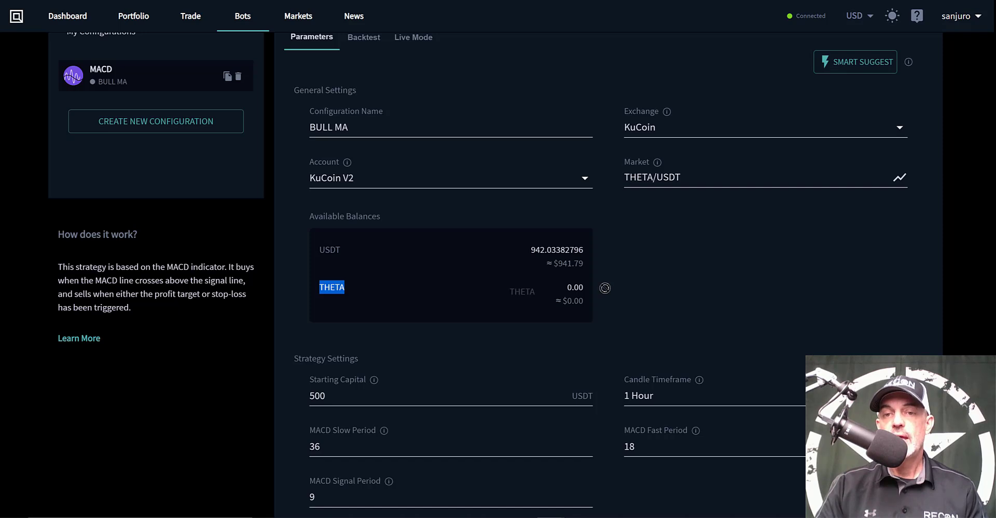
mouse_move(586, 292)
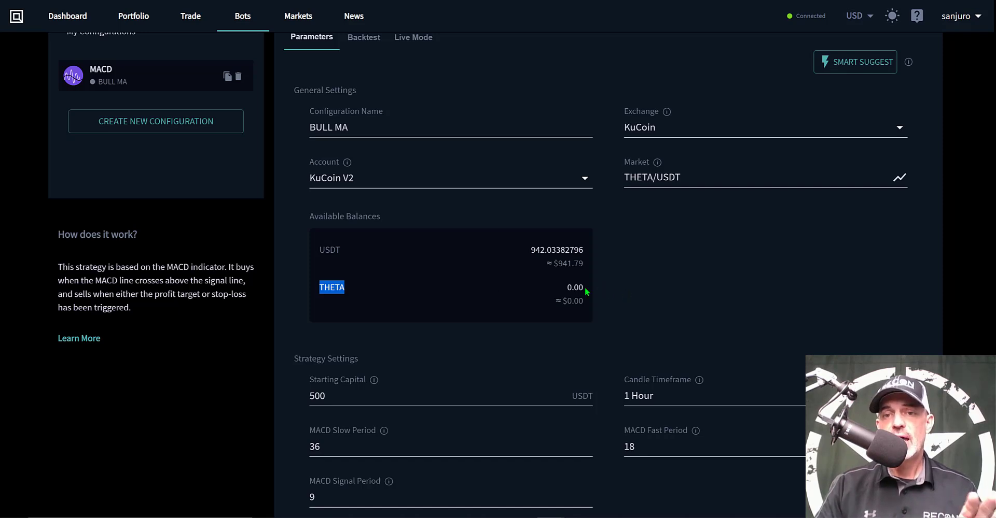
mouse_move(632, 301)
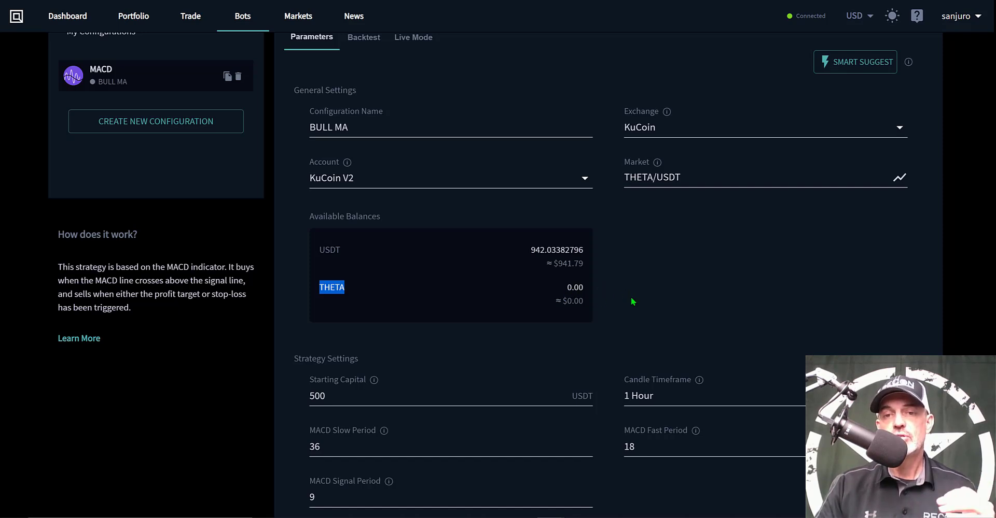
mouse_move(624, 287)
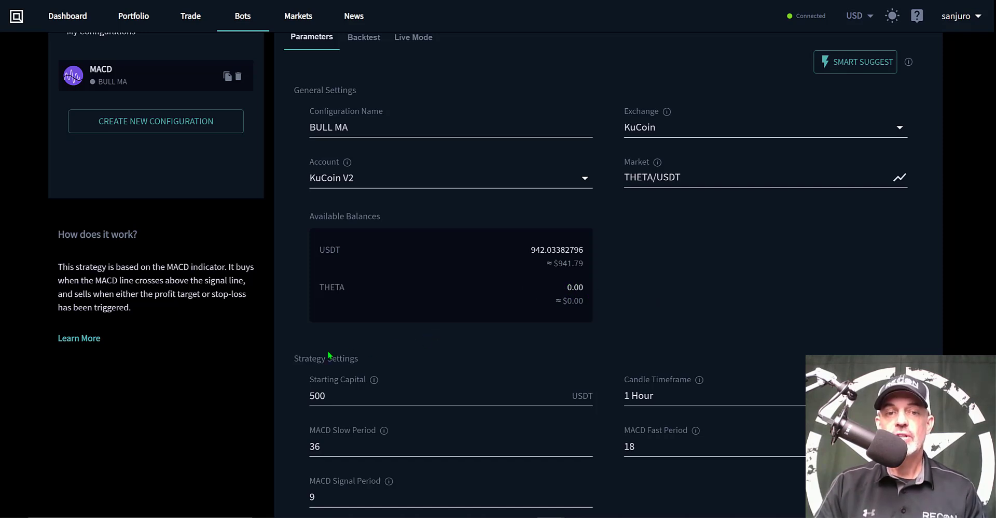
double_click(325, 359)
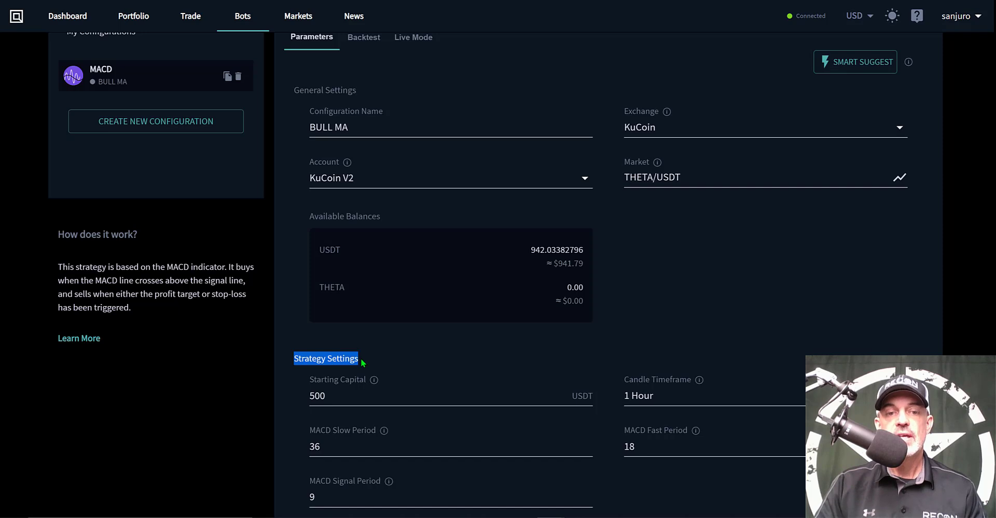
left_click(412, 396)
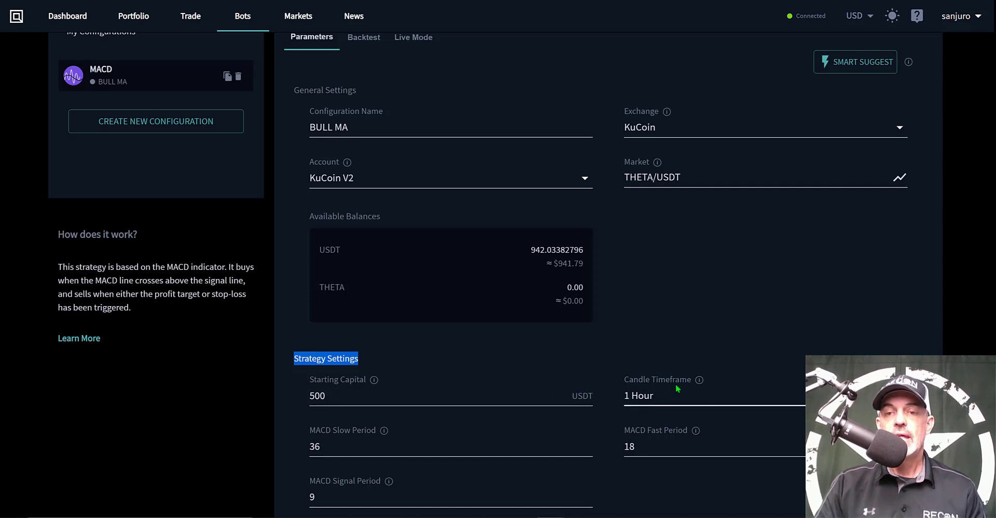
mouse_move(697, 388)
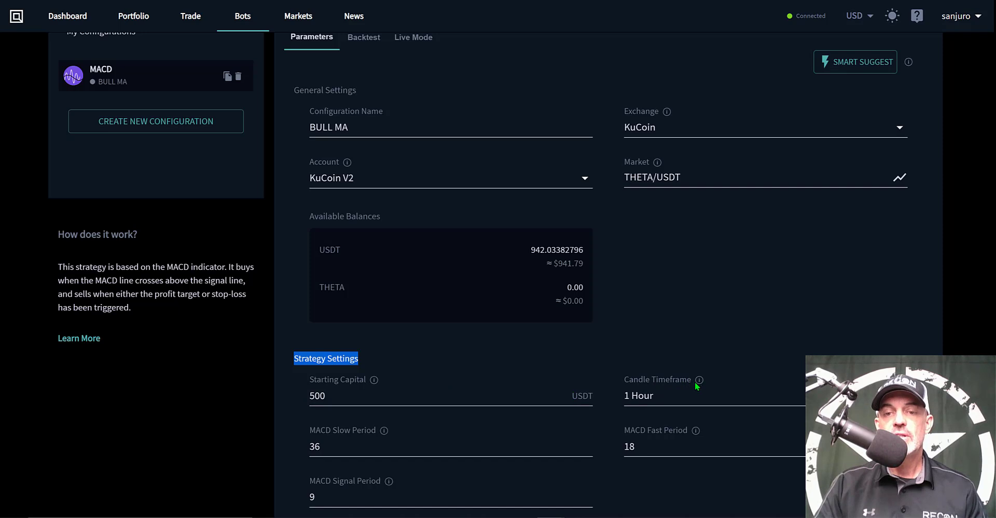
mouse_move(469, 438)
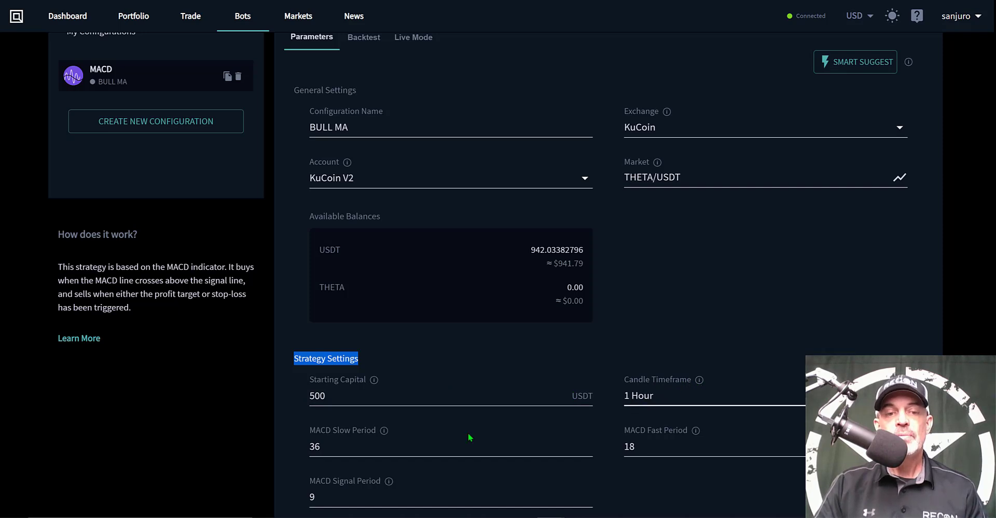
mouse_move(365, 438)
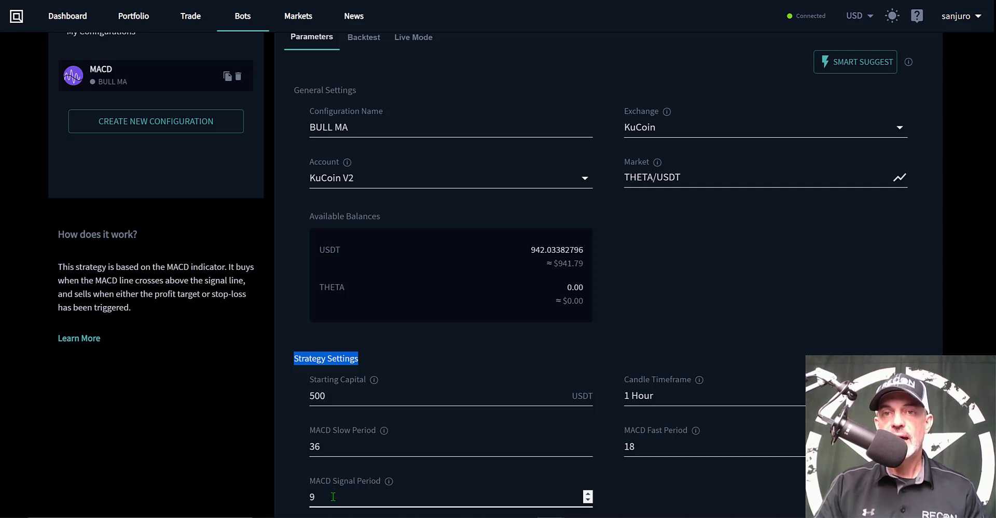
mouse_move(600, 439)
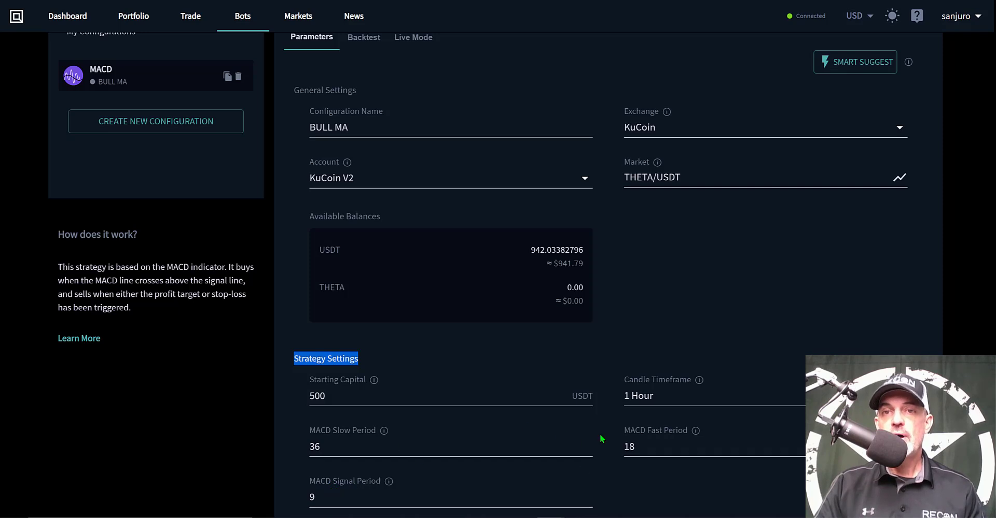
mouse_move(639, 316)
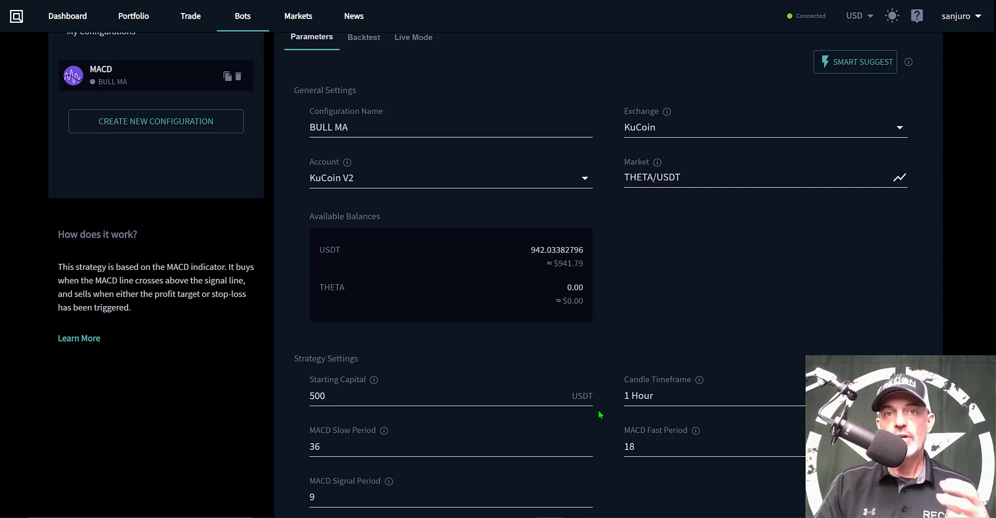
mouse_move(634, 354)
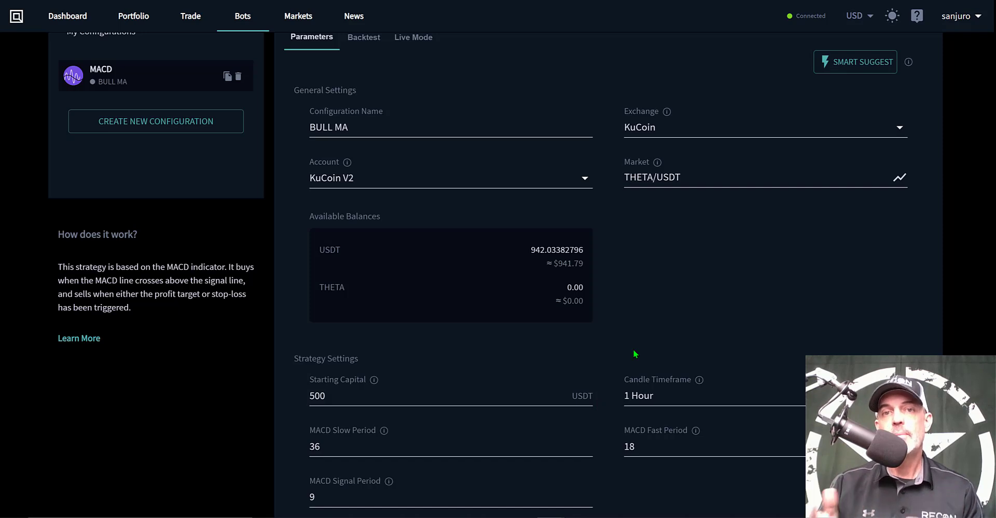
mouse_move(635, 373)
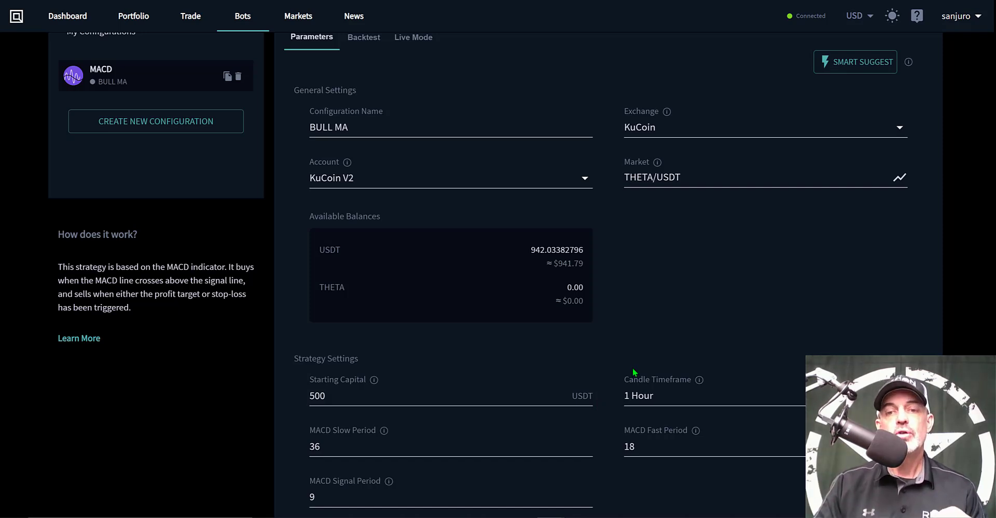
left_click(642, 446)
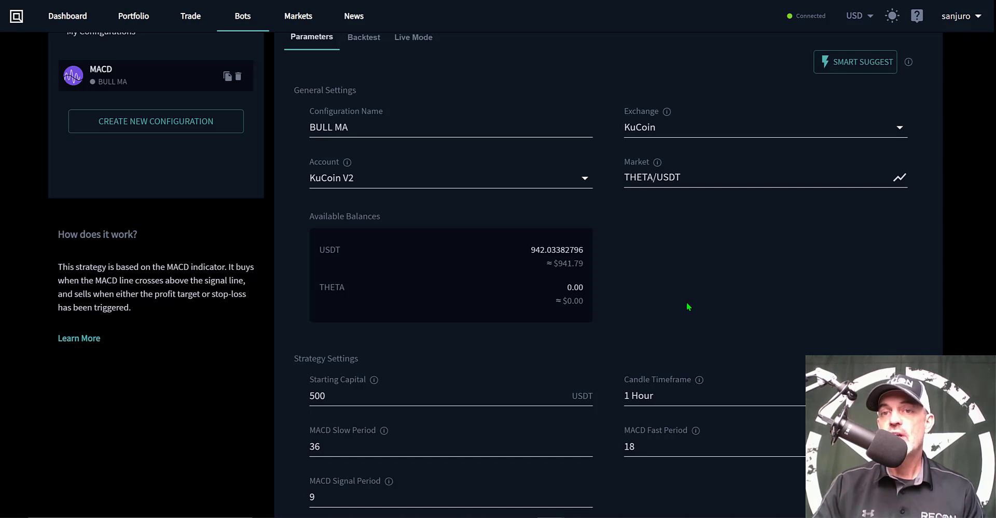
scroll("down", 3)
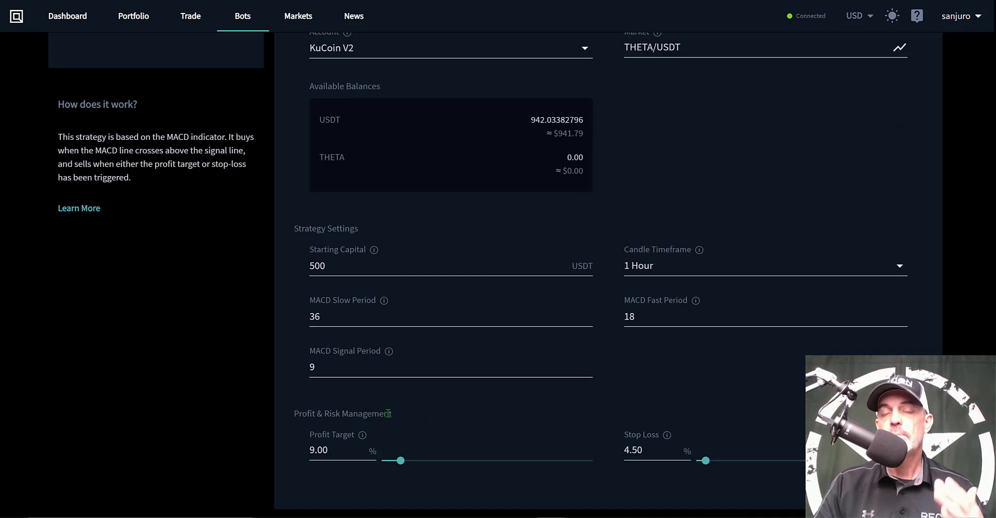
mouse_move(430, 415)
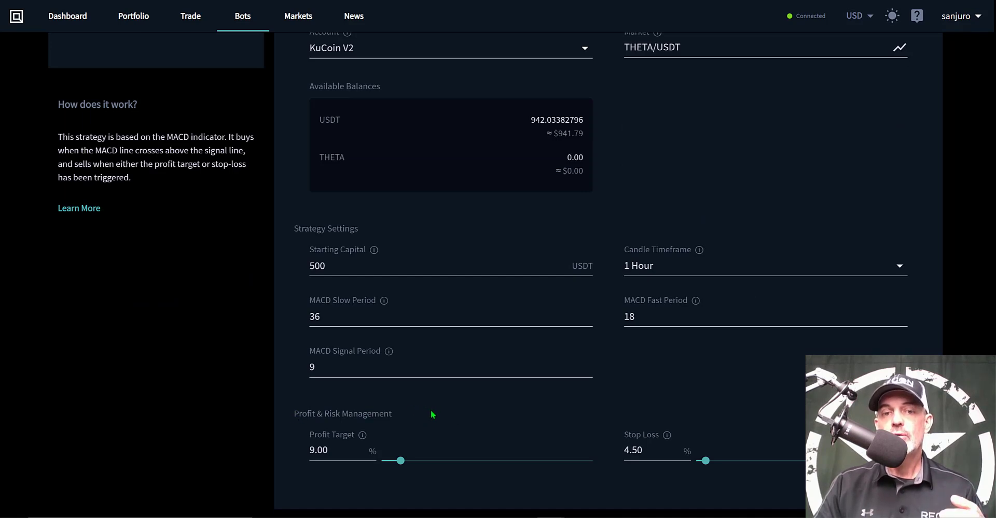
mouse_move(320, 438)
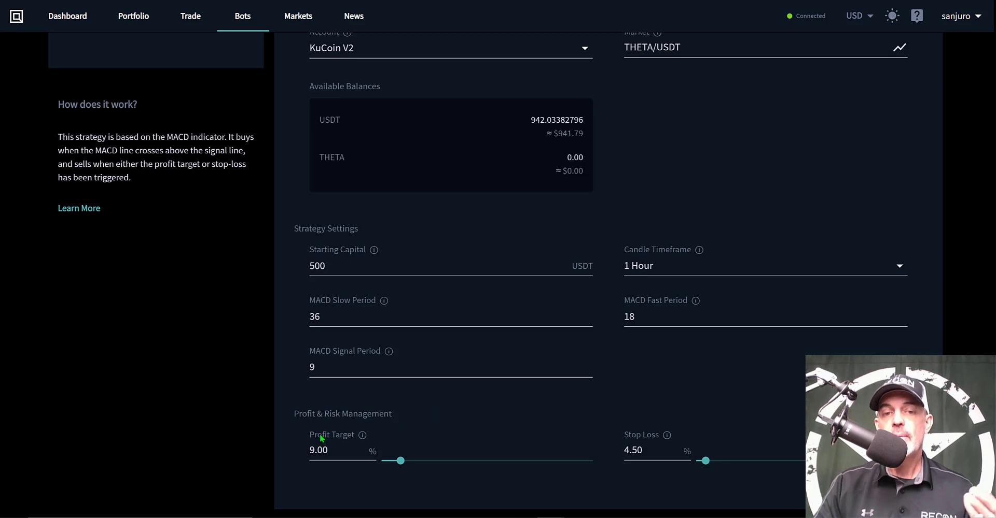
mouse_move(654, 445)
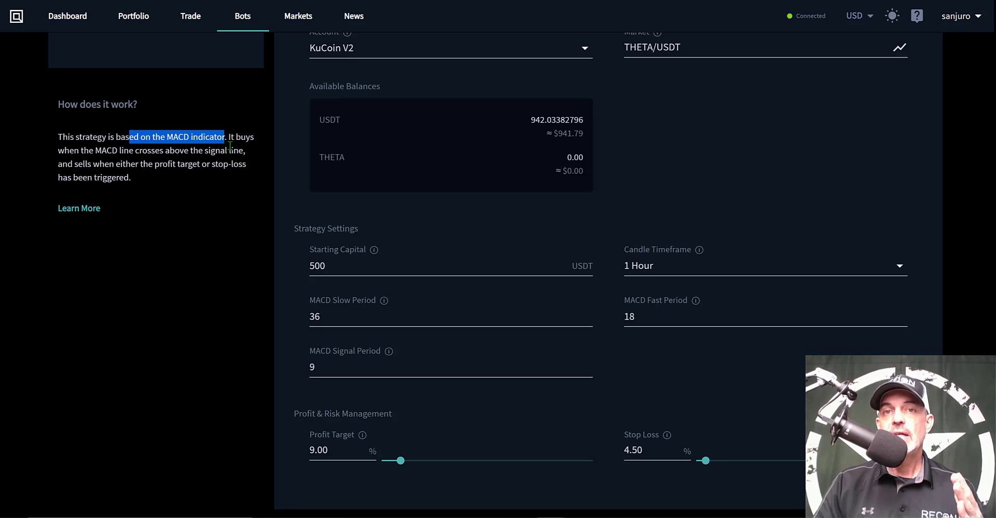
mouse_move(216, 151)
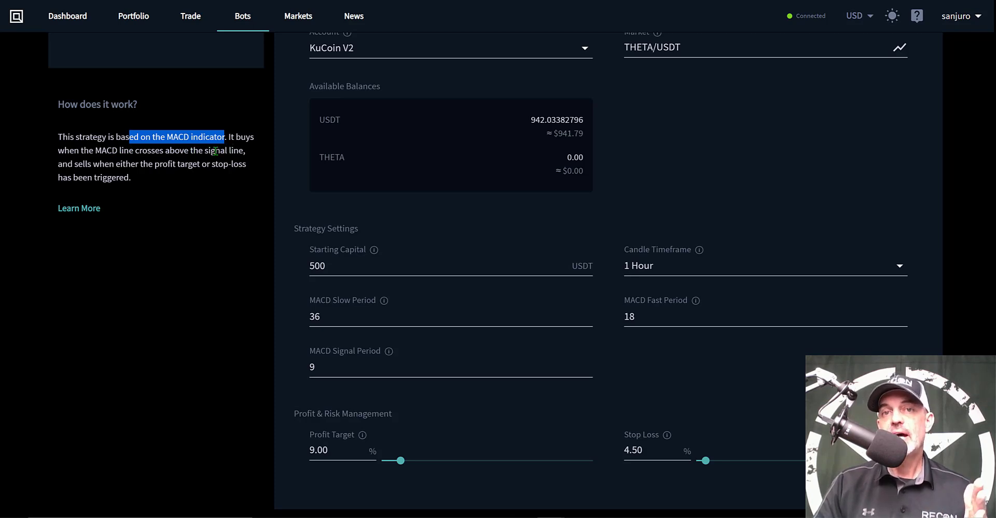
mouse_move(222, 200)
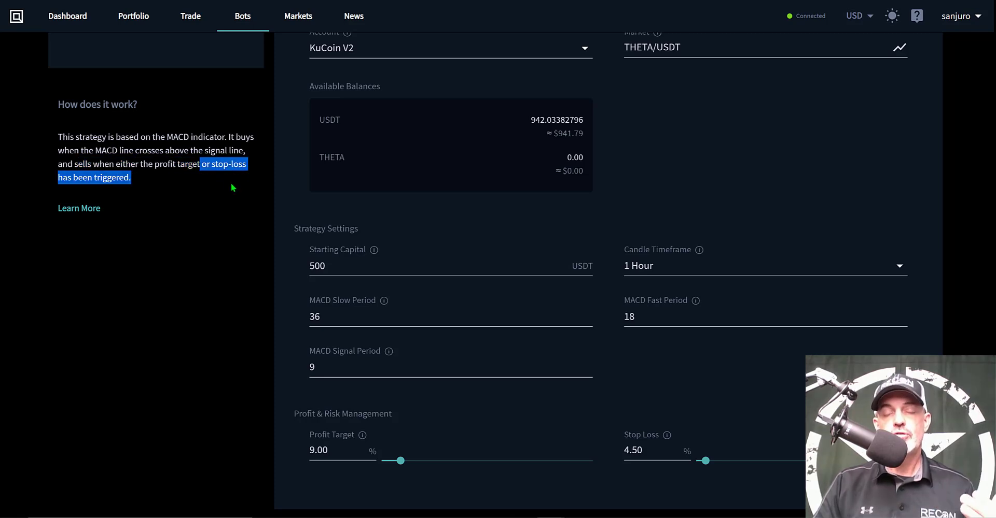
mouse_move(436, 417)
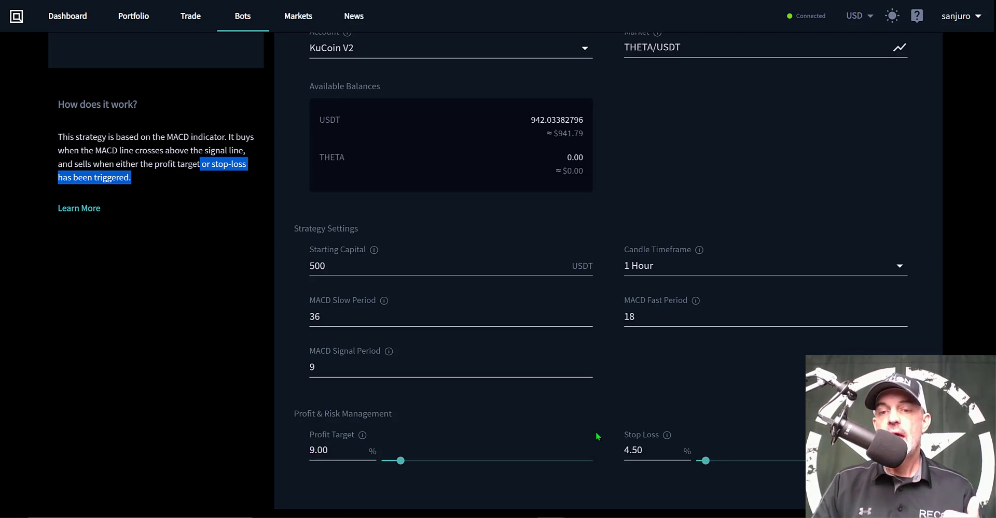
mouse_move(648, 442)
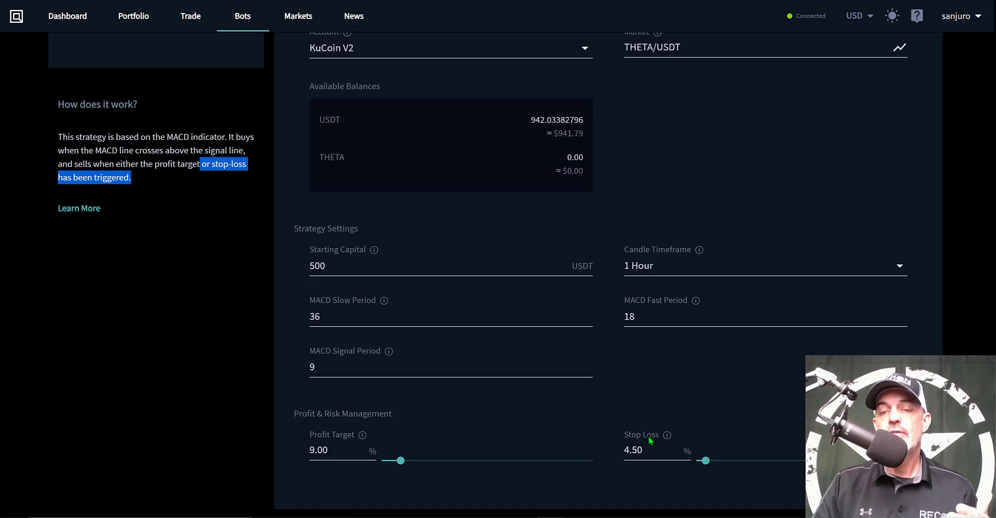
mouse_move(752, 411)
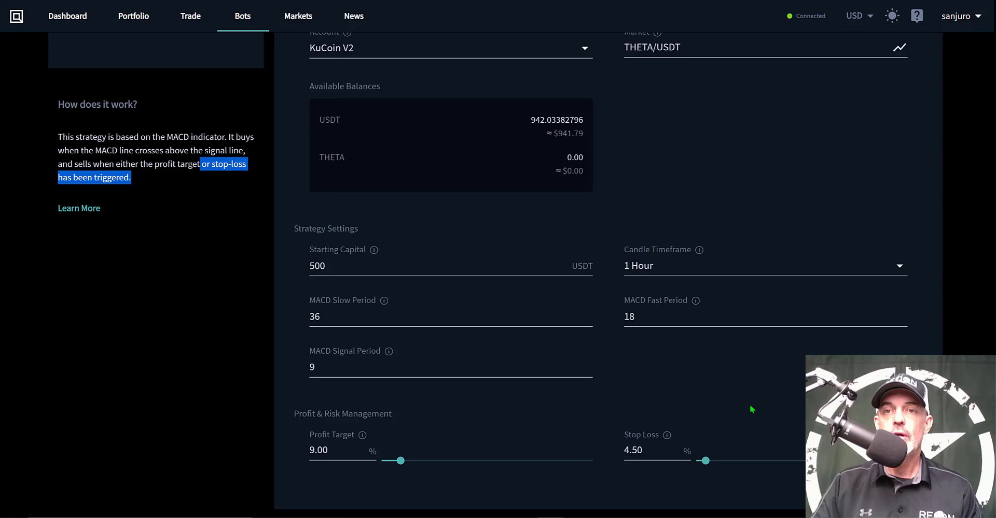
mouse_move(424, 434)
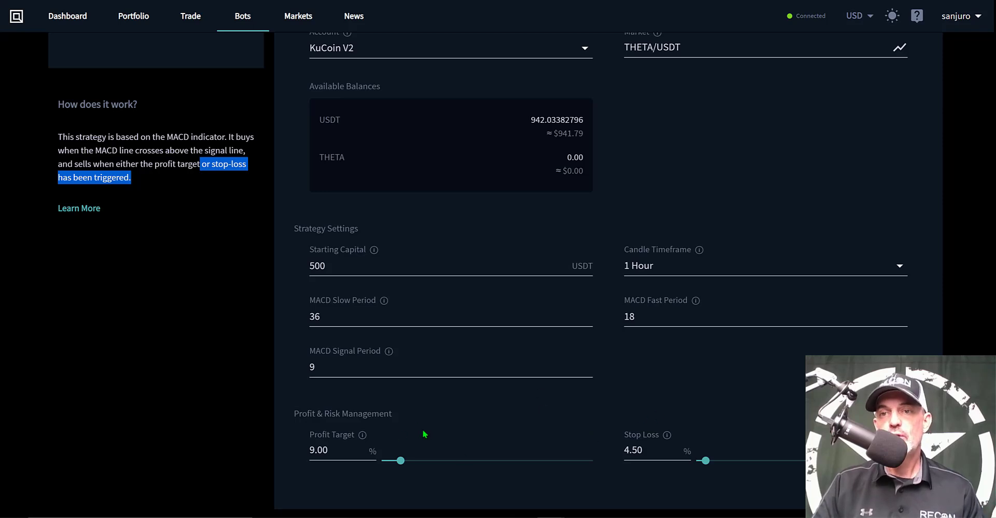
Backtest BULL MA over 1 Month on THETA/USDT, yielding +76.10% with 59 trades.
scroll("up", 3)
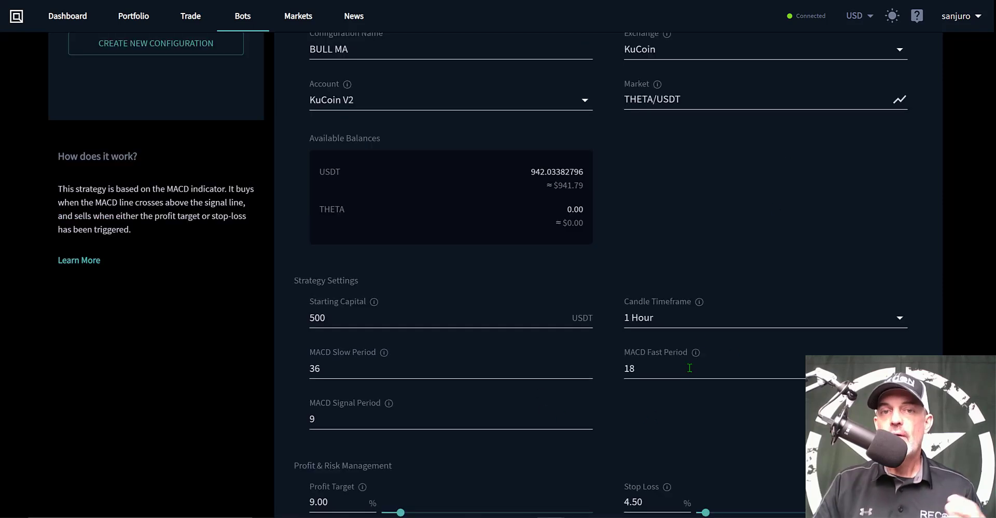
mouse_move(727, 201)
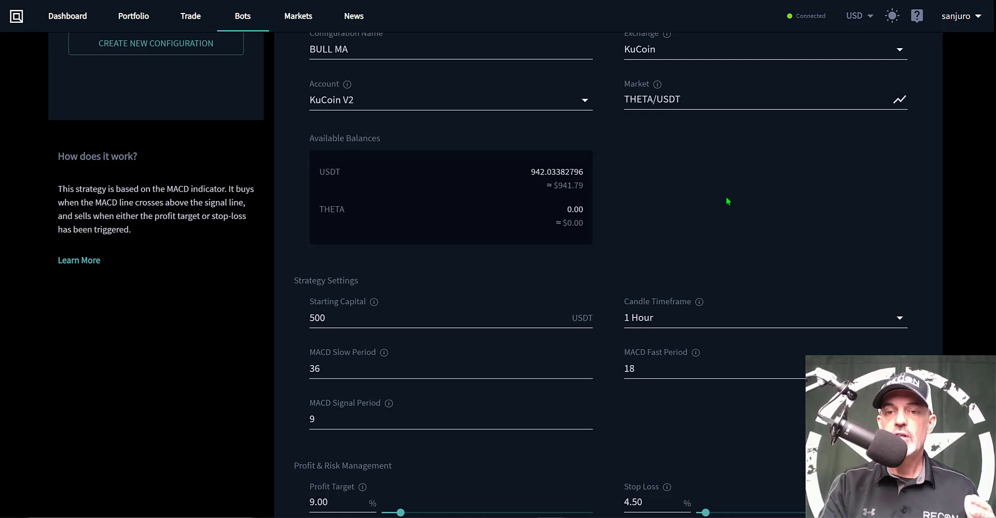
scroll("up", 3)
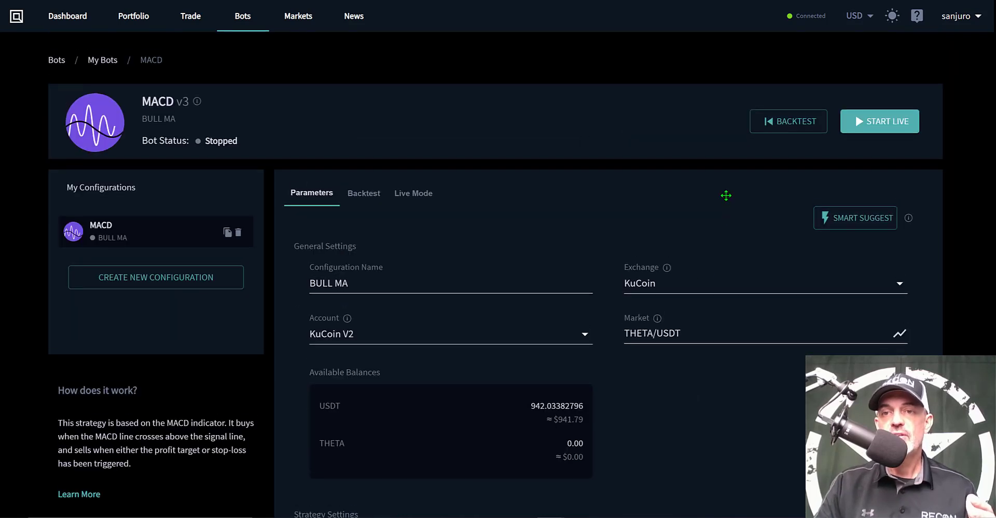
mouse_move(772, 125)
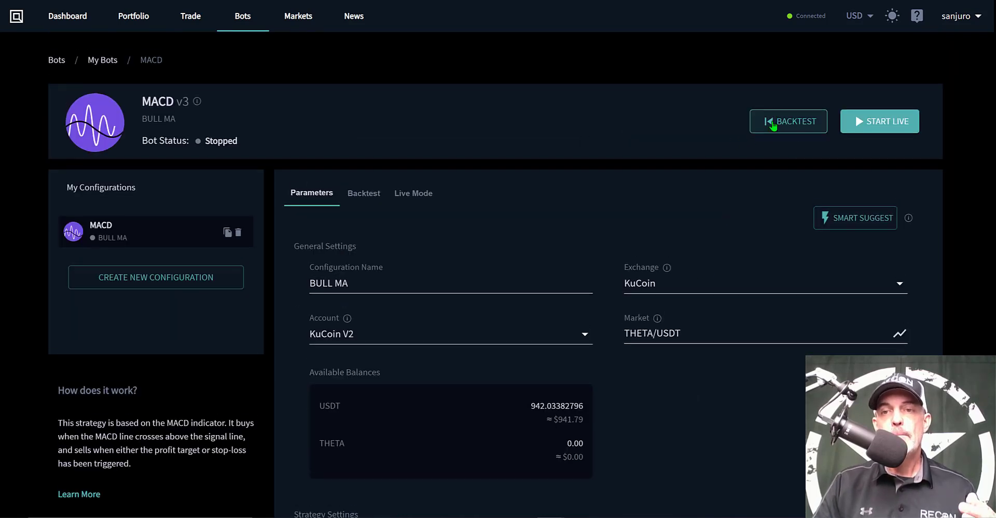
left_click(787, 121)
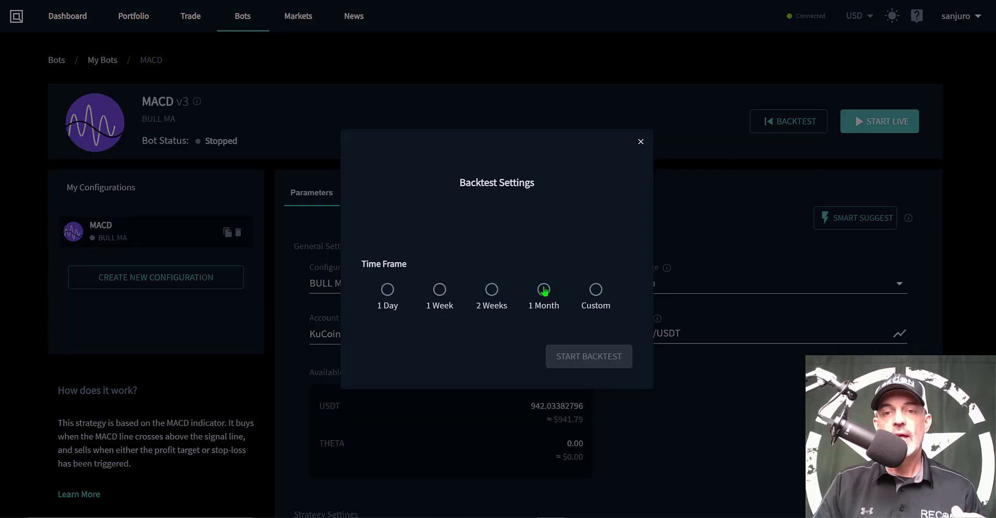
left_click(543, 289)
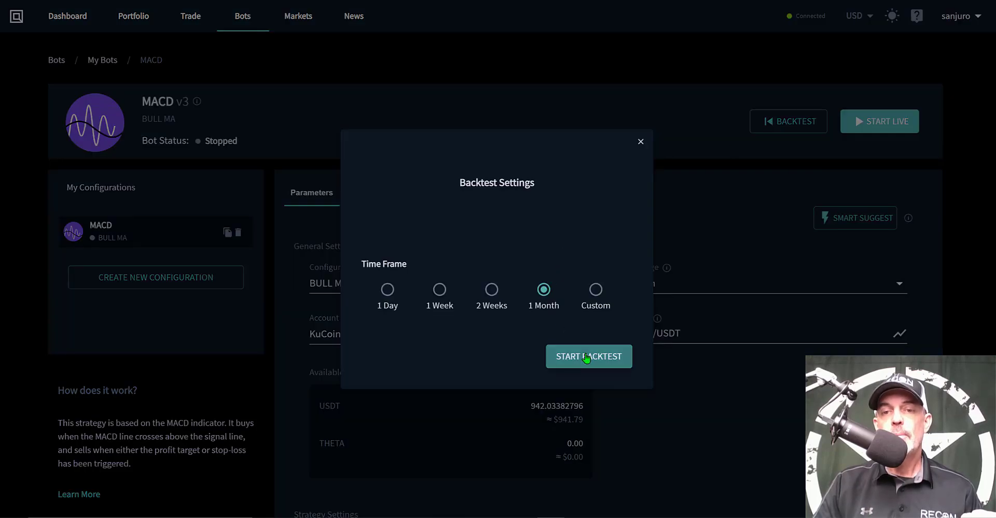
left_click(588, 356)
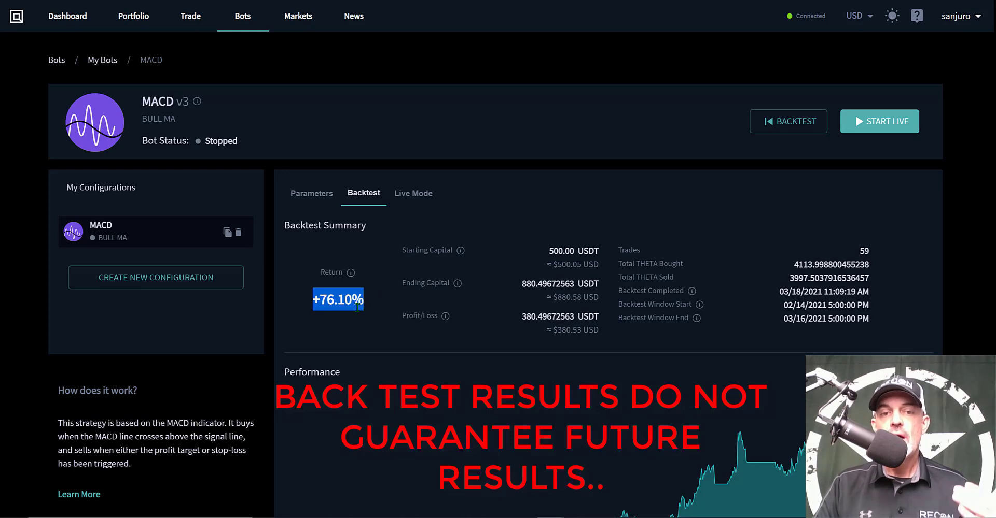
mouse_move(346, 315)
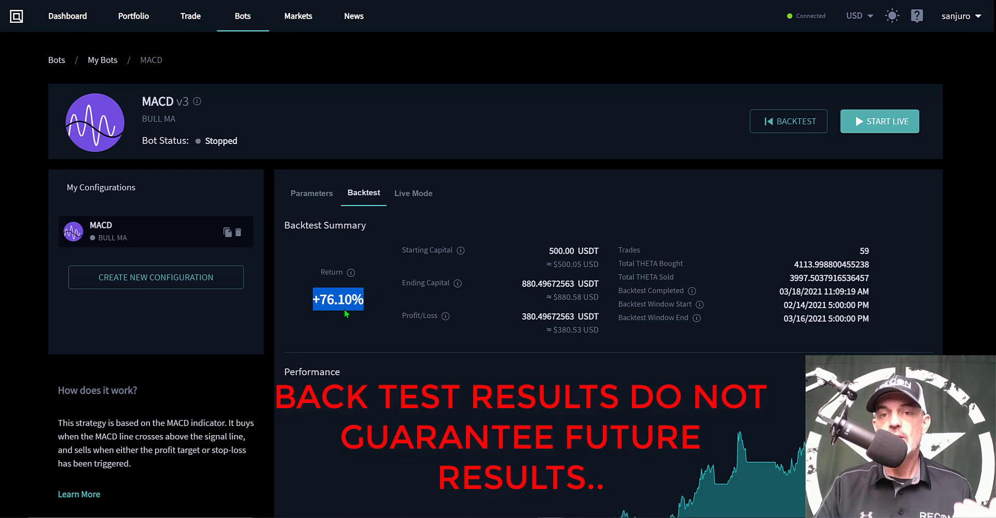
mouse_move(640, 322)
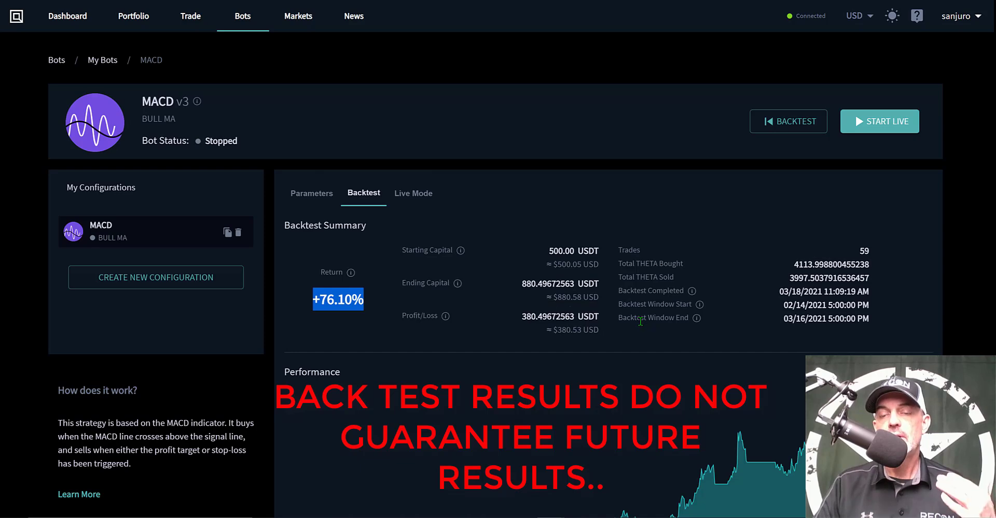
Scroll through the equity curve, THETA/USDT MACD chart and trades list.
scroll("down", 3)
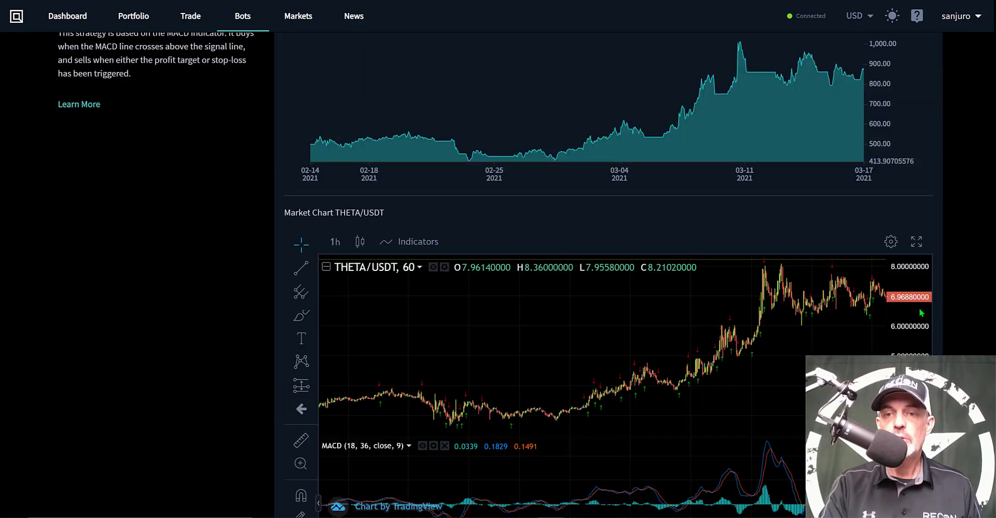
scroll("down", 3)
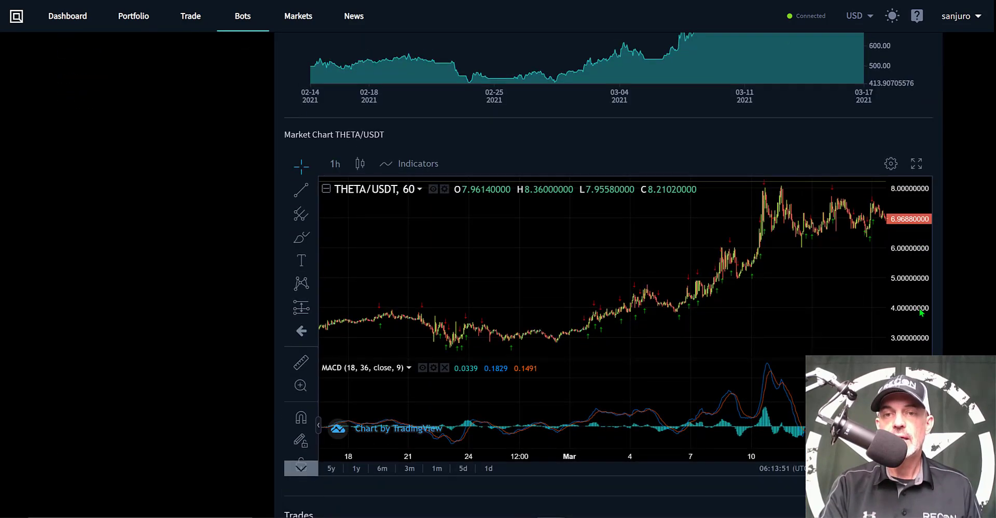
scroll("down", 3)
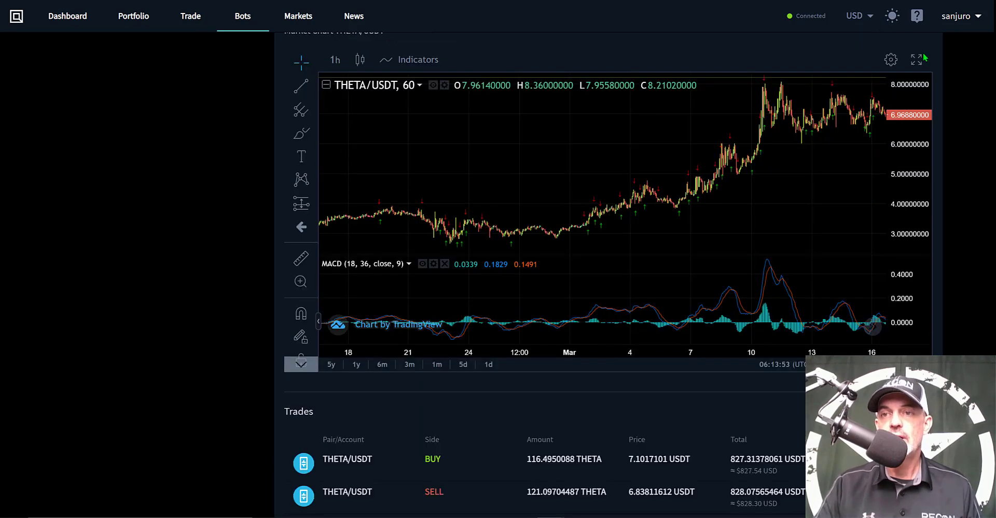
left_click(917, 59)
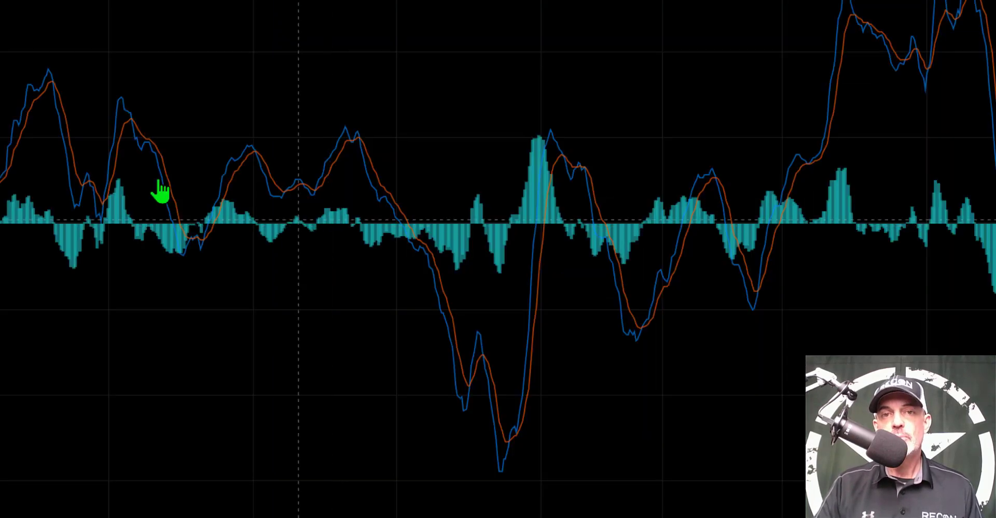
mouse_move(467, 392)
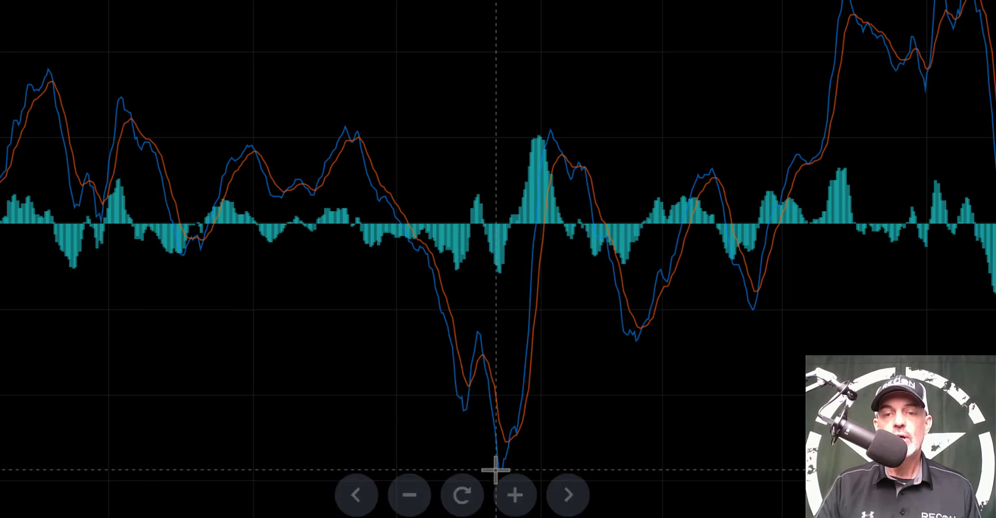
mouse_move(464, 368)
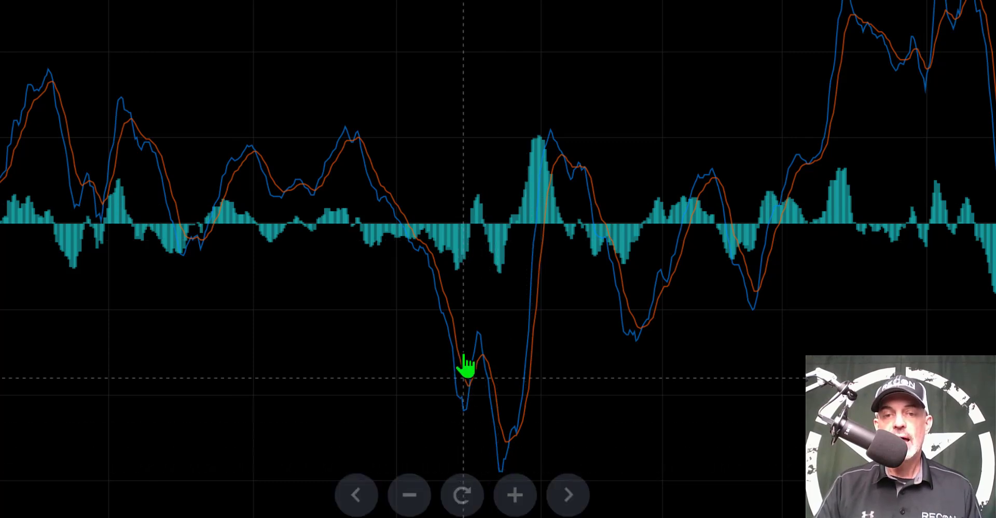
mouse_move(489, 451)
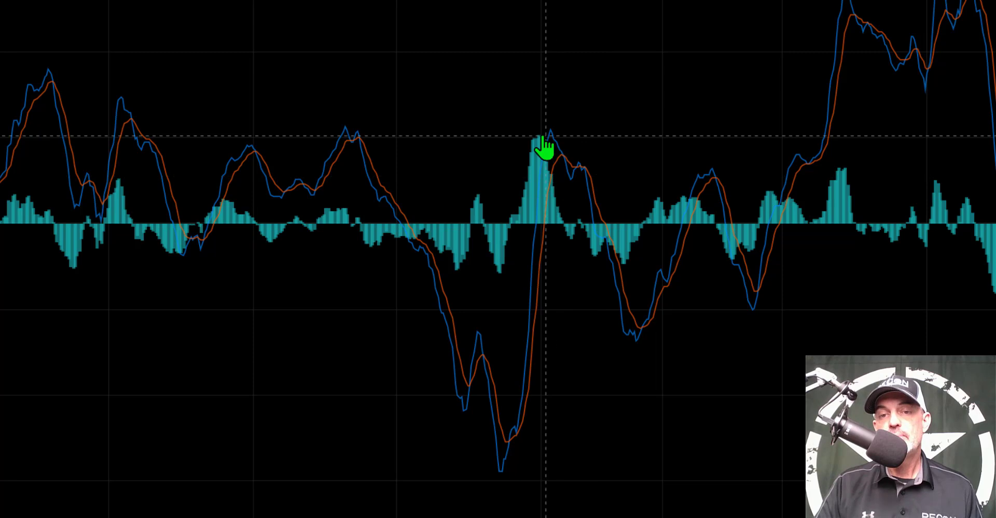
mouse_move(565, 174)
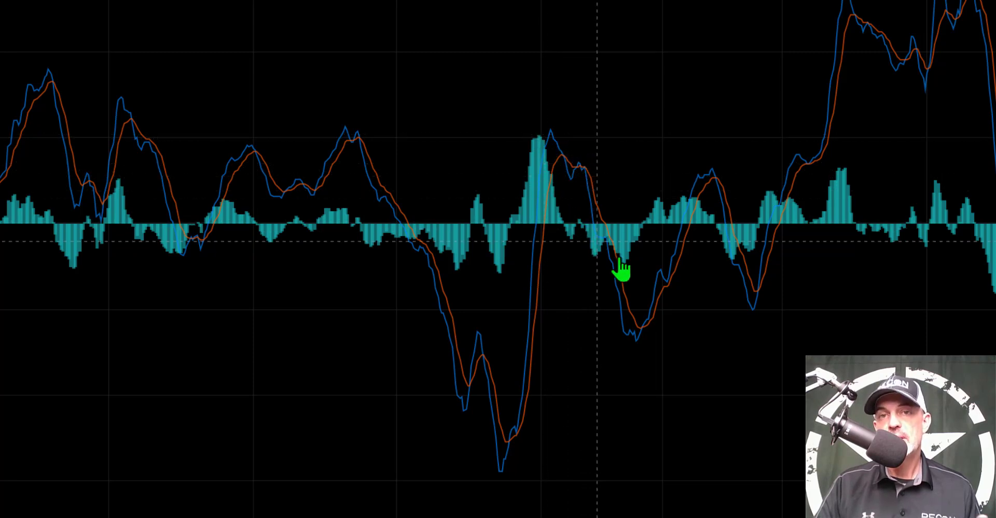
mouse_move(592, 246)
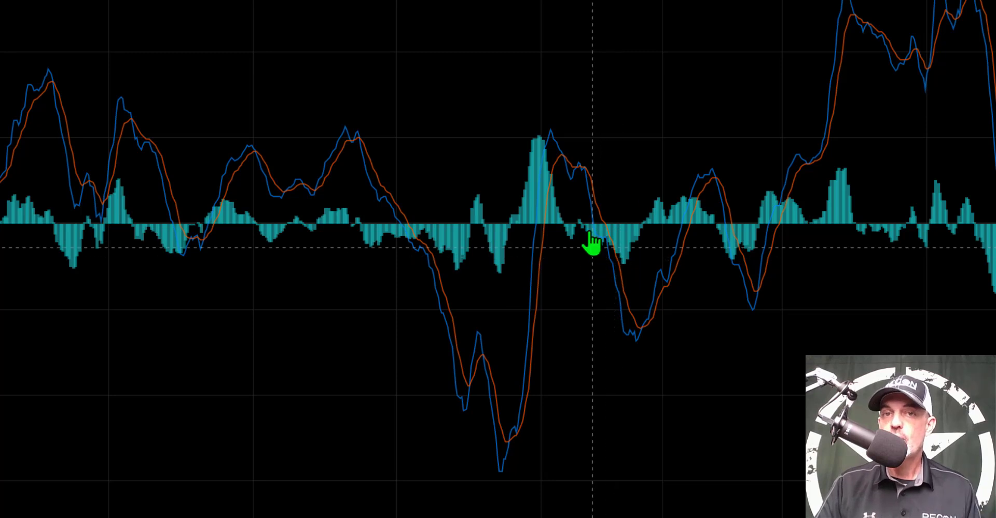
mouse_move(565, 168)
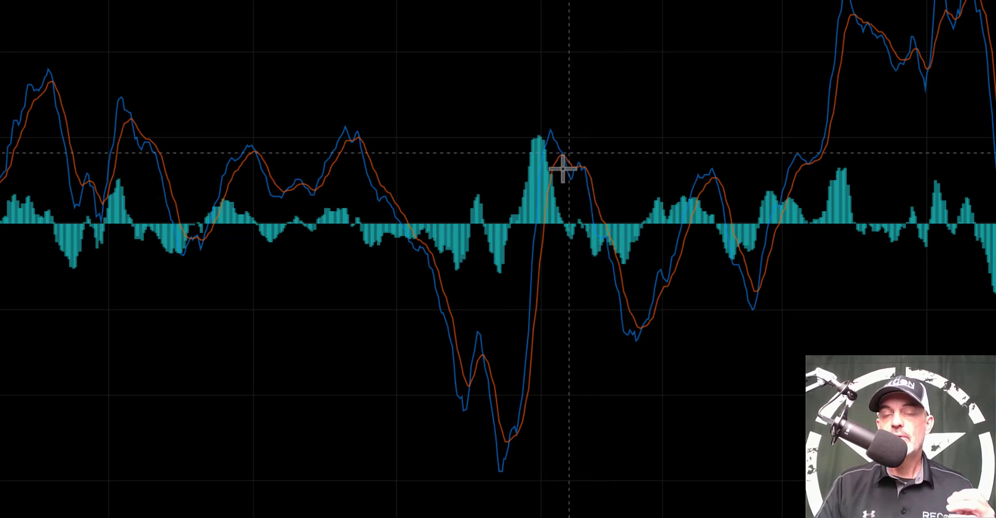
mouse_move(610, 99)
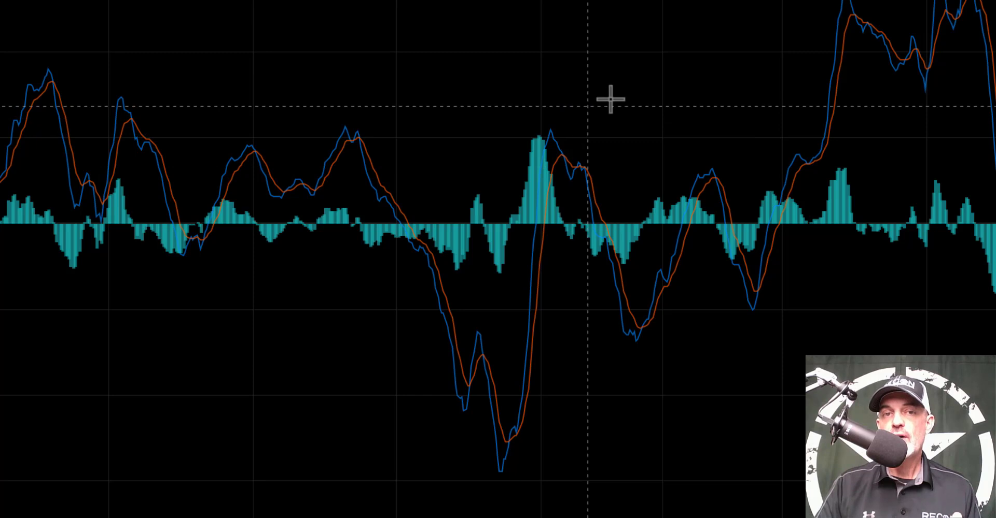
mouse_move(579, 311)
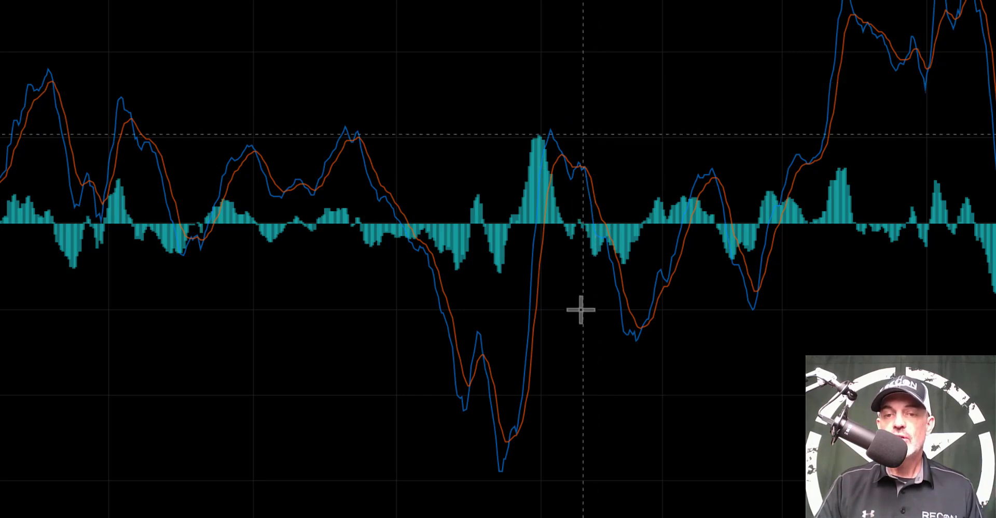
mouse_move(612, 333)
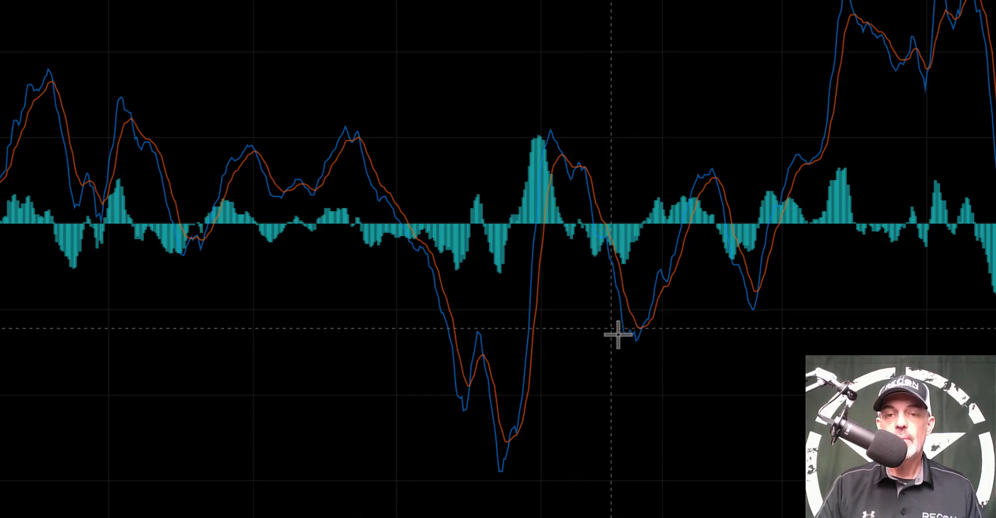
mouse_move(667, 282)
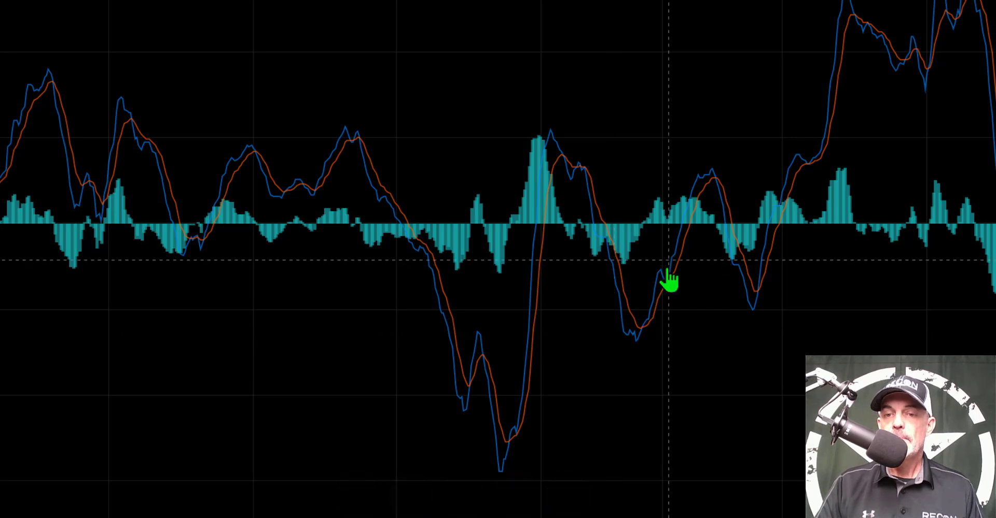
mouse_move(743, 320)
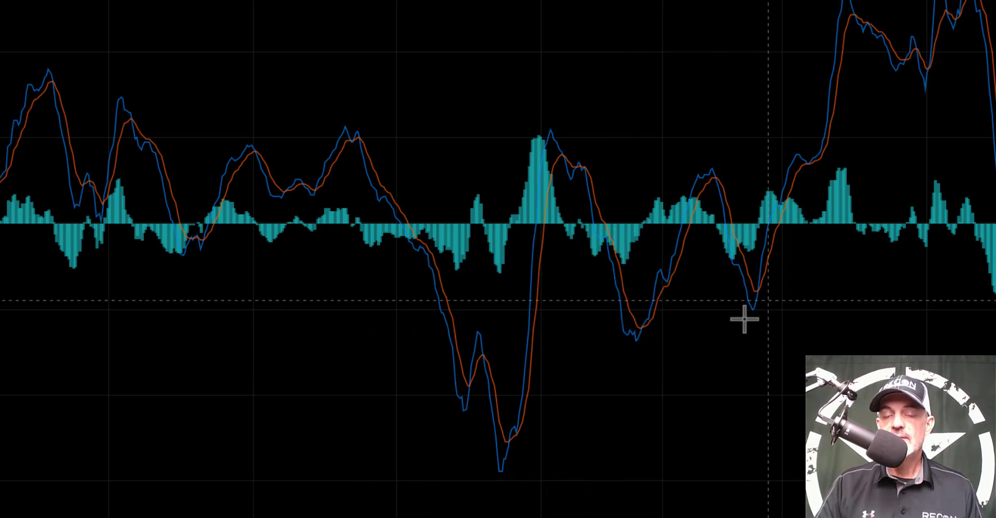
mouse_move(756, 238)
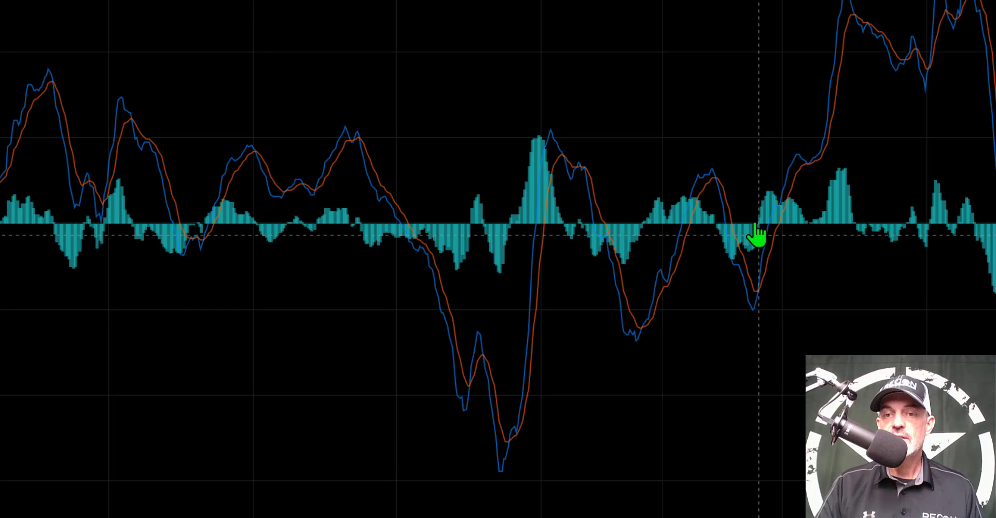
mouse_move(581, 241)
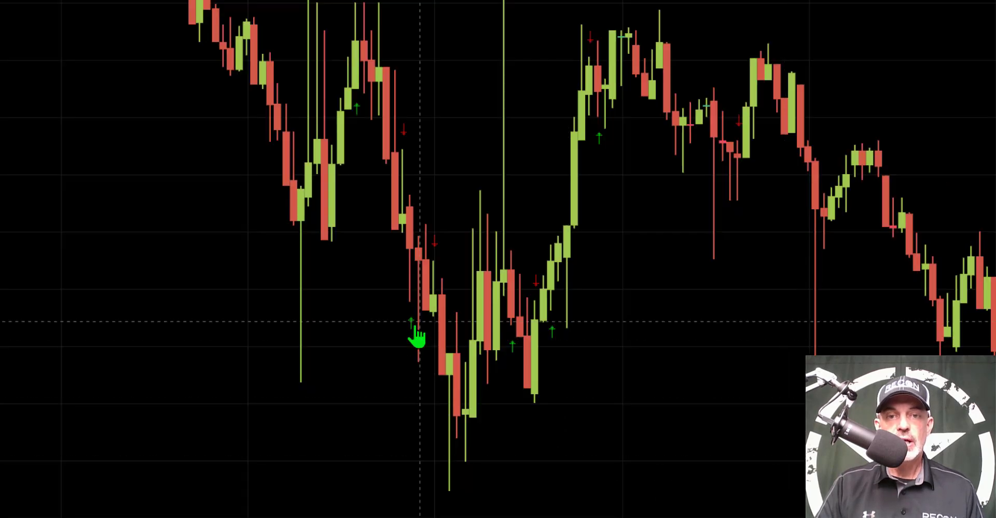
mouse_move(411, 314)
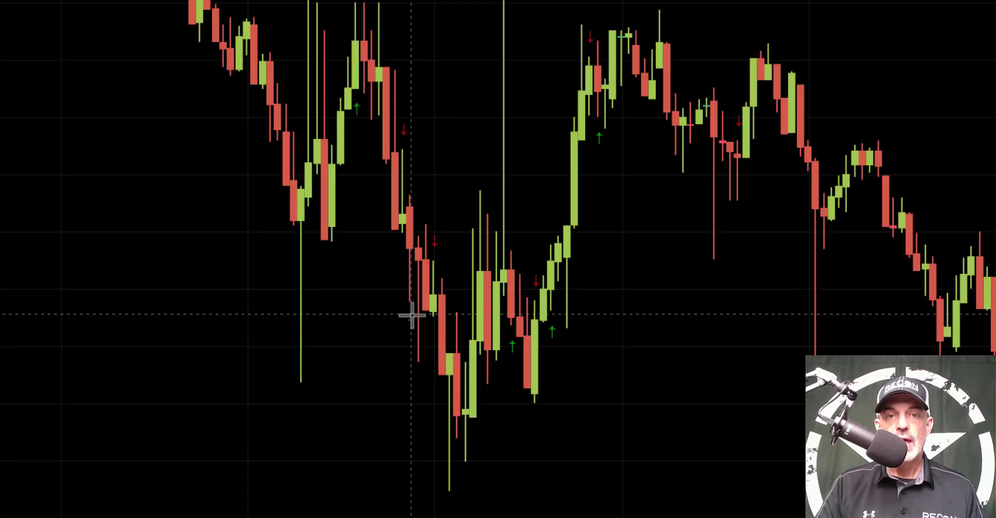
mouse_move(628, 371)
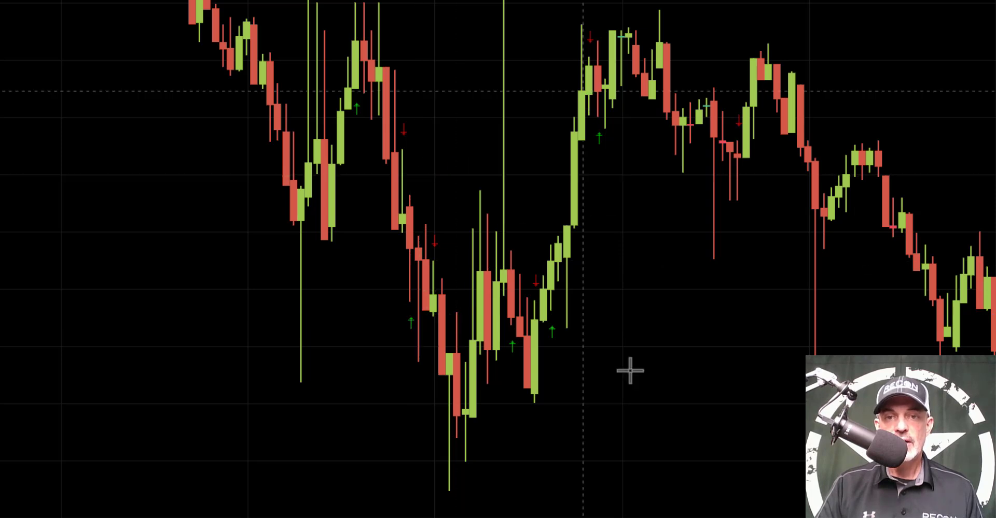
mouse_move(559, 334)
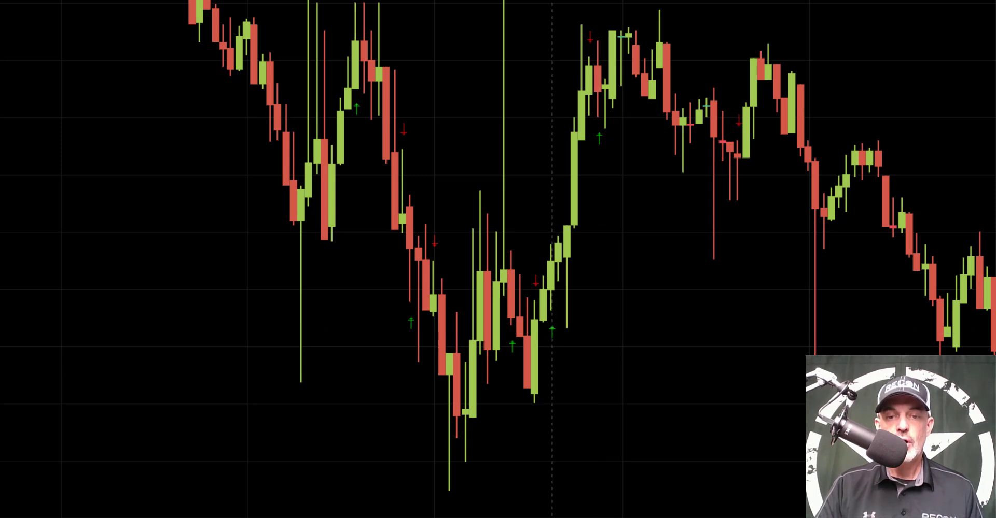
mouse_move(600, 31)
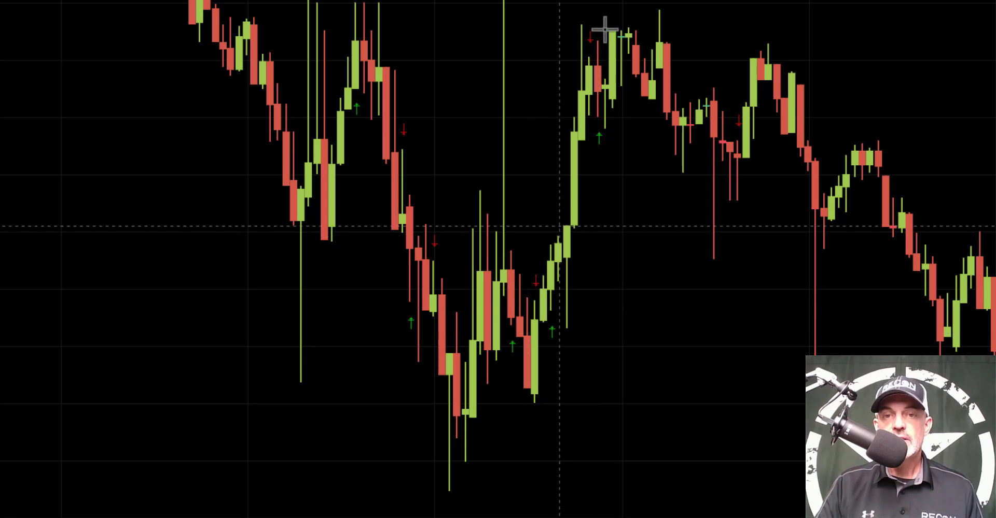
mouse_move(600, 48)
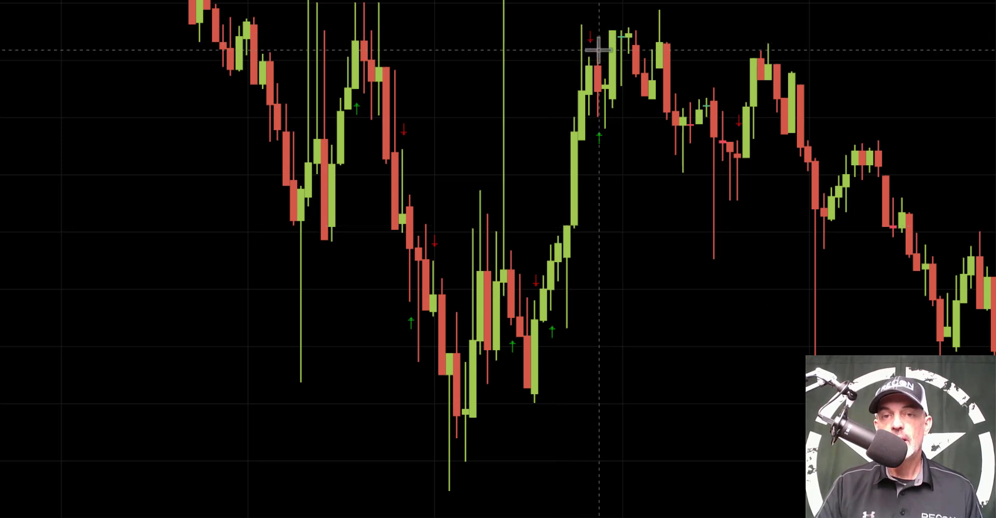
mouse_move(577, 250)
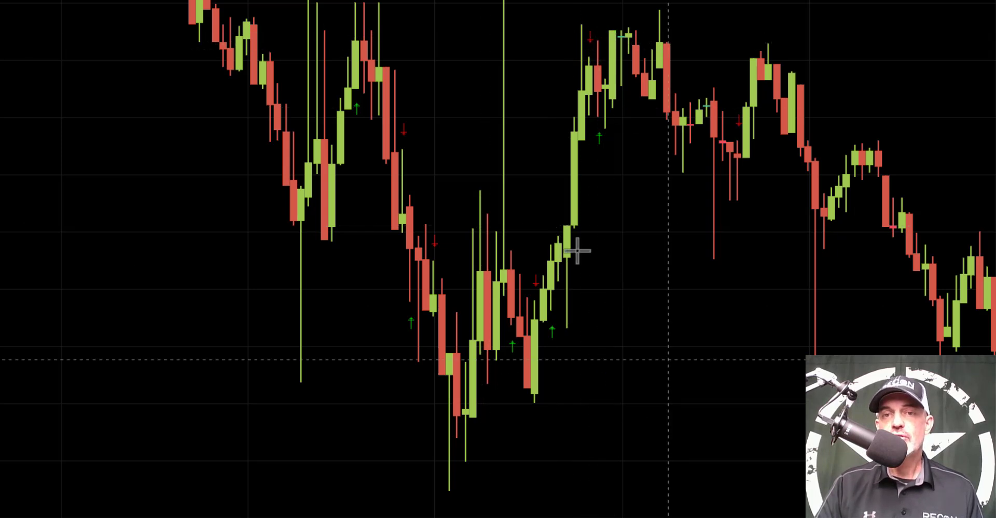
mouse_move(978, 130)
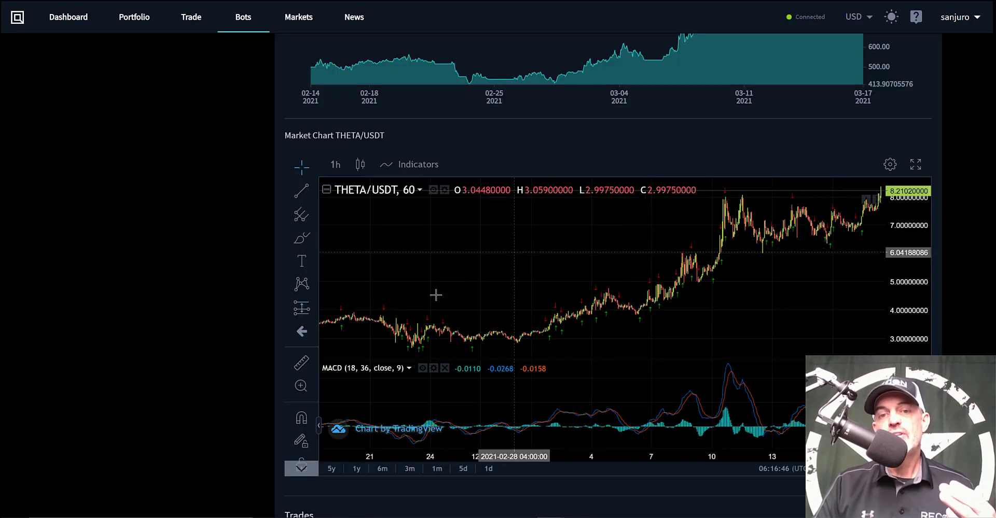
mouse_move(478, 330)
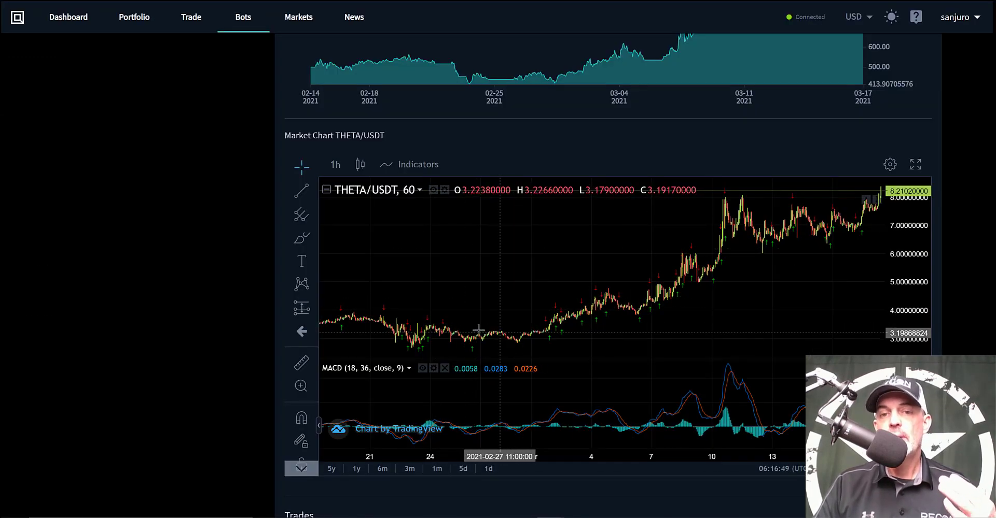
mouse_move(491, 332)
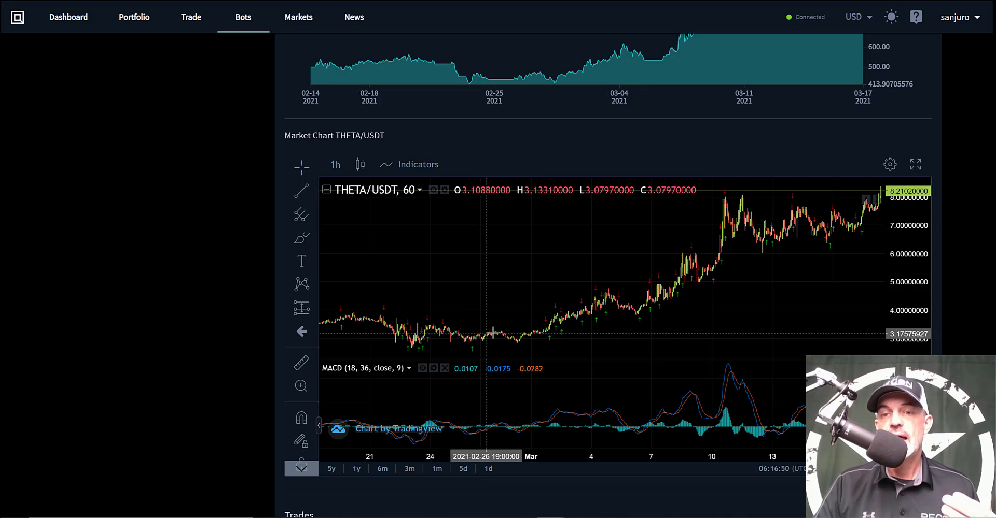
mouse_move(621, 285)
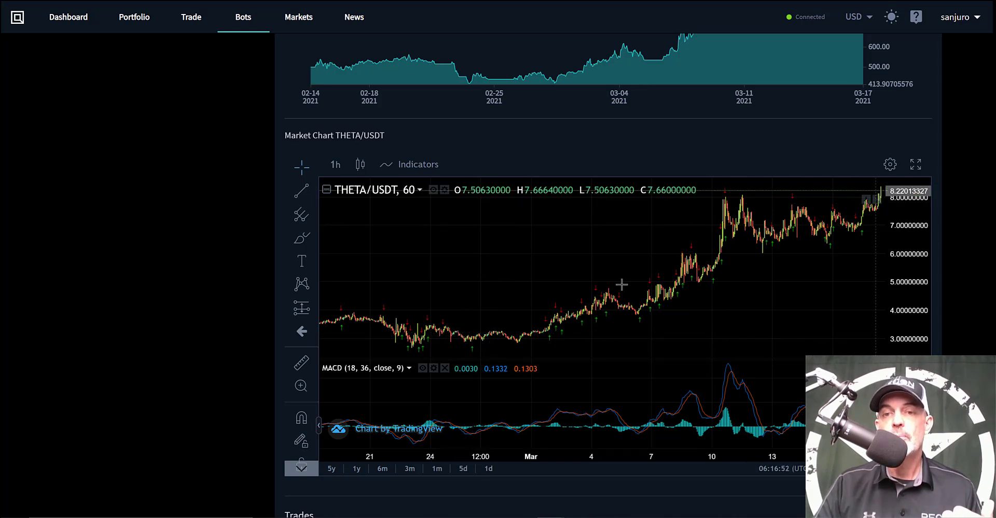
mouse_move(780, 152)
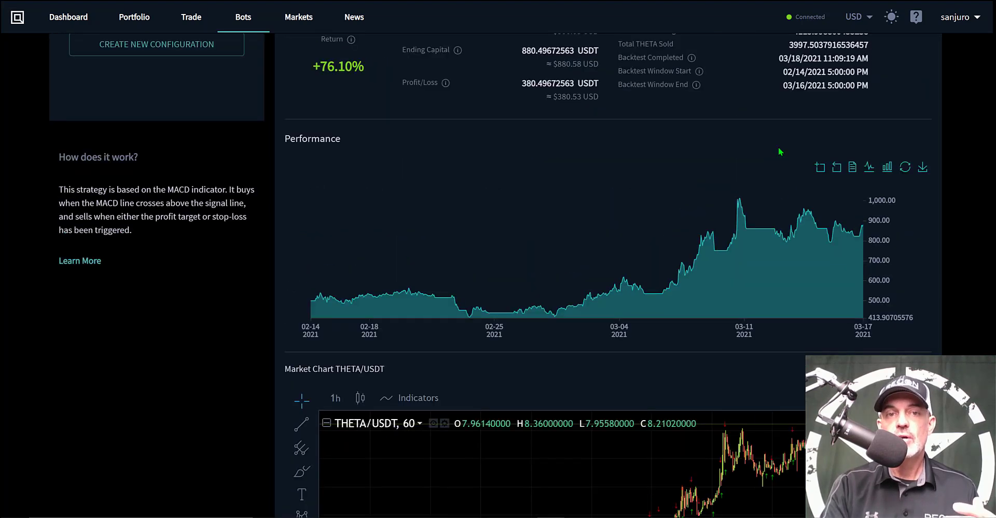
scroll("up", 3)
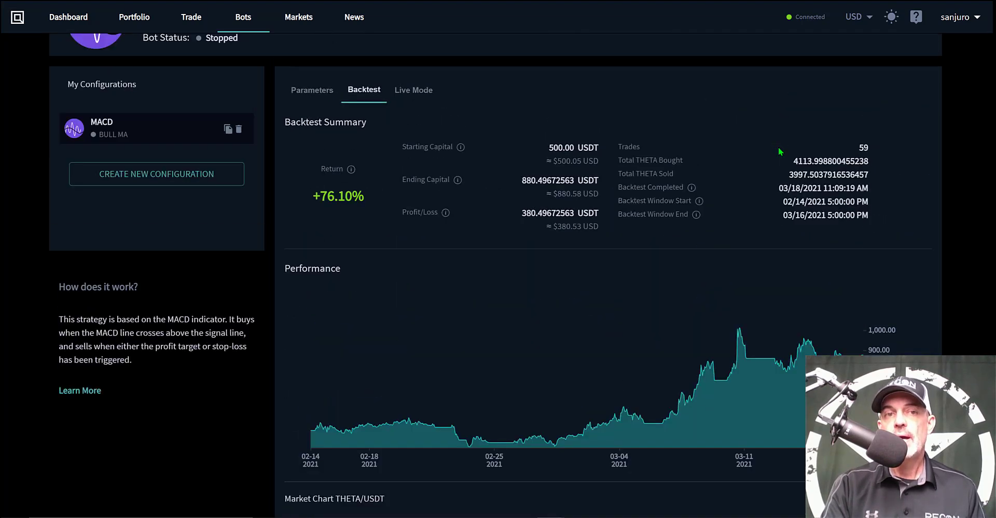
scroll("up", 3)
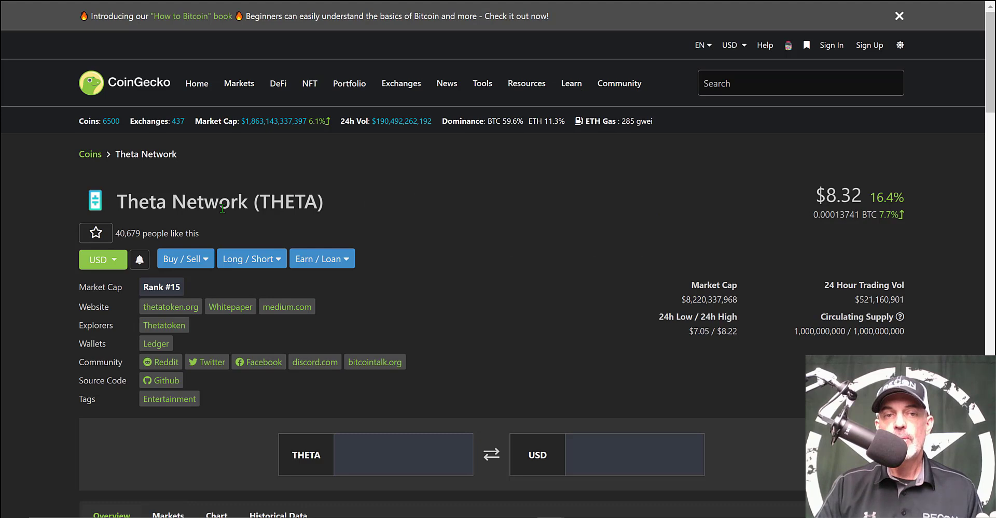
Scroll to Theta Network's Overview stats and highlight the 141.7% 30-day gain.
scroll("down", 3)
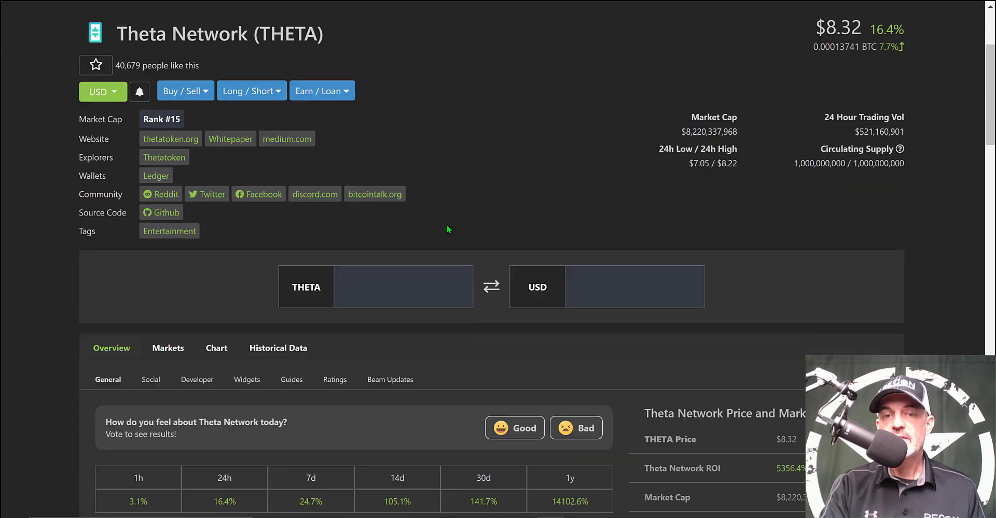
scroll("down", 3)
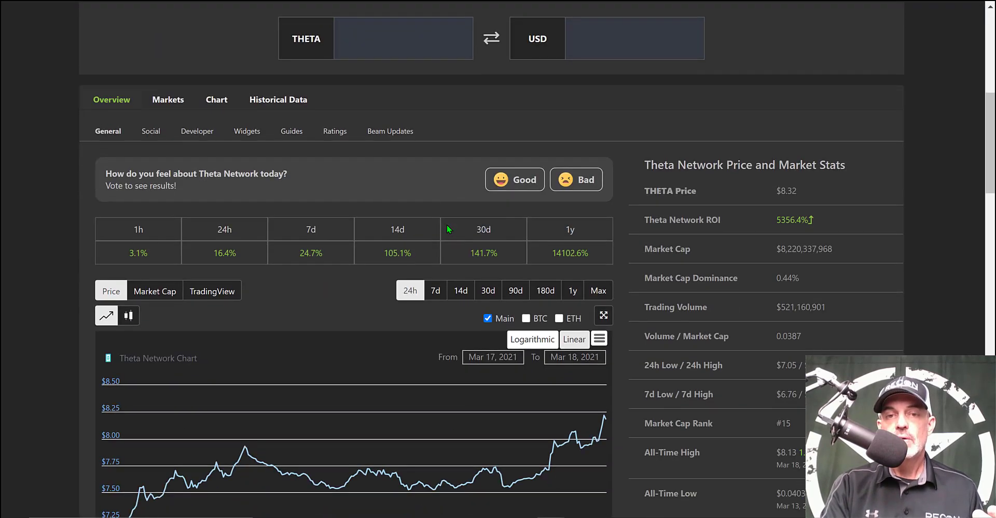
scroll("down", 3)
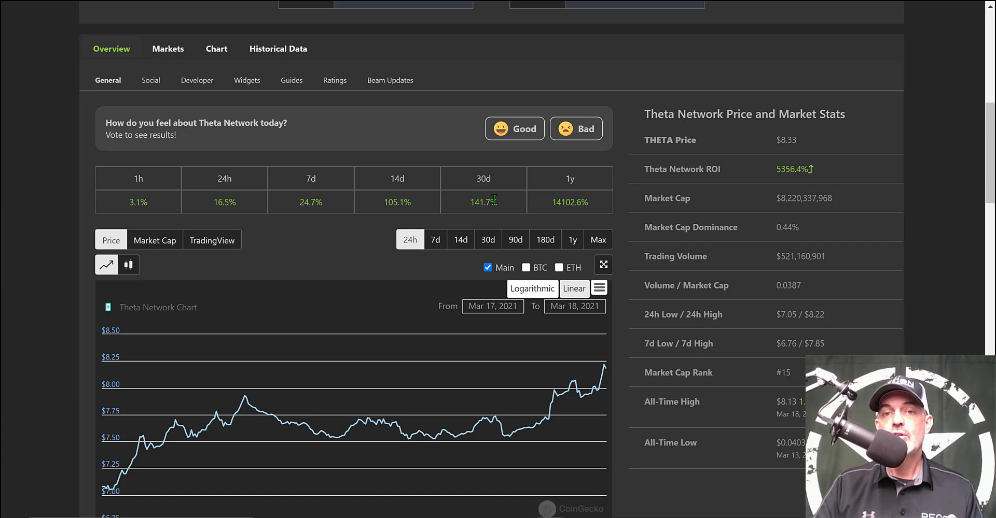
double_click(483, 201)
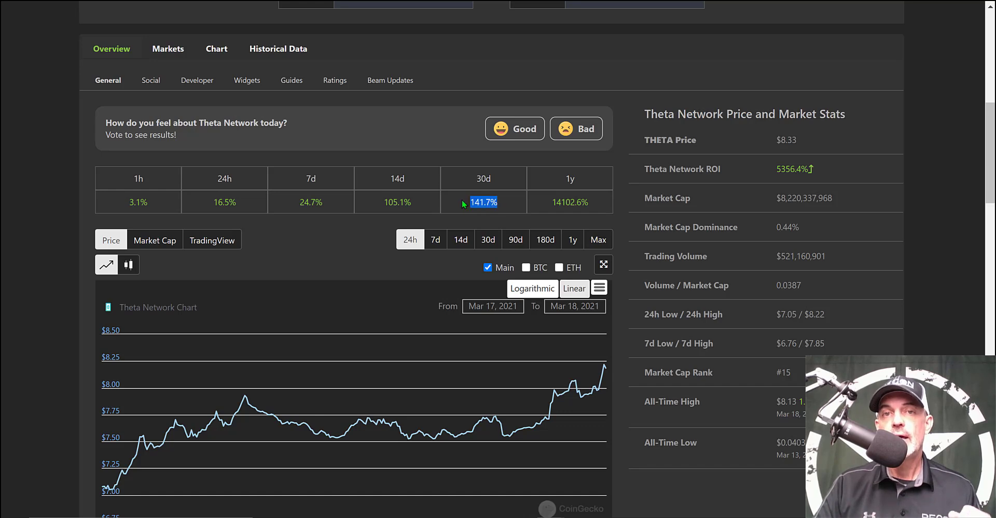
mouse_move(500, 60)
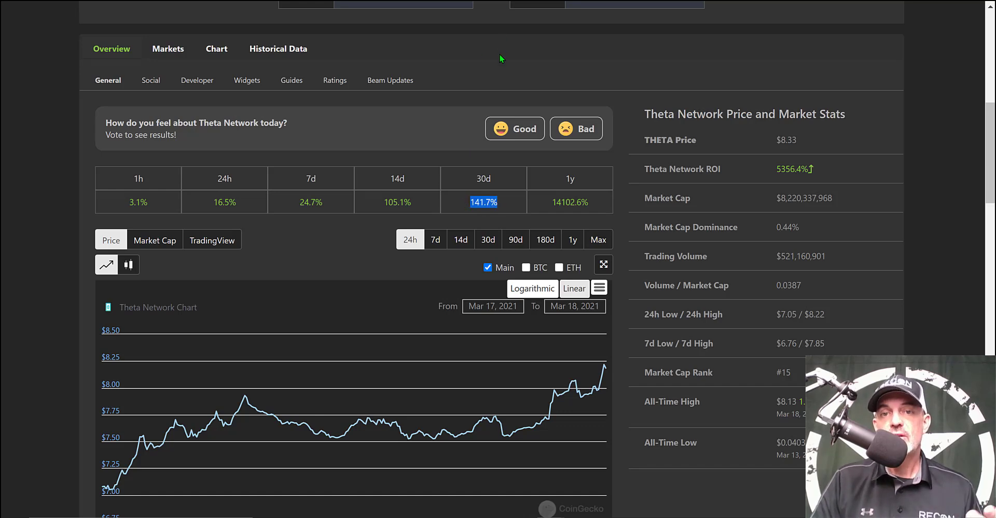
mouse_move(498, 74)
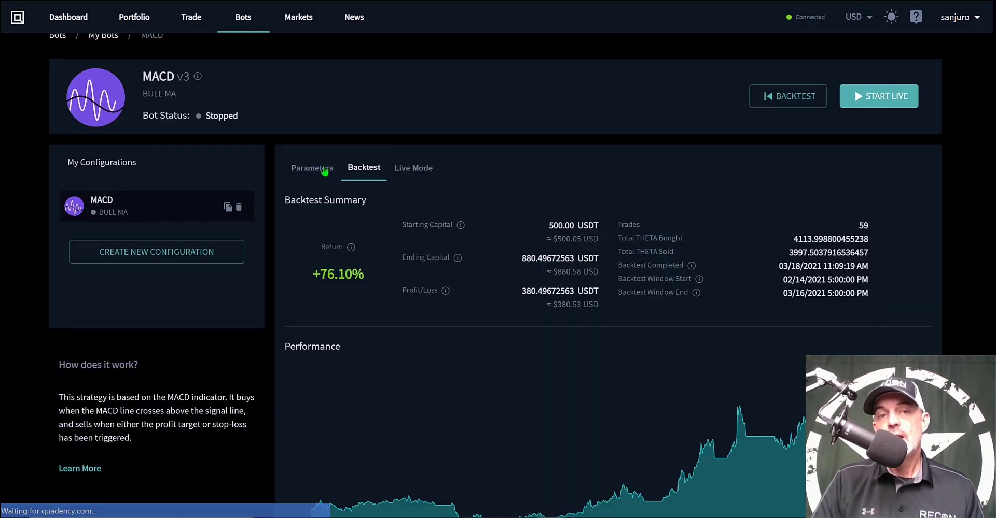
Change the Profit & Risk Management stop loss from 4.5% to 100%.
left_click(312, 167)
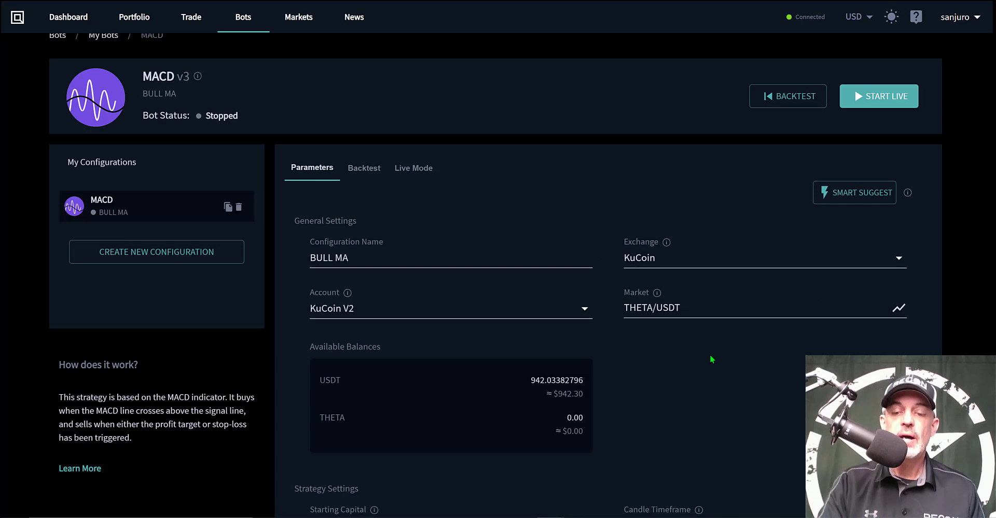
scroll("down", 3)
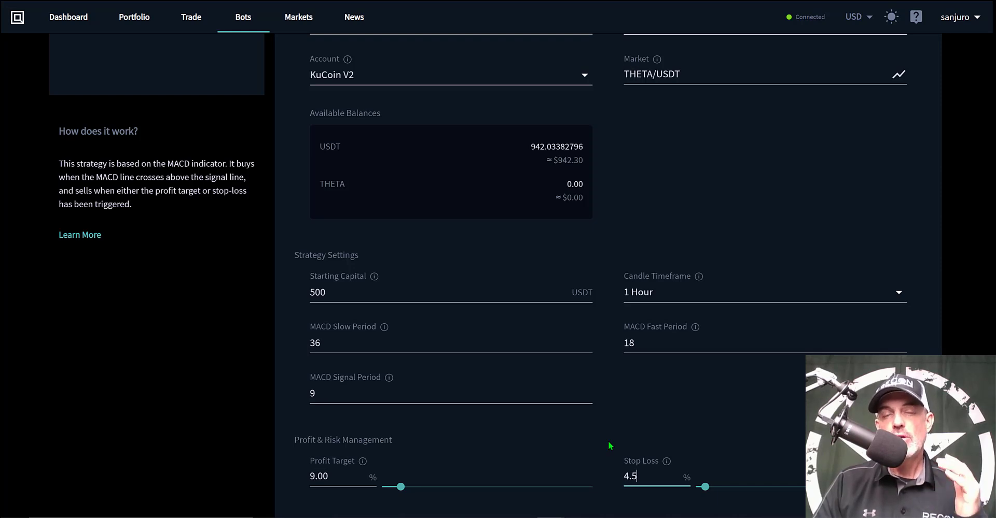
mouse_move(627, 472)
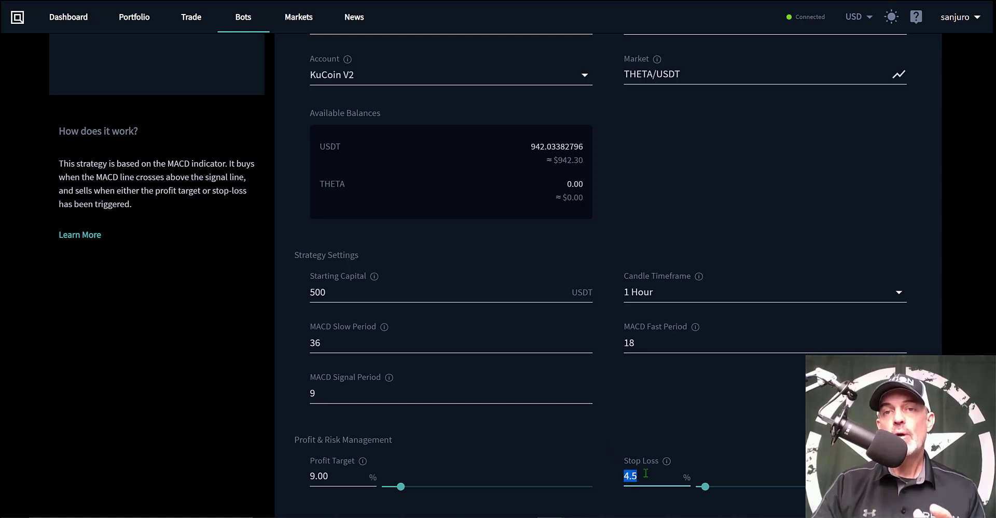
type("100")
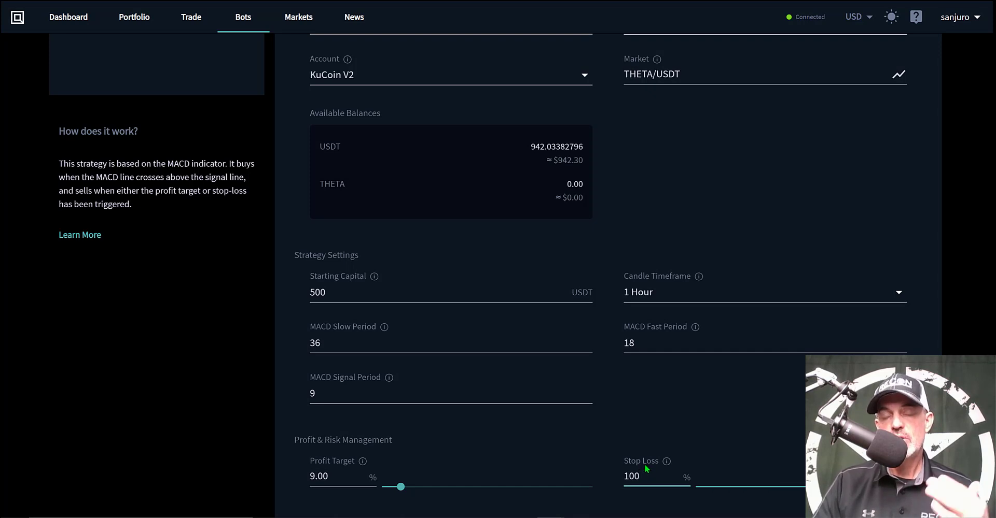
mouse_move(692, 253)
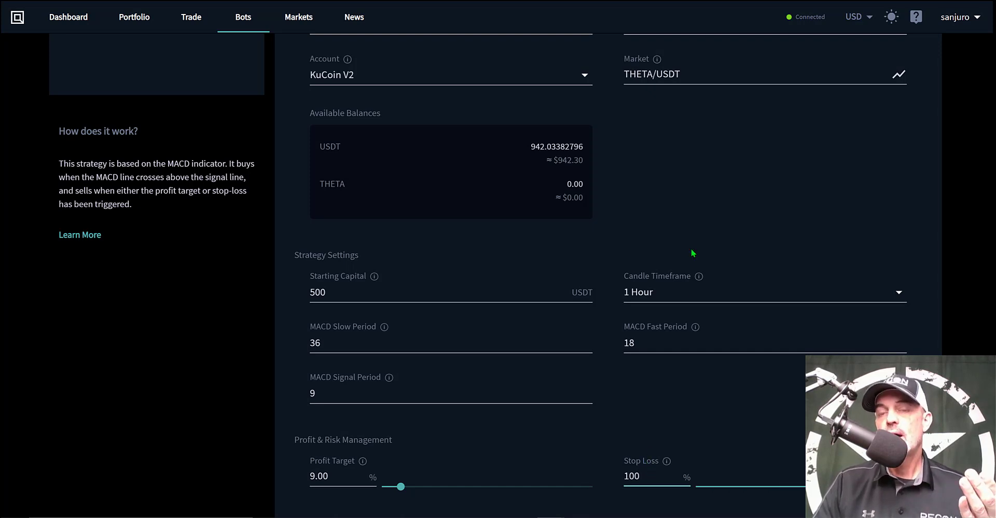
scroll("up", 3)
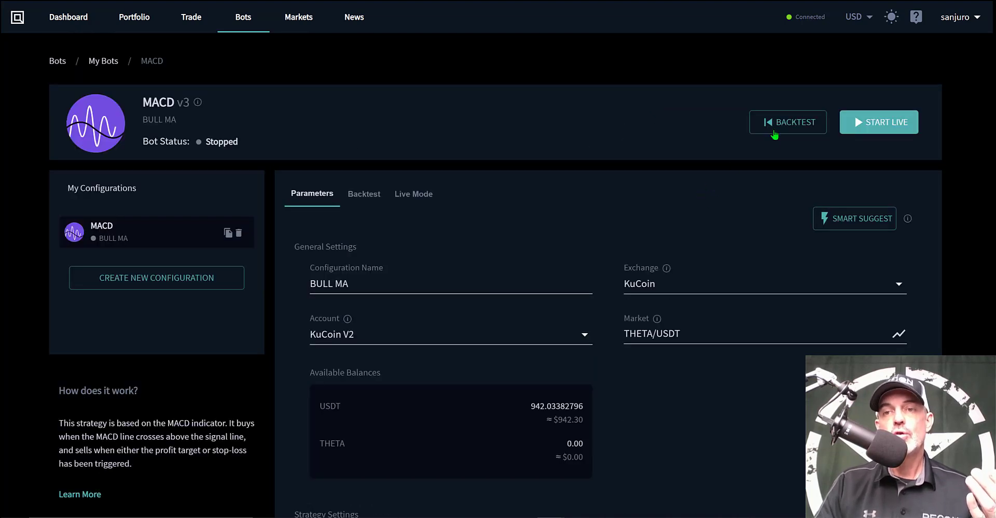
Rerun the 1 Month backtest and highlight the +167.08% return over 19 trades.
left_click(788, 122)
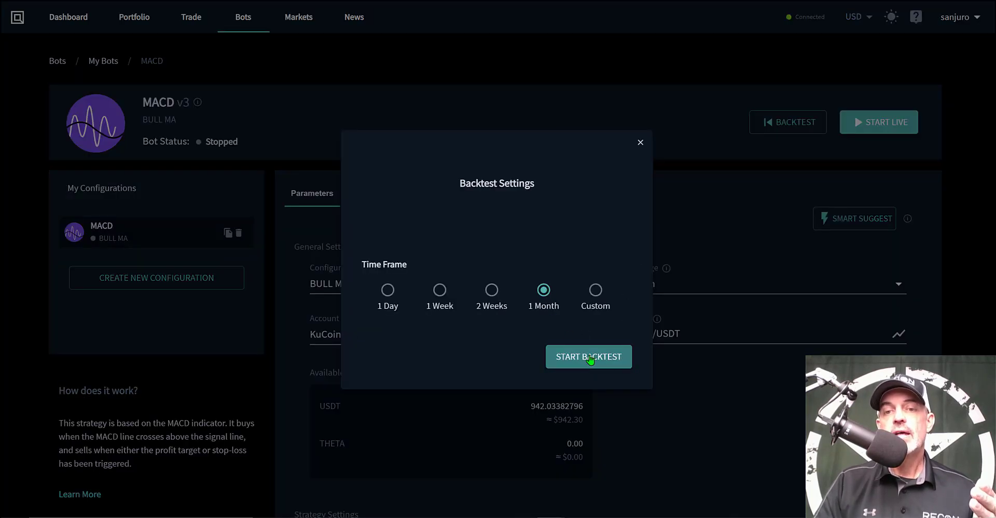
left_click(587, 357)
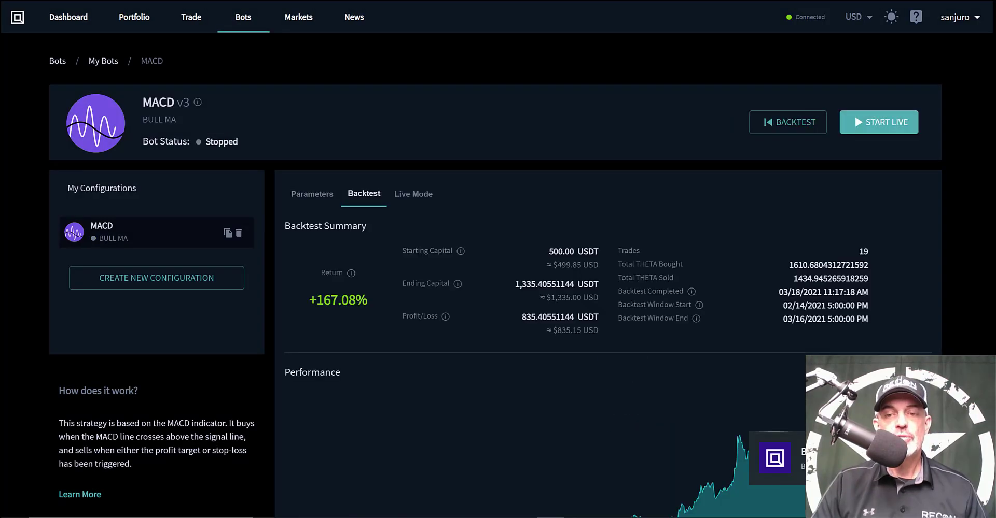
mouse_move(373, 313)
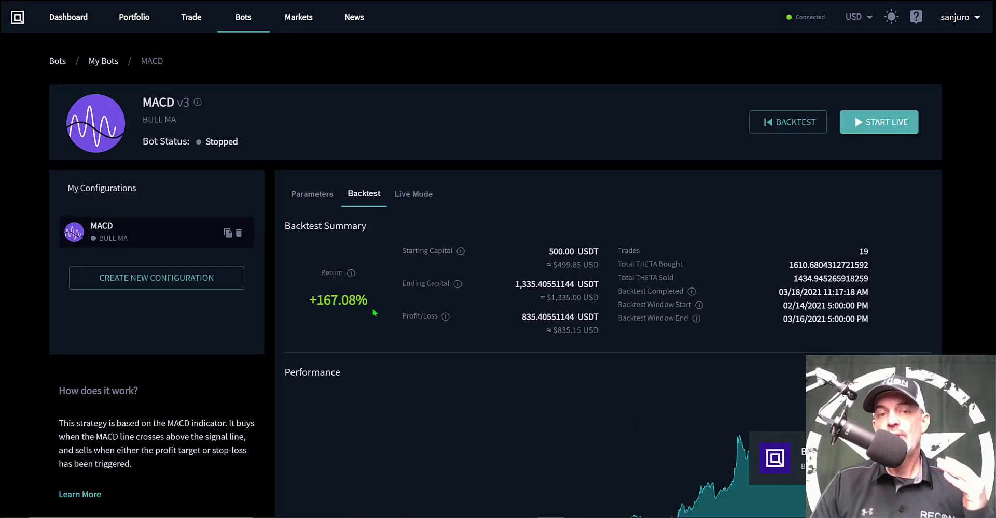
mouse_move(361, 318)
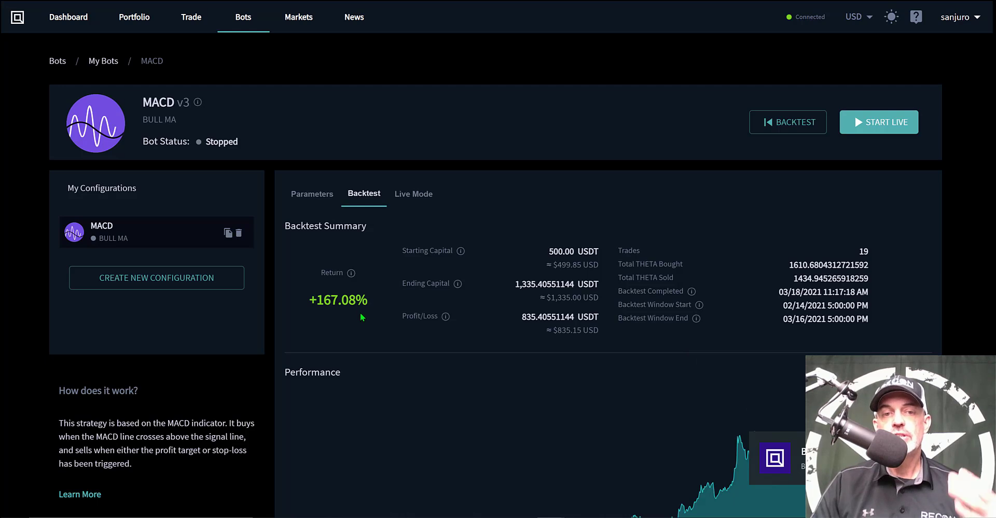
double_click(338, 300)
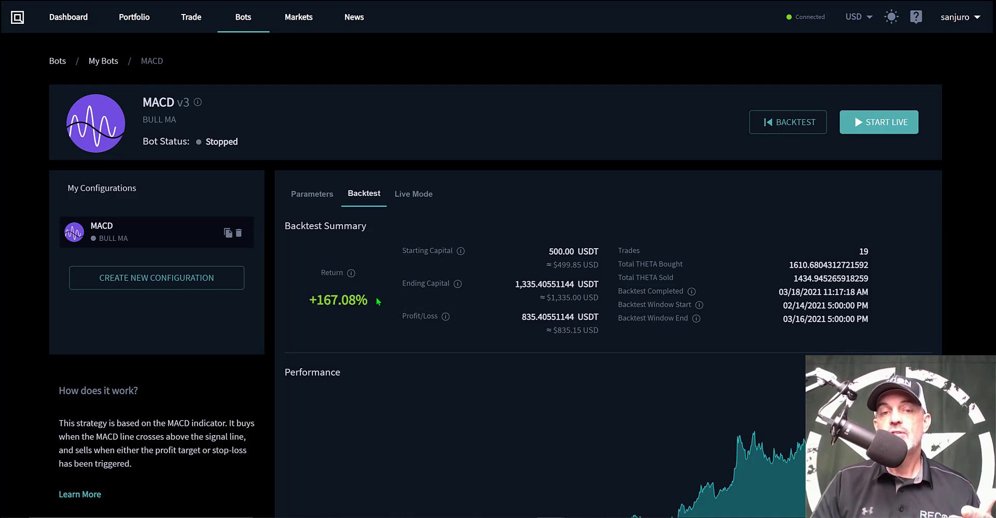
double_click(337, 300)
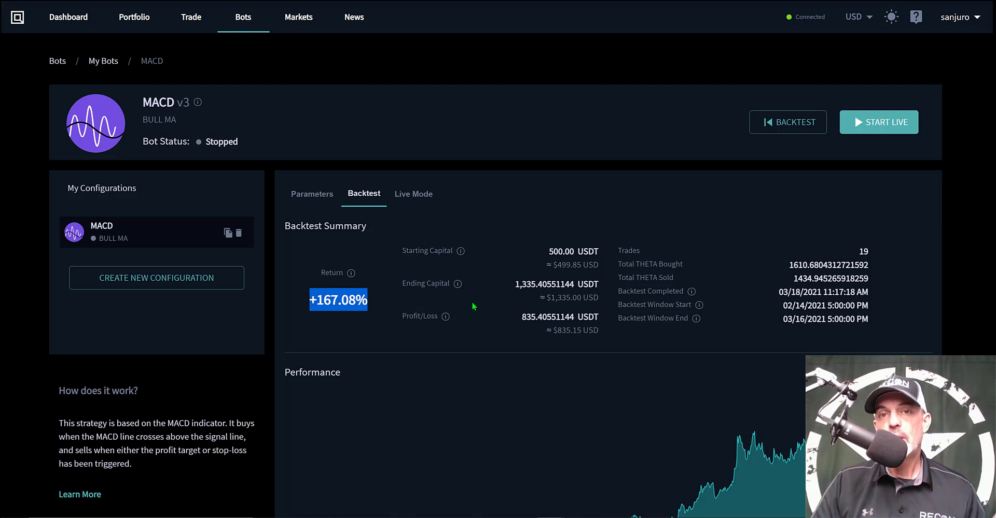
mouse_move(496, 303)
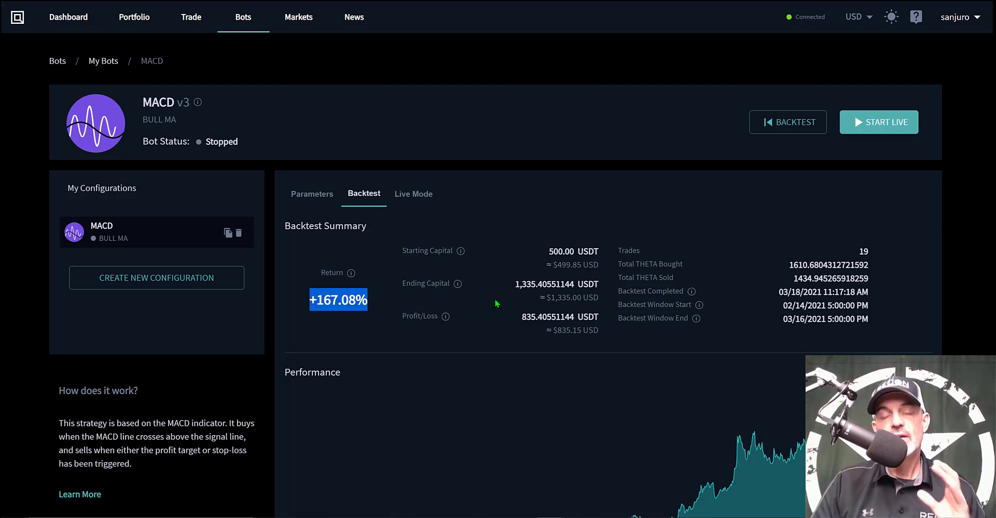
mouse_move(441, 308)
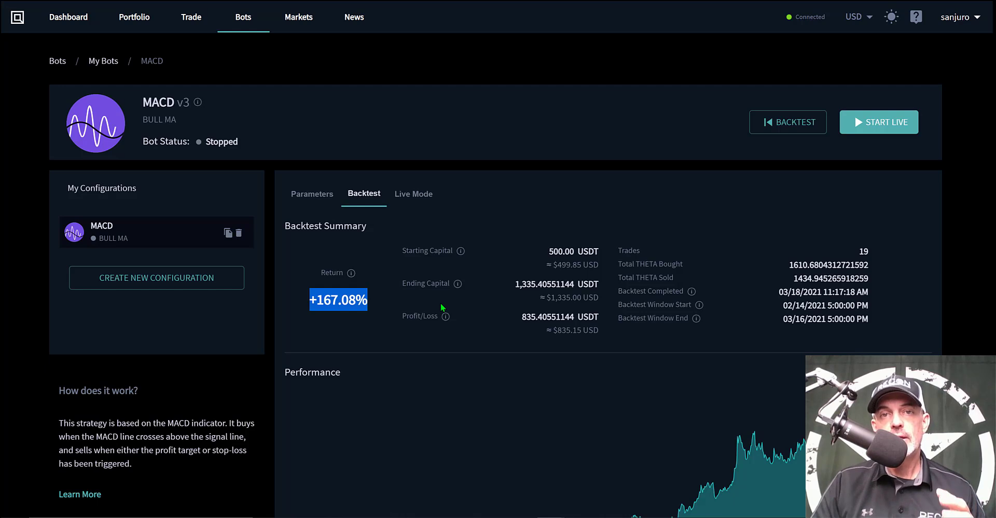
mouse_move(412, 279)
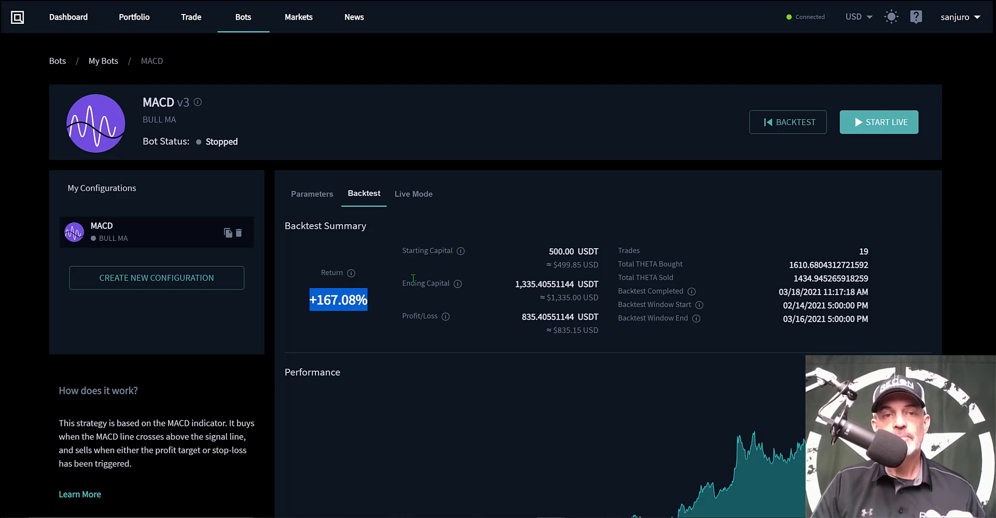
left_click(312, 194)
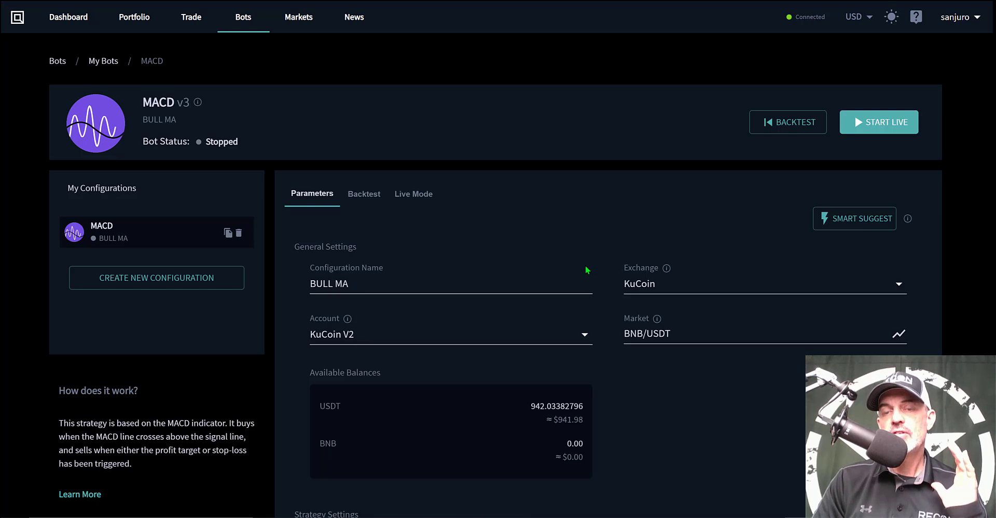
mouse_move(510, 244)
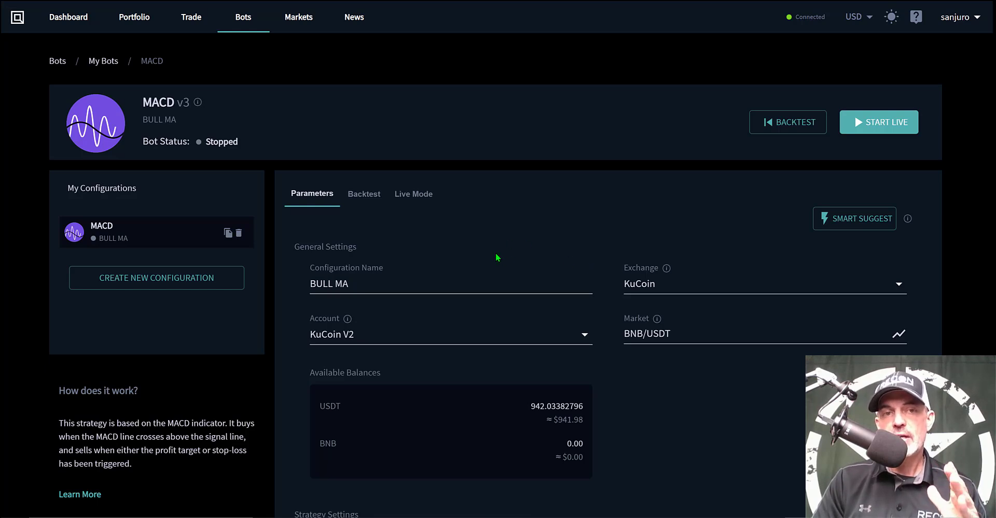
mouse_move(500, 264)
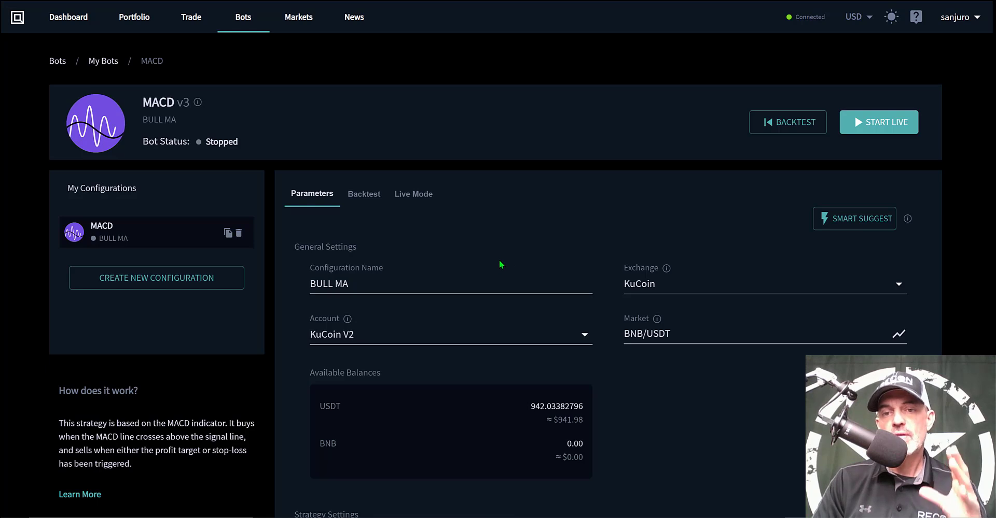
mouse_move(571, 260)
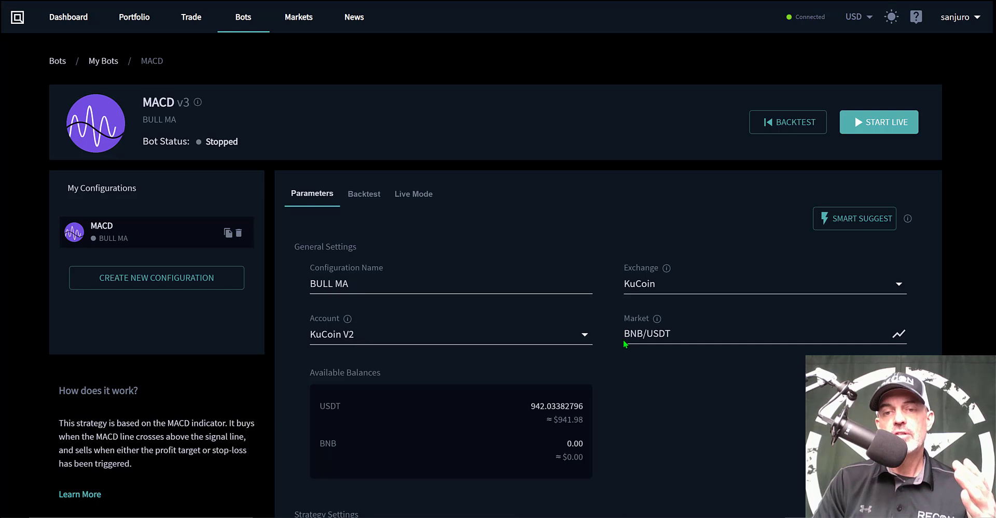
Backtest BULL MA on BNB/USDT and review the +41.72% return over 57 trades.
left_click(698, 334)
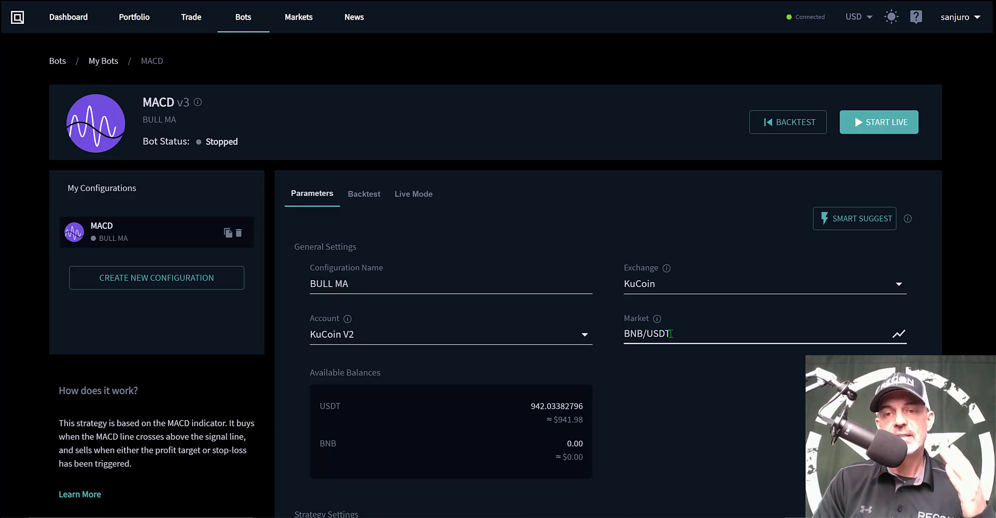
scroll("down", 3)
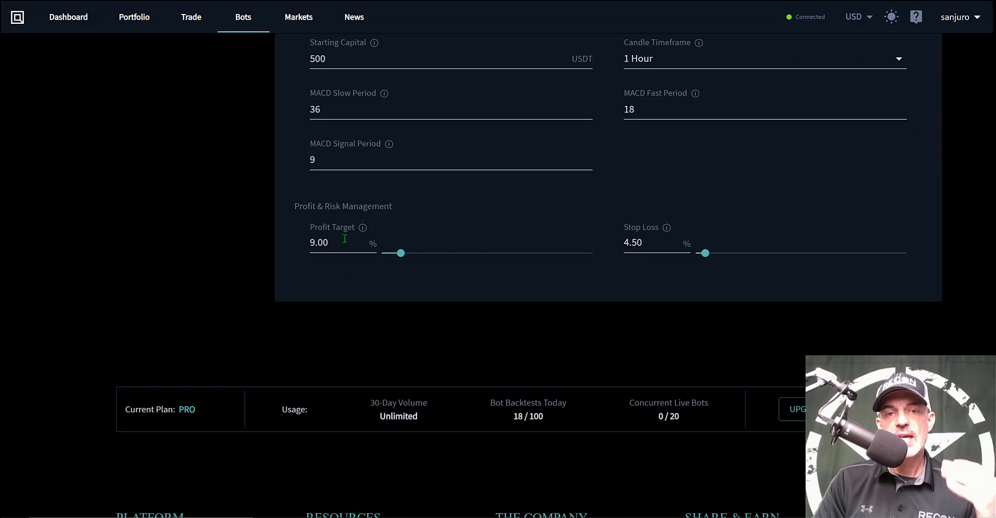
left_click(787, 122)
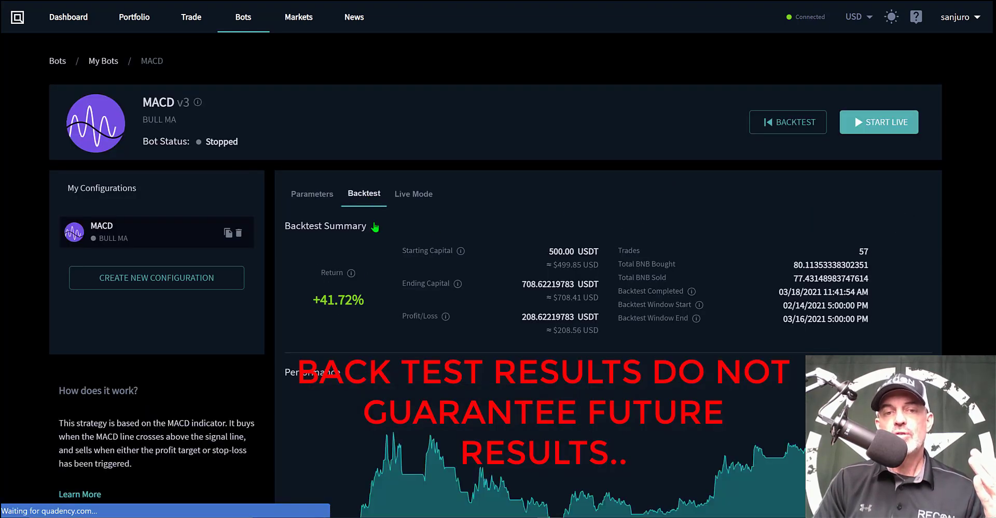
mouse_move(317, 301)
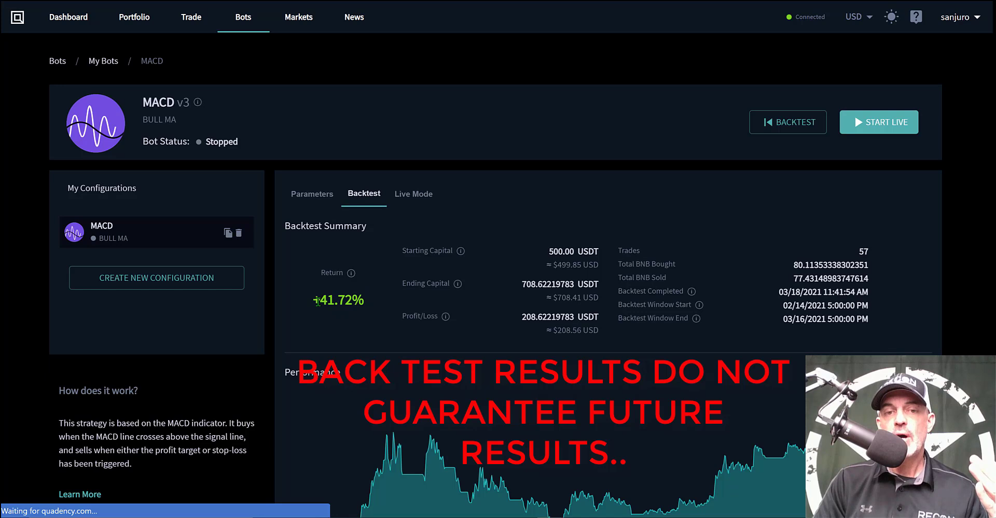
double_click(339, 300)
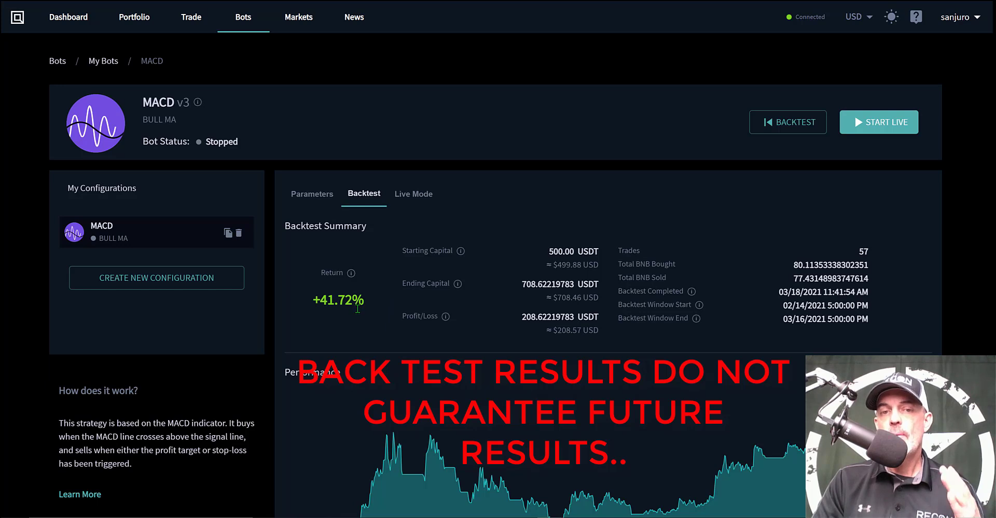
mouse_move(375, 309)
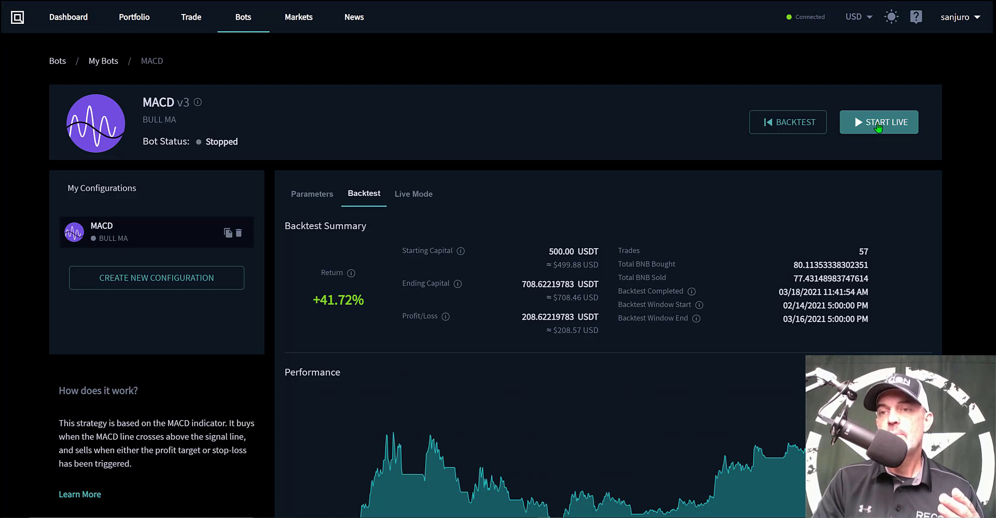
Launch BULL MA in live mode on the KuCoin V2 account.
left_click(879, 122)
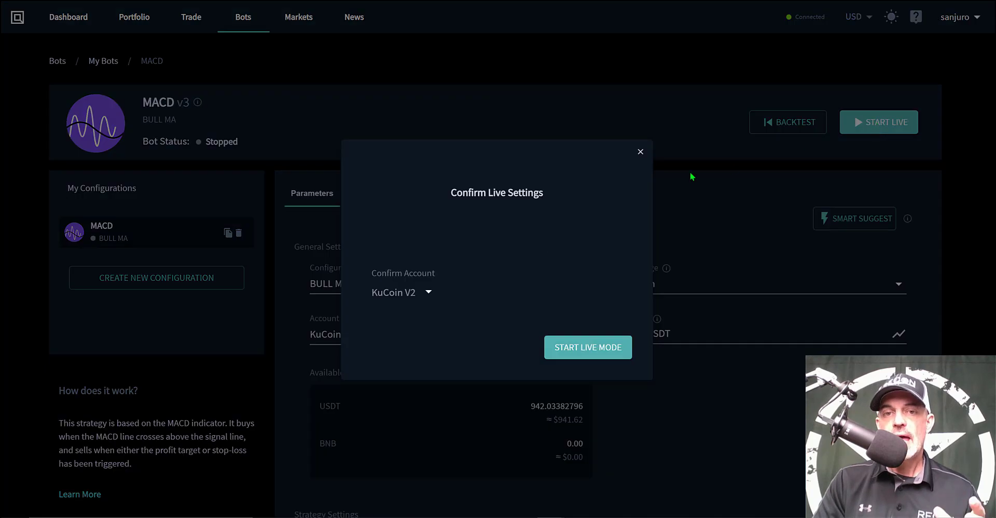
mouse_move(411, 272)
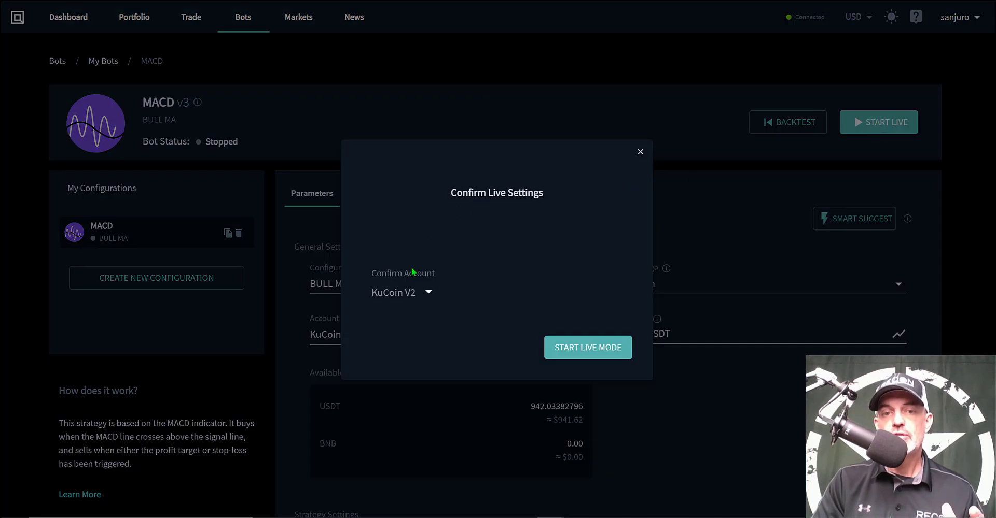
mouse_move(588, 347)
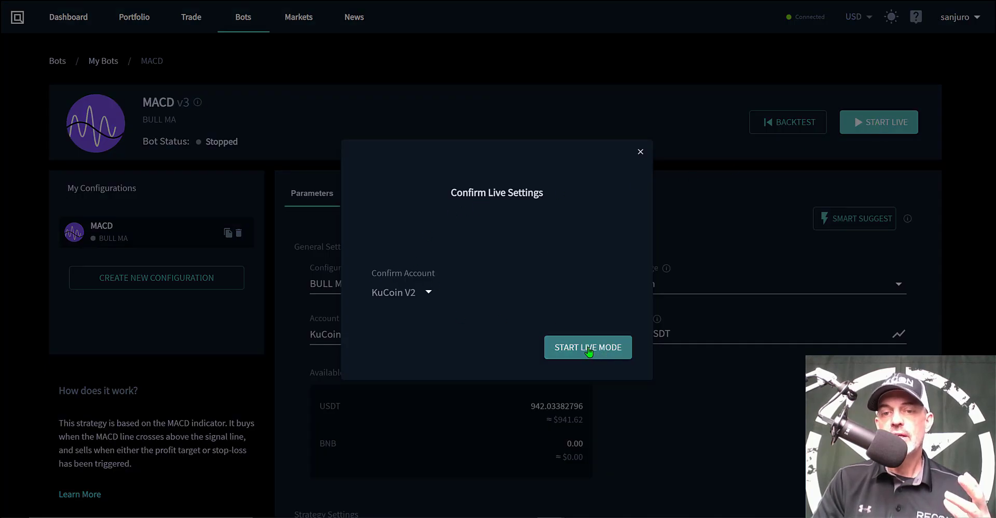
left_click(586, 347)
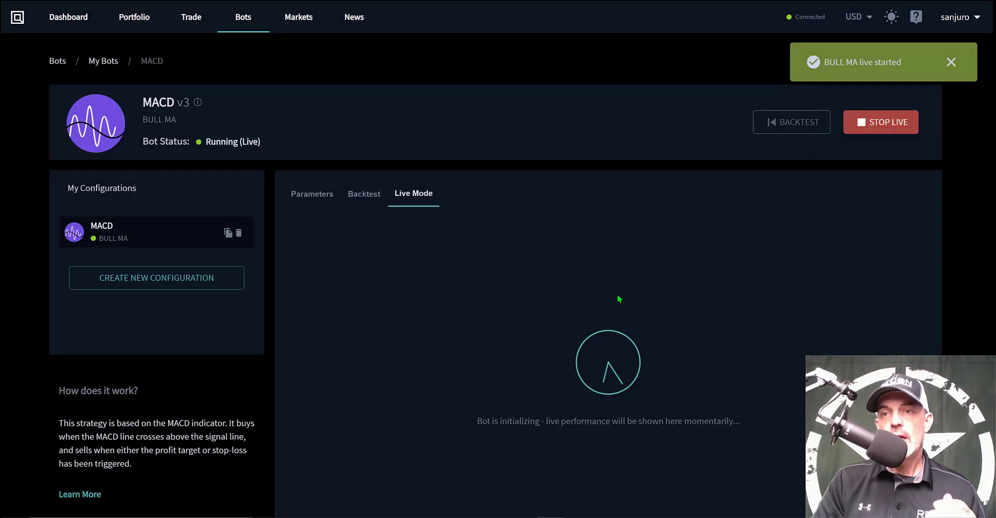